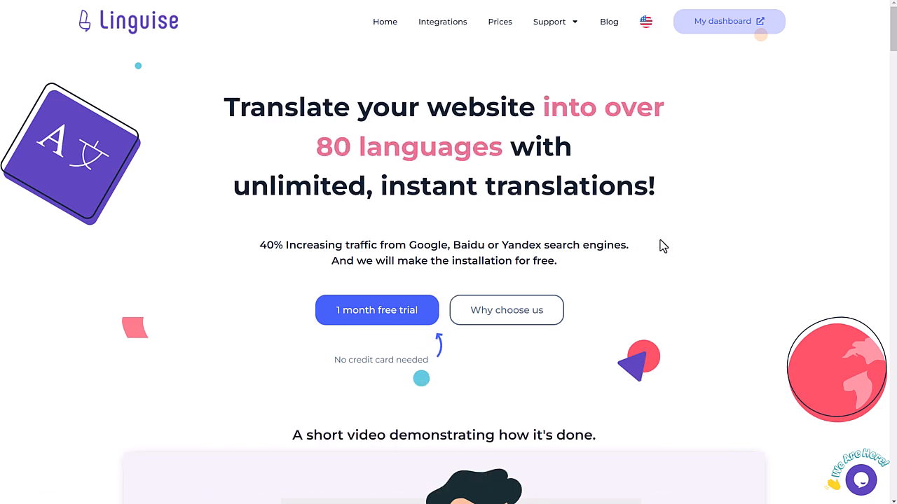
- Scroll the Squarespace installation guide down to the example TXT and CNAME DNS records
scroll("down", 3)
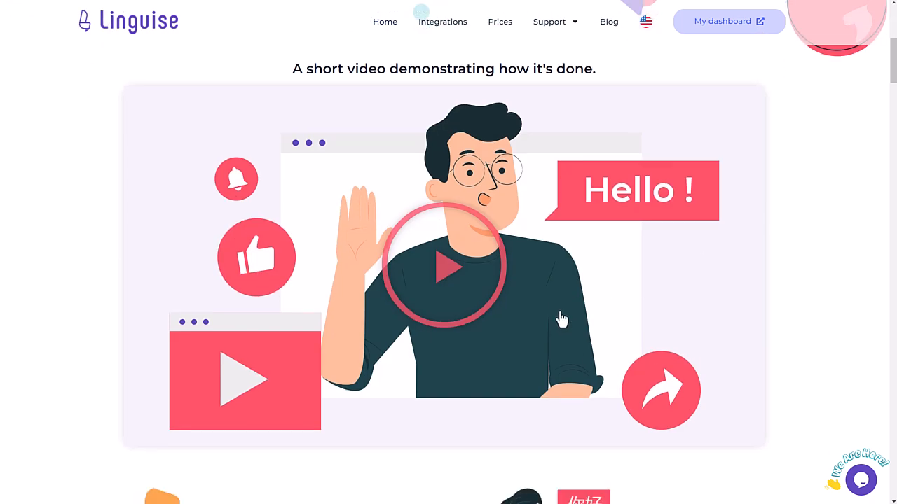
scroll("down", 3)
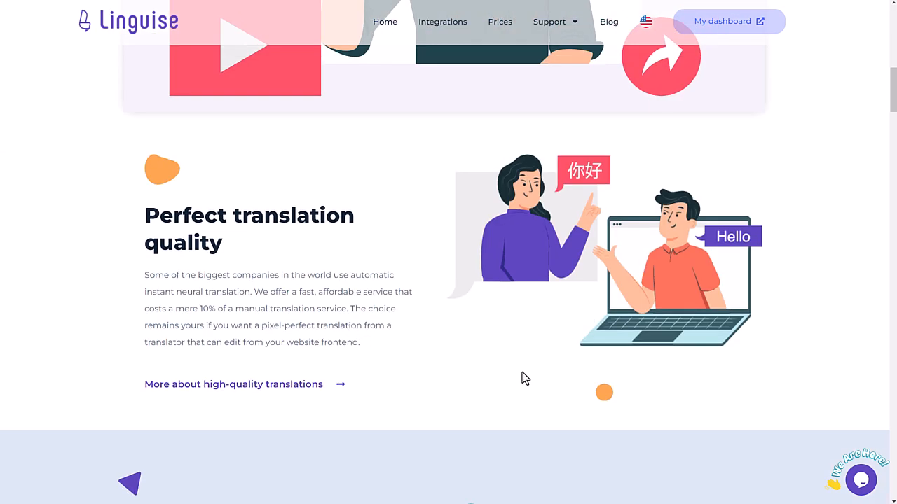
scroll("down", 3)
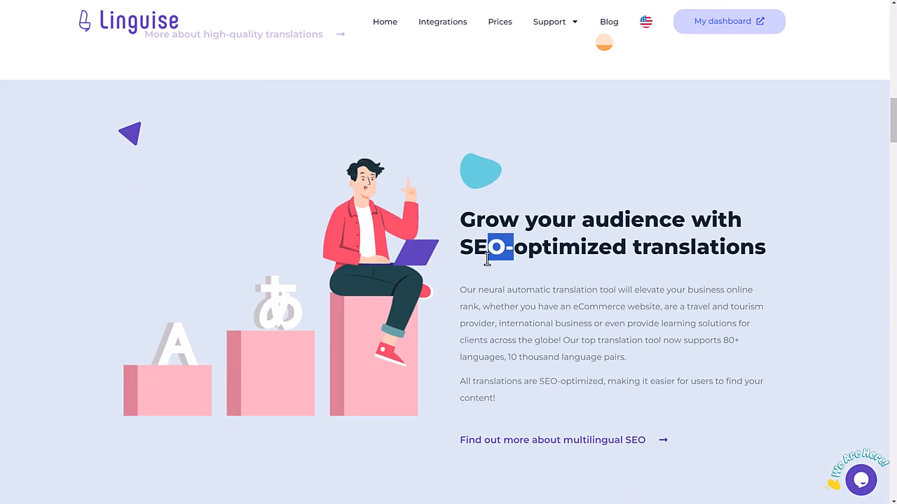
scroll("down", 3)
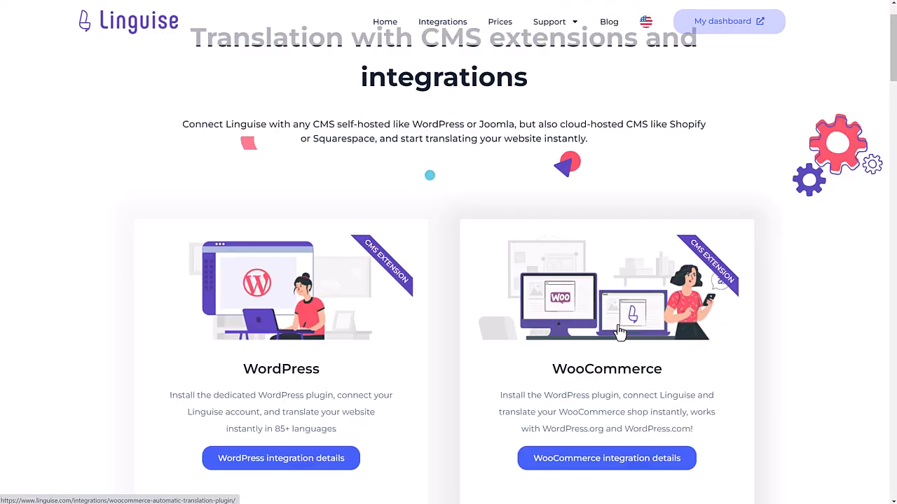
scroll("down", 3)
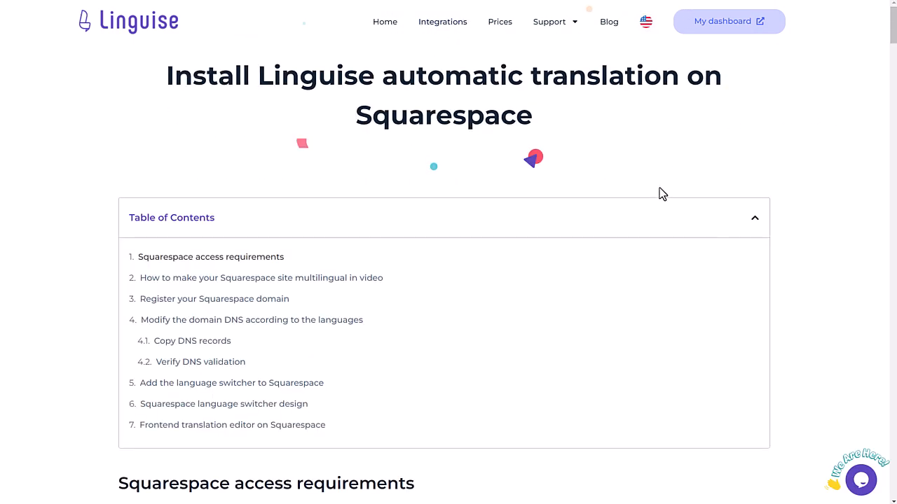
scroll("down", 3)
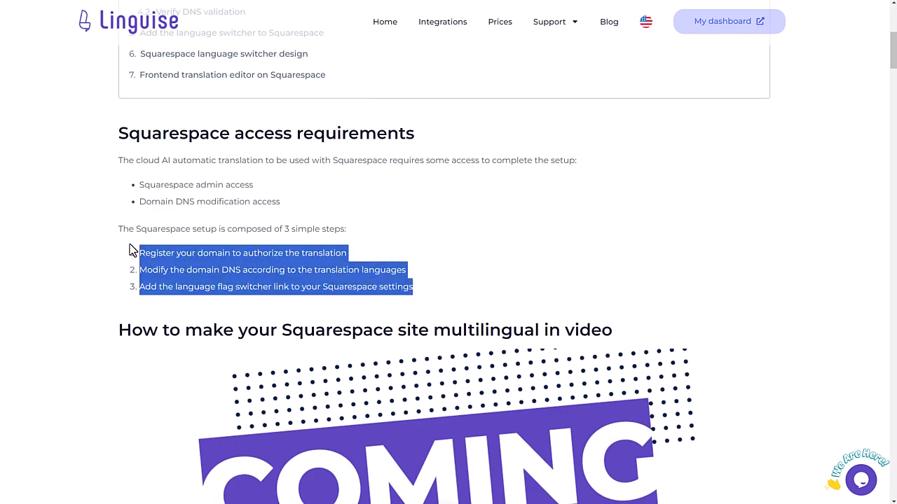
scroll("down", 3)
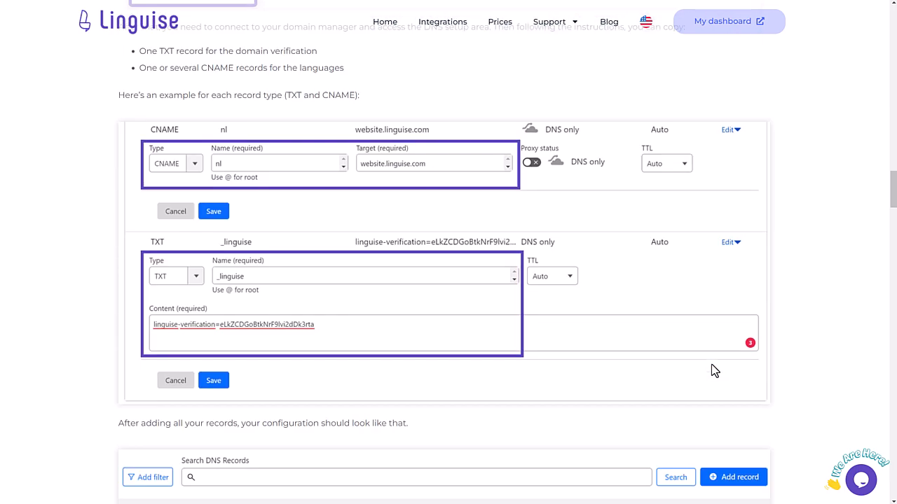
scroll("down", 3)
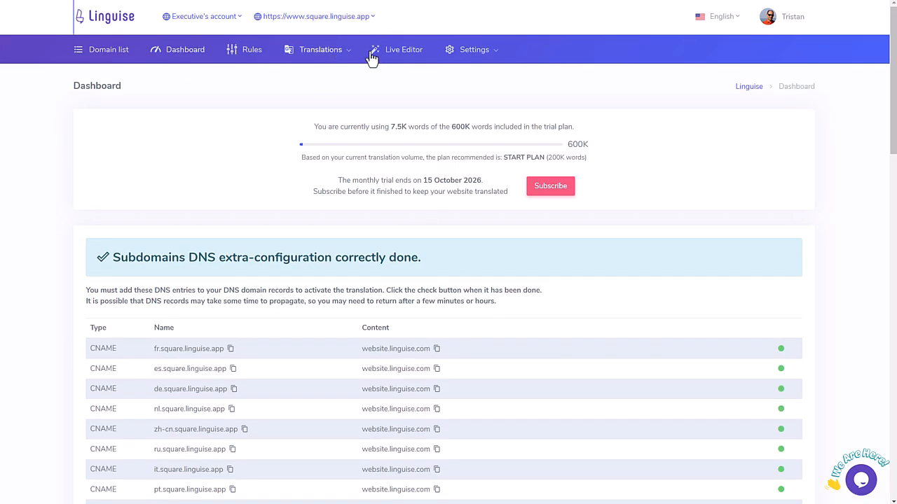
- Visit the Rules page, then the Live Editor with French as translation language
left_click(252, 49)
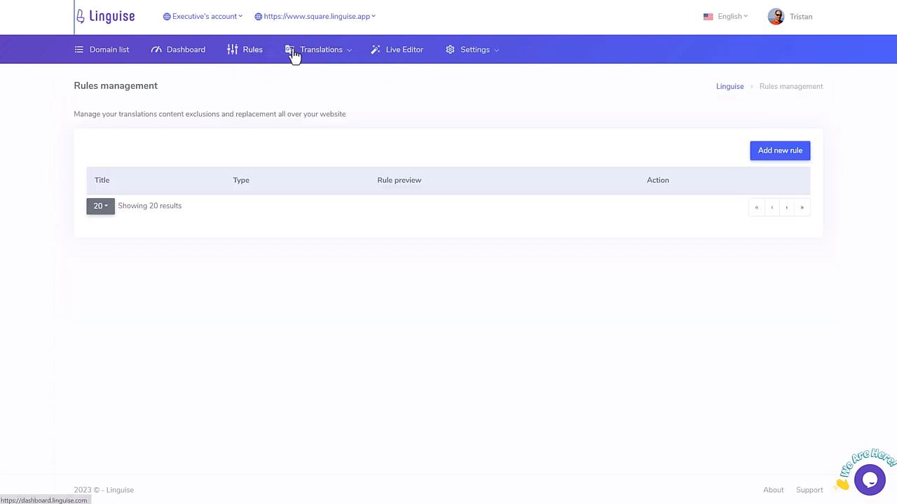
left_click(404, 49)
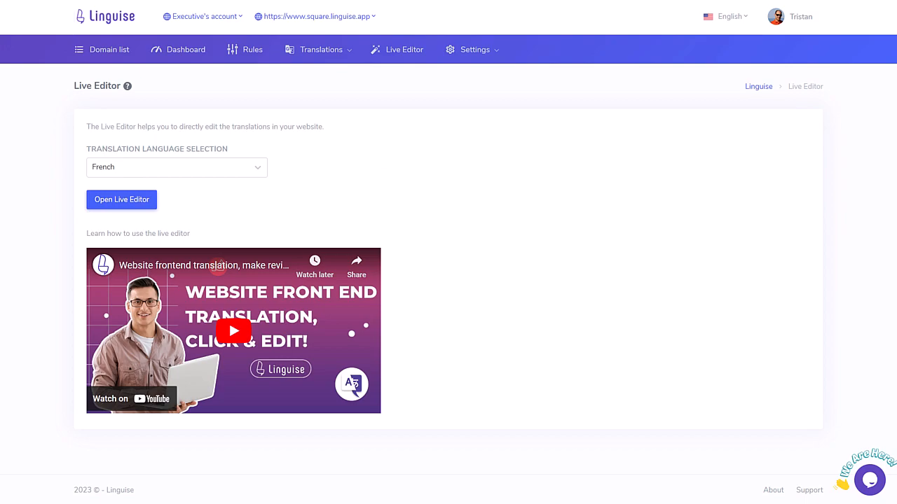
left_click(120, 199)
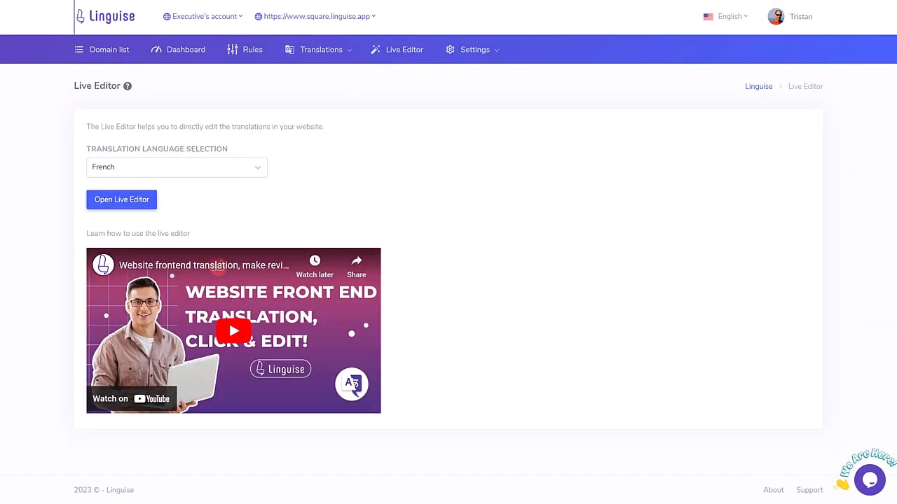
left_click(120, 199)
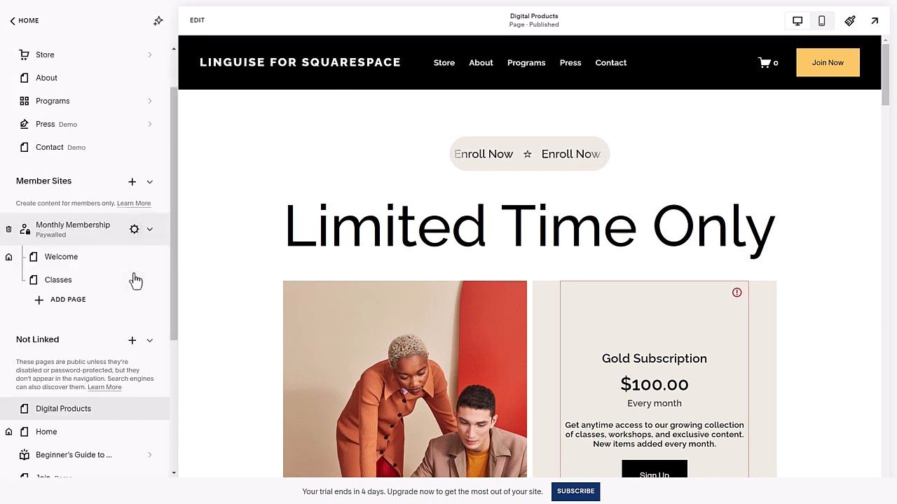
- Reach Website Tools, view the live site and switch it to Spanish via the flag switcher
scroll("down", 3)
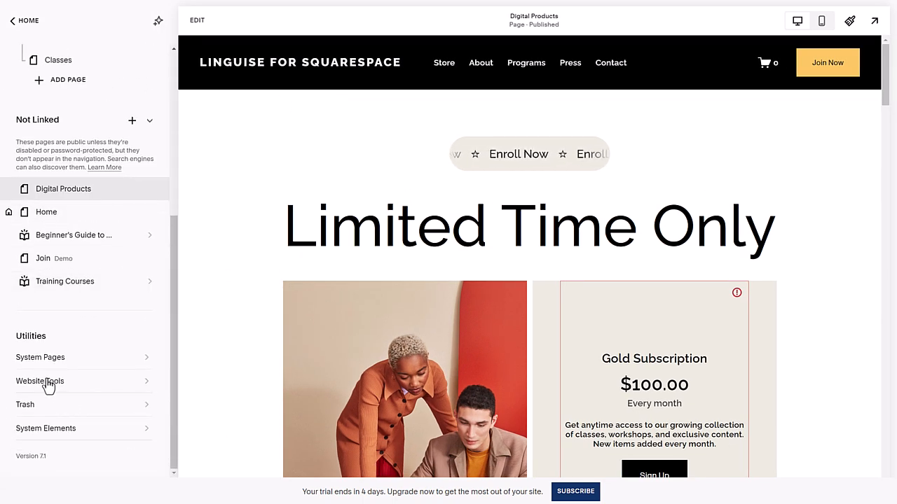
left_click(39, 381)
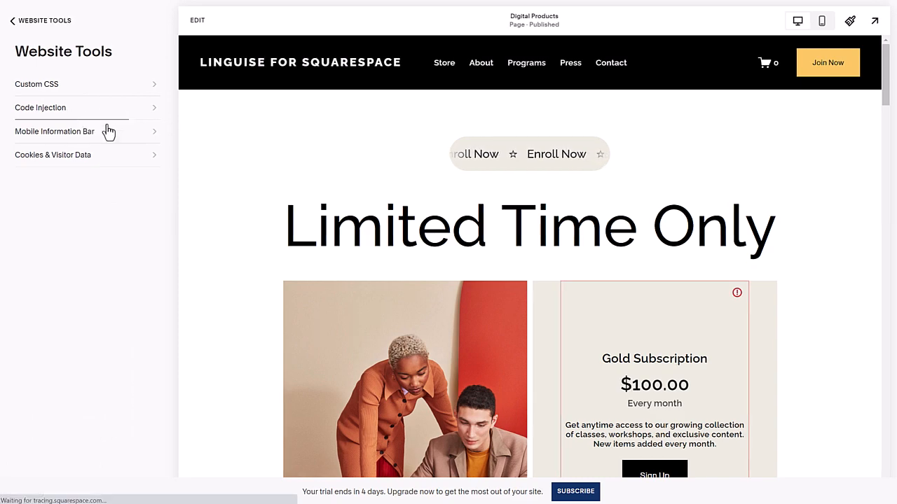
left_click(39, 106)
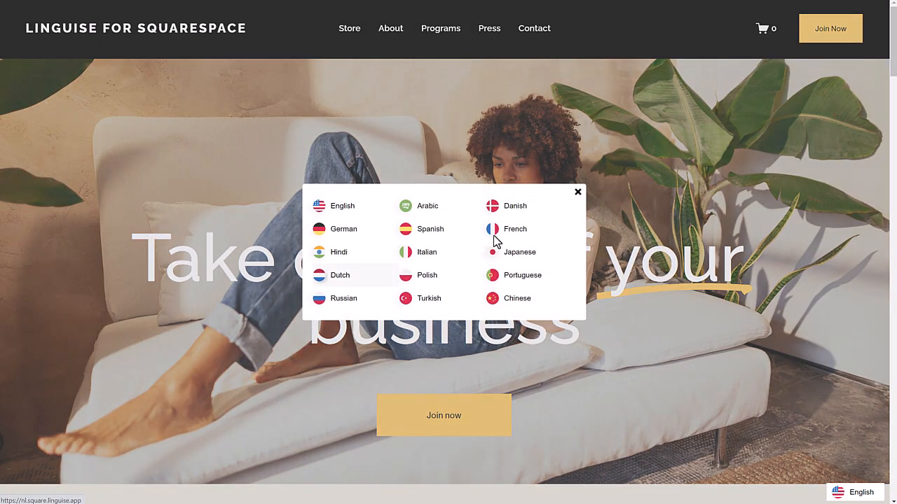
left_click(430, 228)
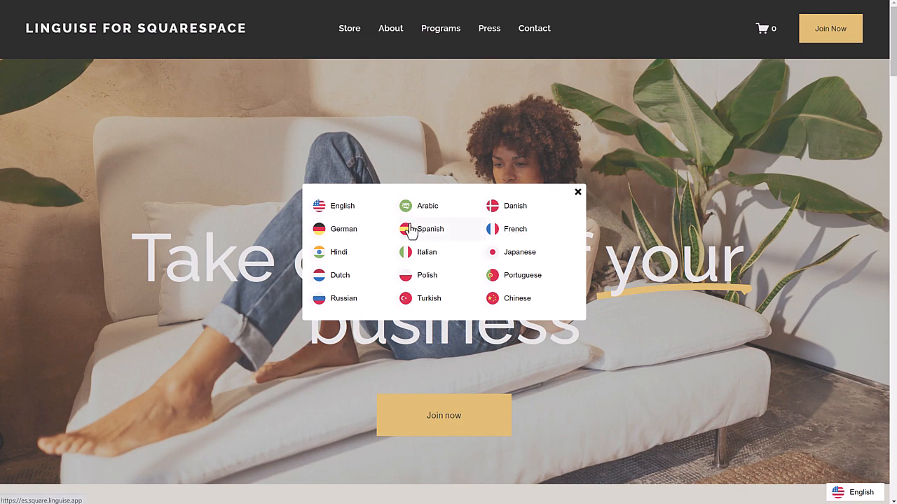
left_click(426, 229)
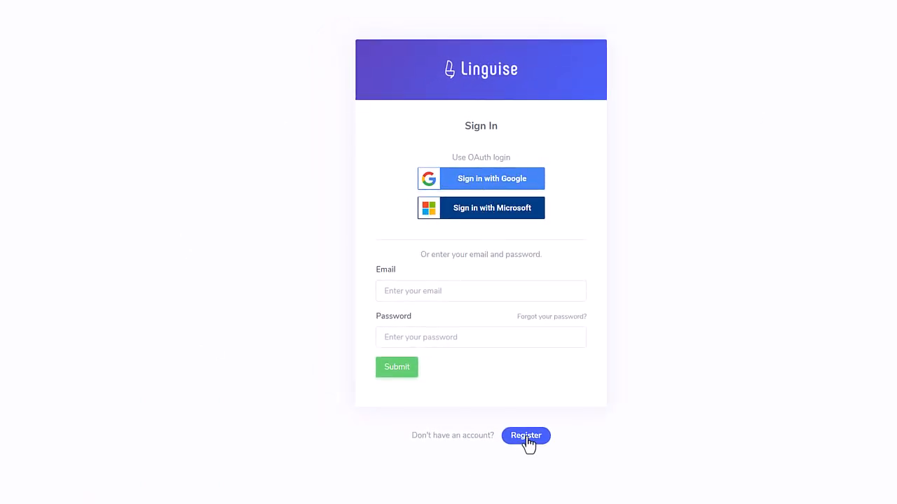
mouse_move(572, 446)
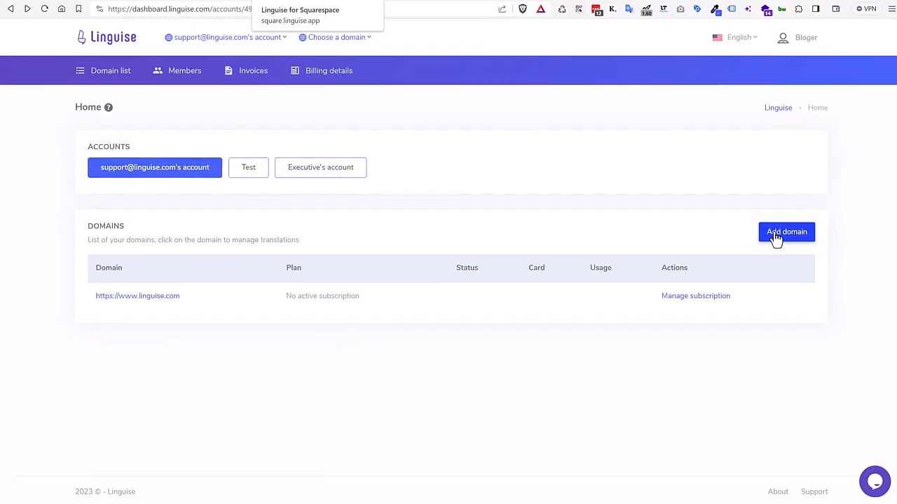
- Start the Add domain wizard from the dashboard Home page
left_click(786, 232)
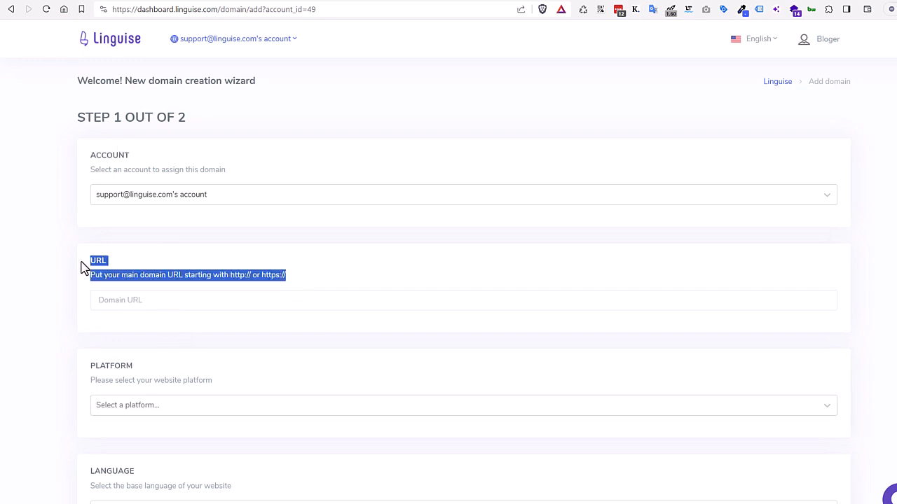
type("https://linguise.com")
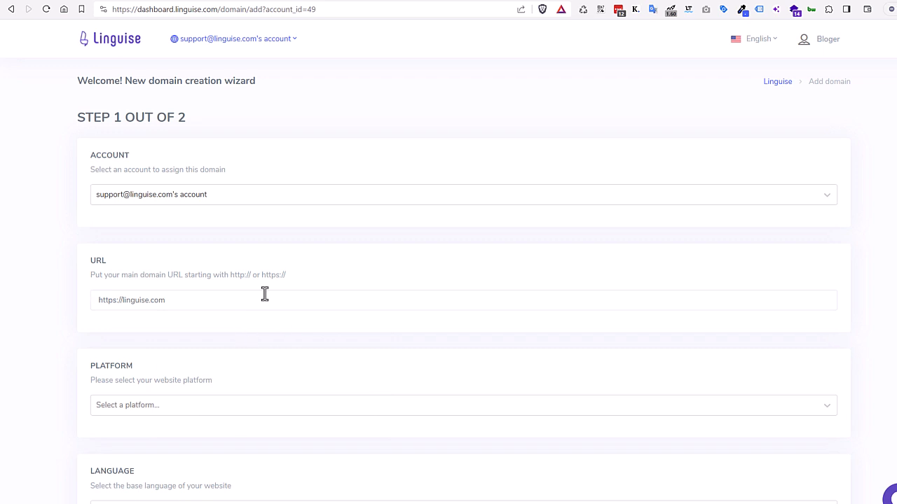
mouse_move(573, 274)
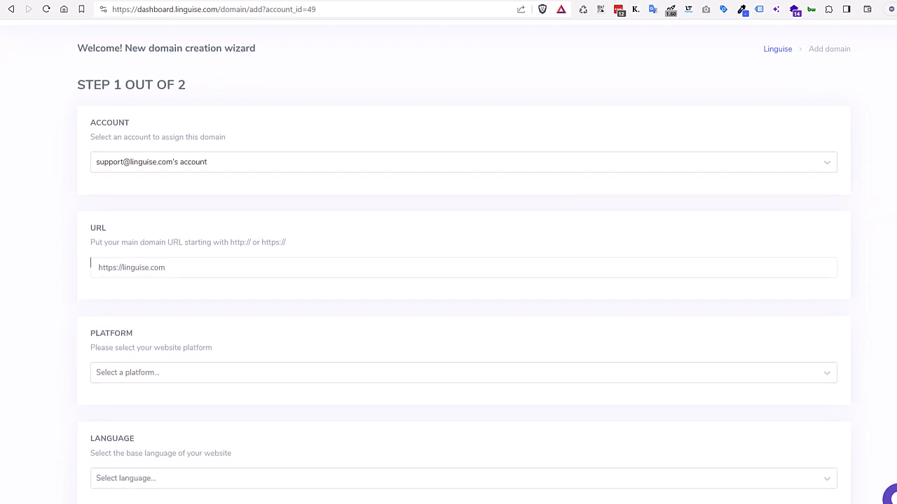
scroll("down", 3)
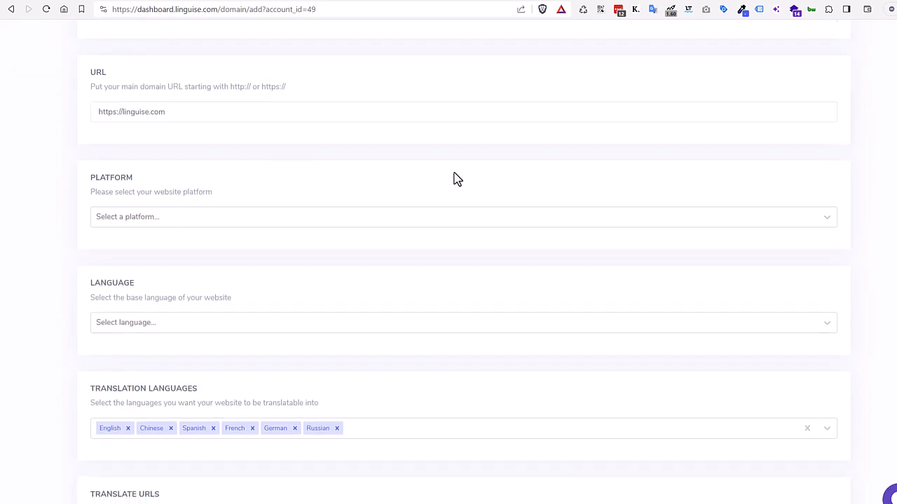
left_click(462, 216)
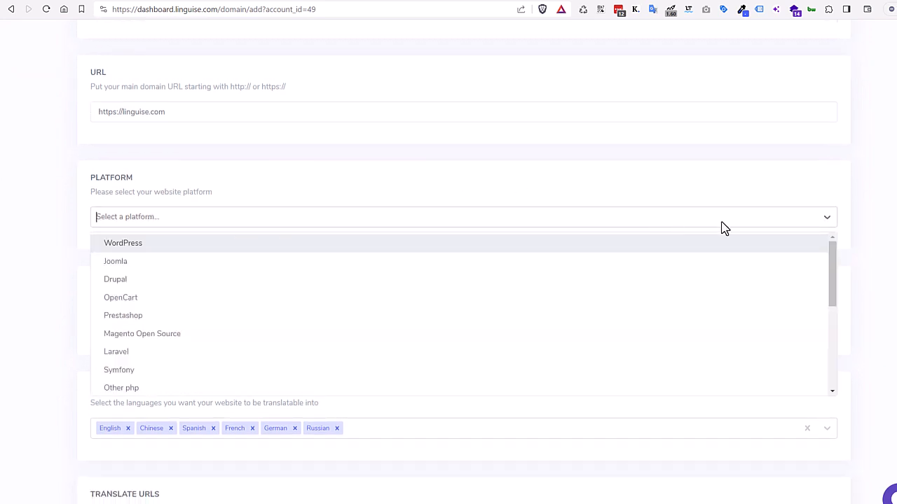
scroll("down", 3)
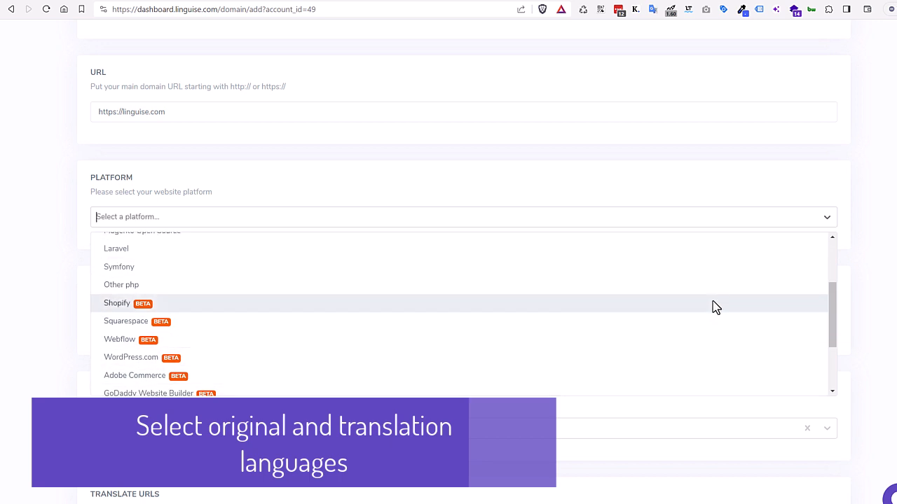
scroll("down", 3)
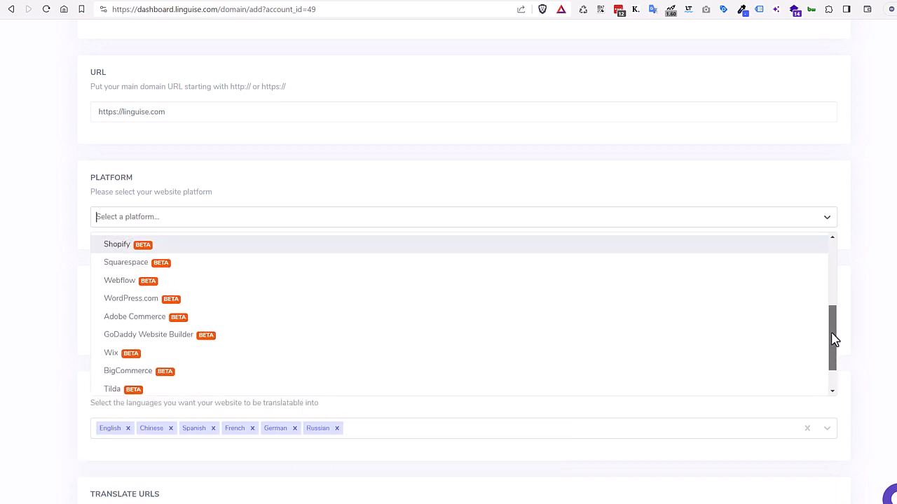
left_click(126, 262)
type("e")
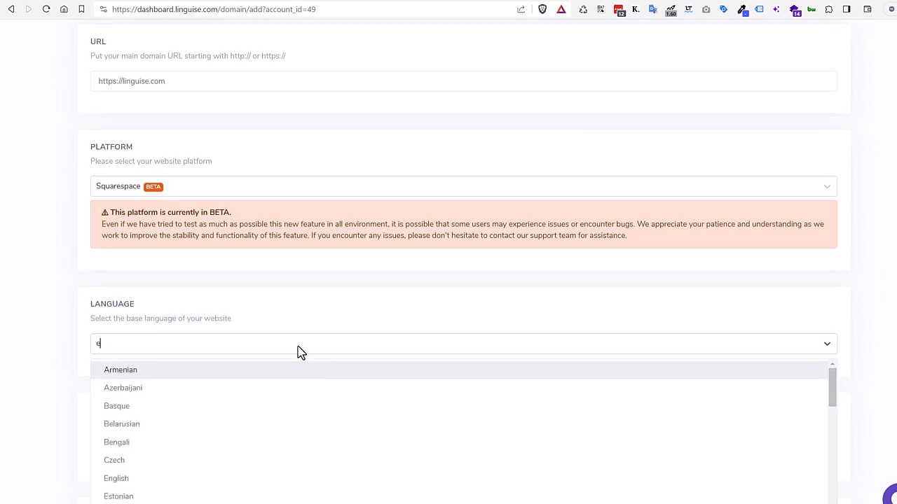
left_click(115, 479)
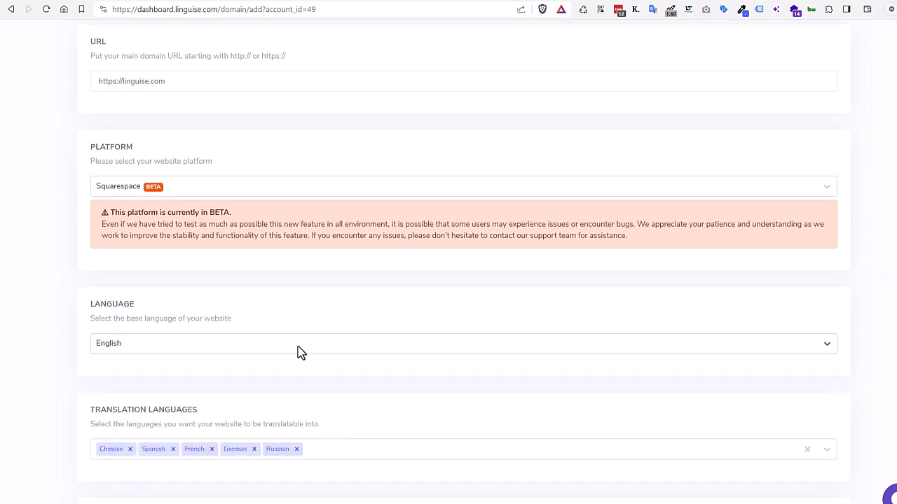
- Add Dutch to the translation languages and advance to the wizard's final step
scroll("down", 3)
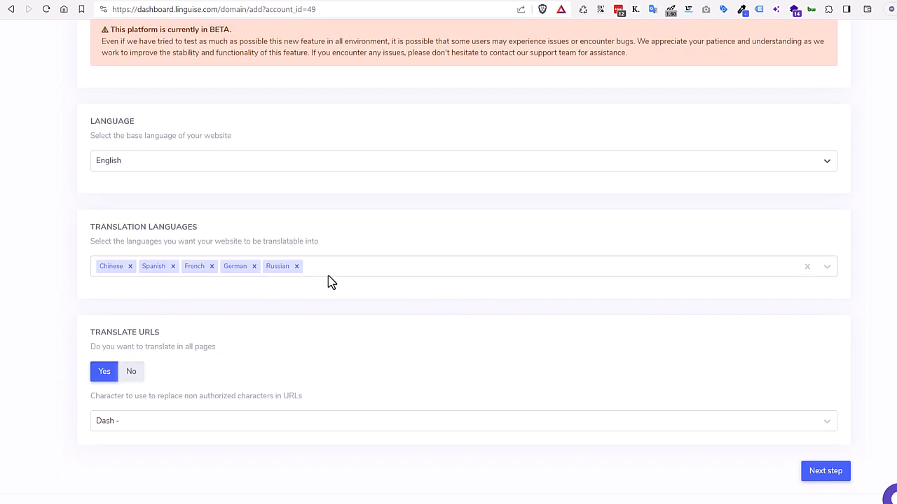
type("du")
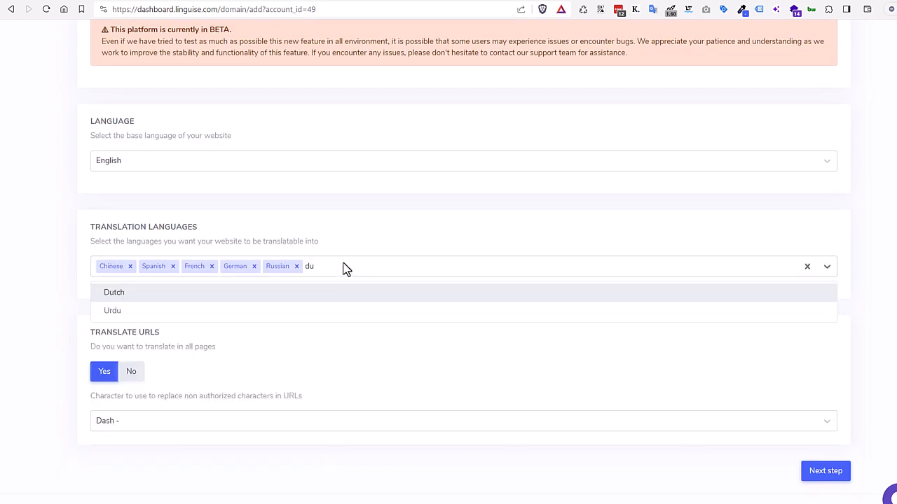
left_click(113, 293)
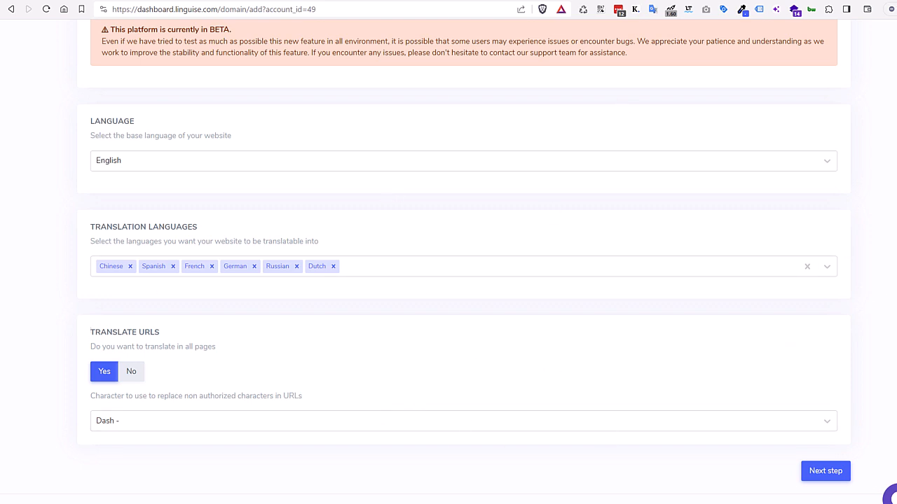
left_click(824, 470)
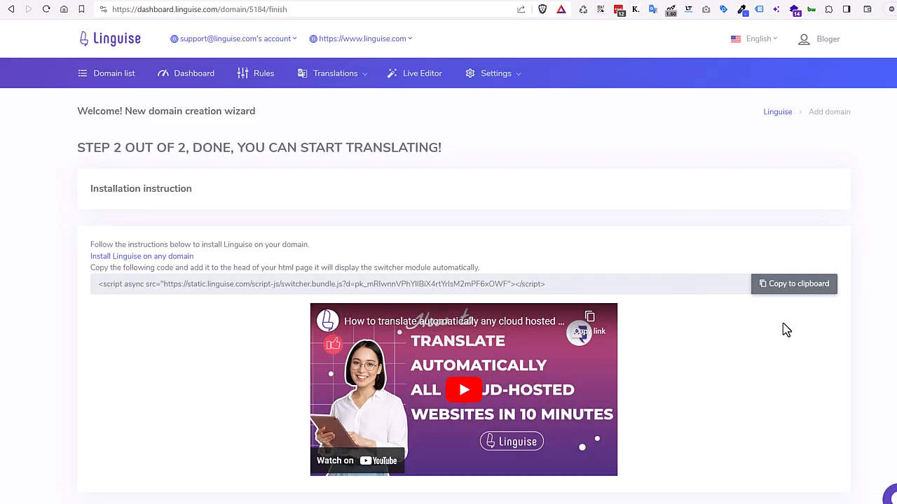
mouse_move(324, 331)
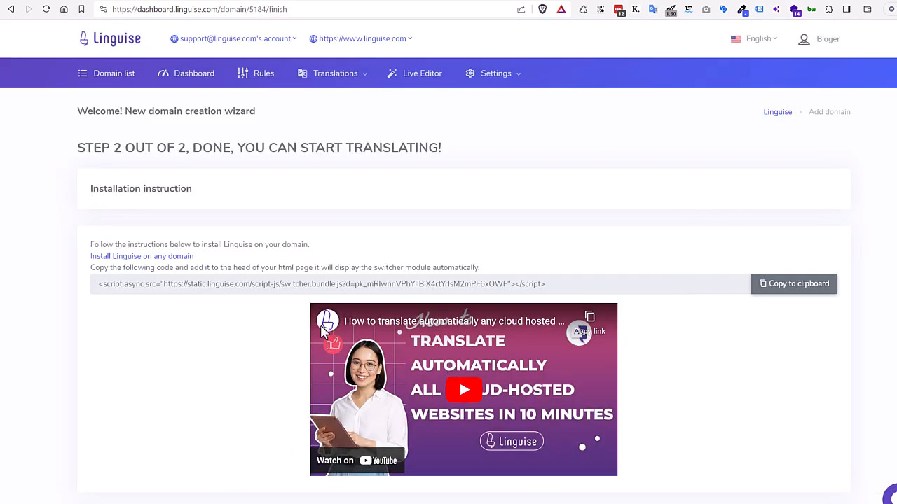
- Scroll the Subdomains DNS table and select a subdomain name to copy
scroll("down", 3)
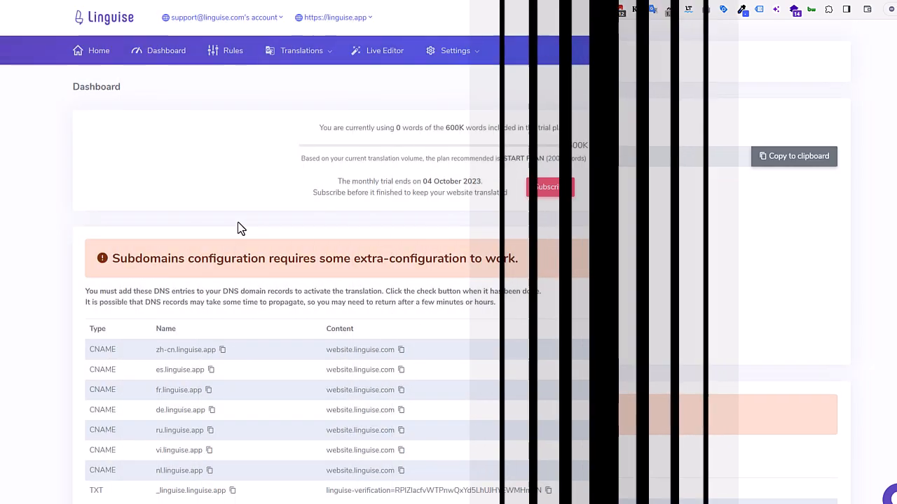
scroll("down", 3)
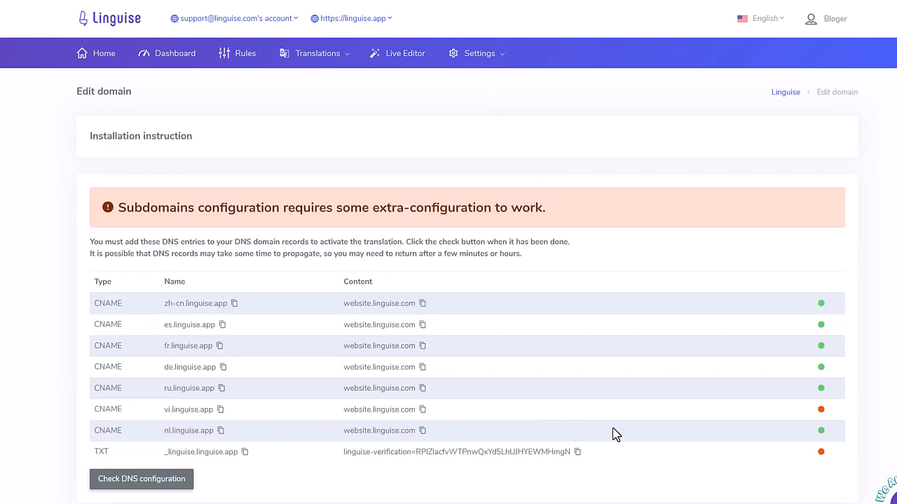
scroll("down", 3)
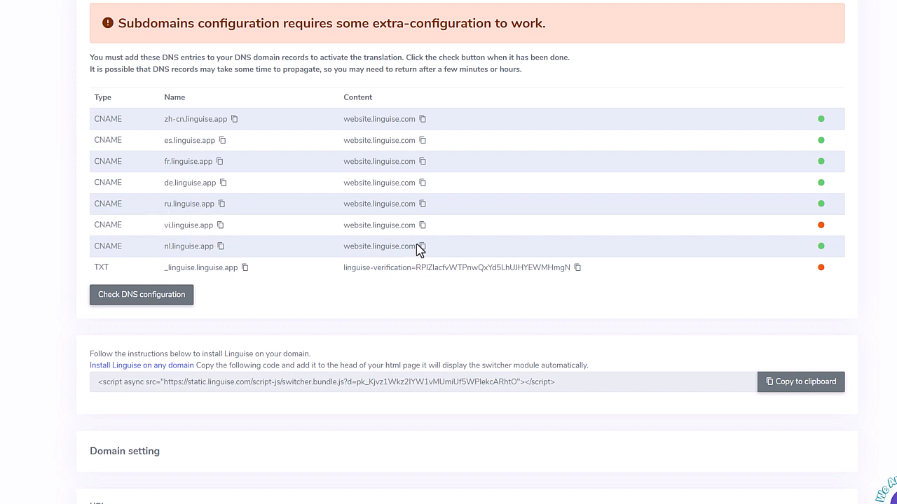
mouse_move(147, 143)
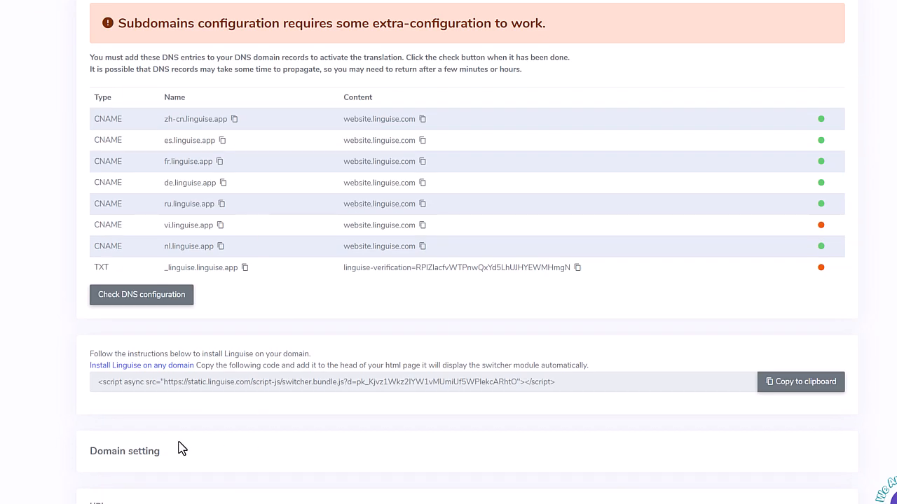
mouse_move(160, 370)
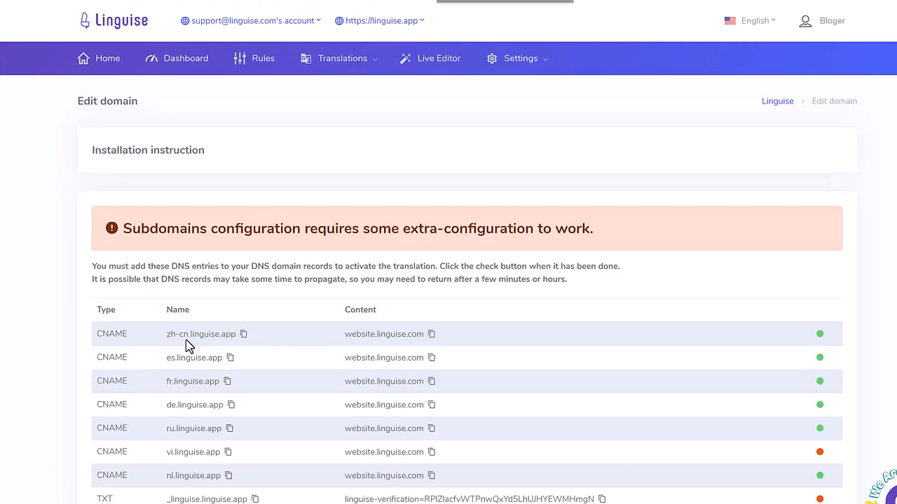
scroll("down", 3)
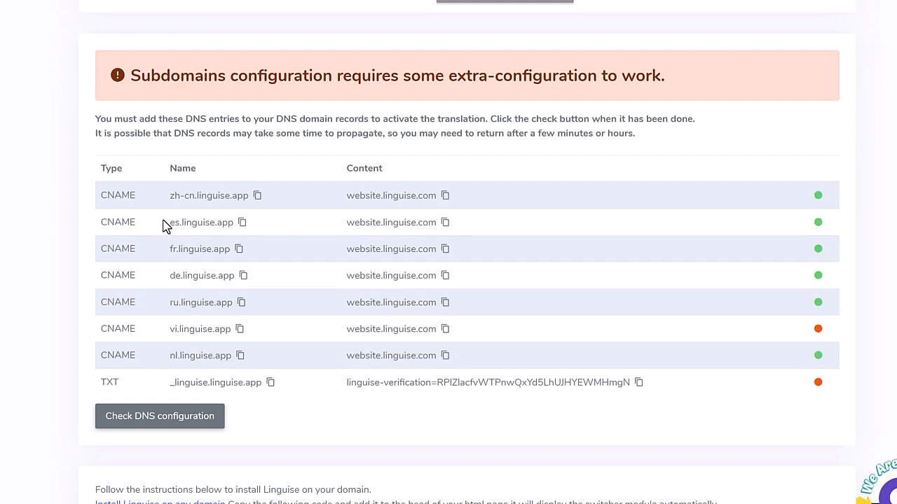
double_click(201, 222)
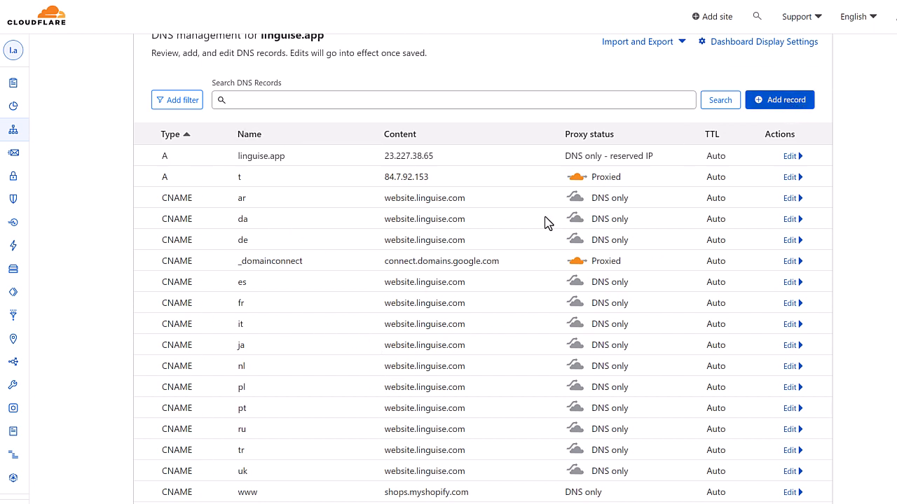
- Add a DNS-only CNAME record vi.linguise.app pointing to website.linguise.com and save it
double_click(176, 324)
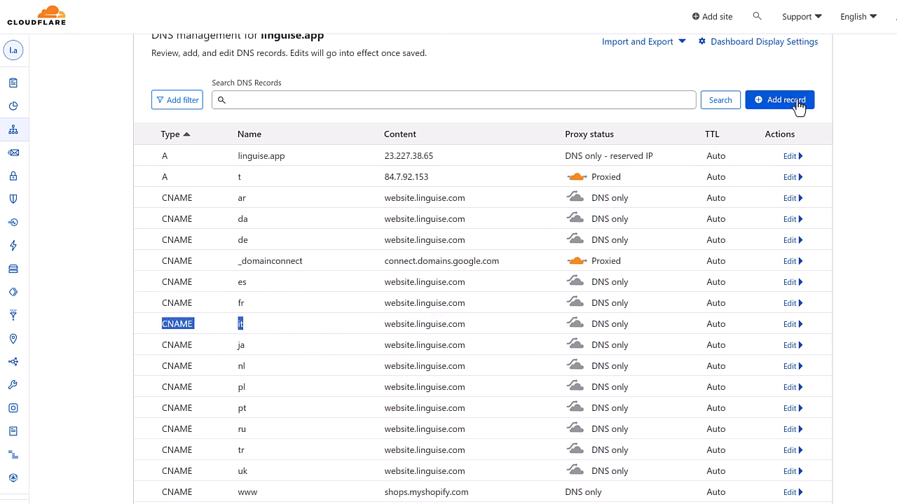
left_click(779, 99)
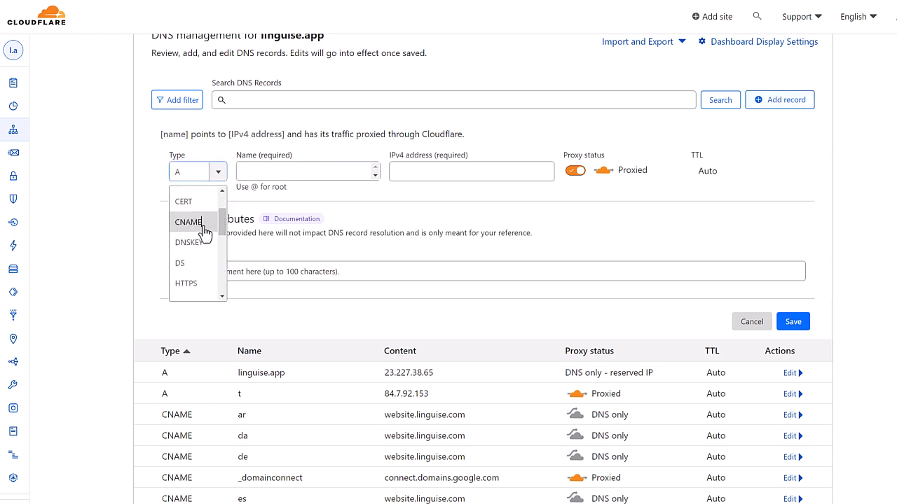
left_click(188, 222)
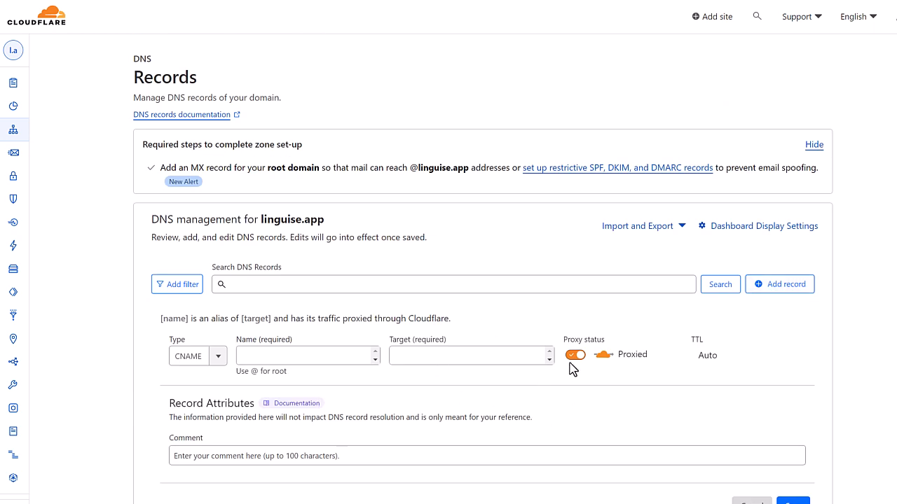
left_click(574, 354)
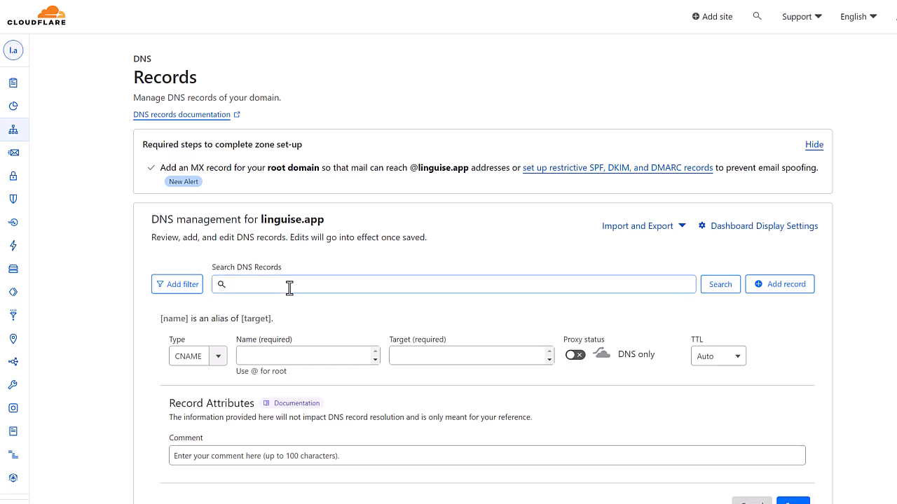
type("vi.linguise.app")
left_click(472, 355)
type("website.linguise.com")
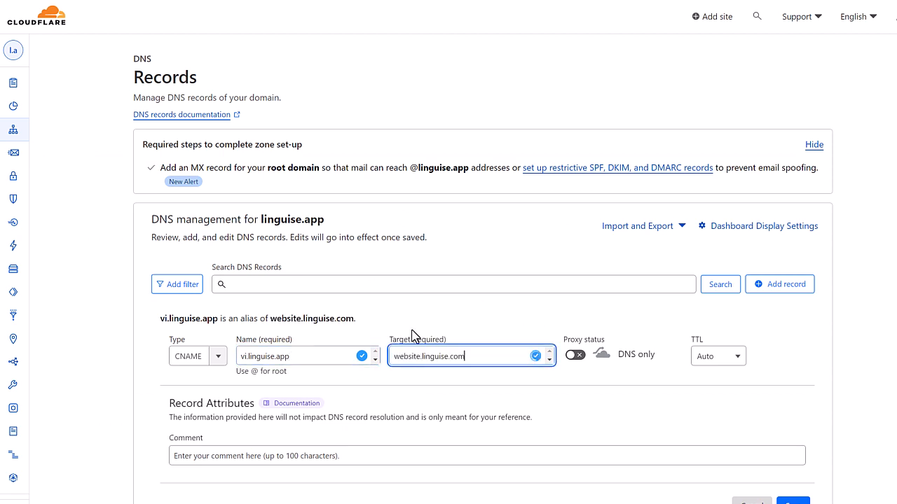
scroll("down", 3)
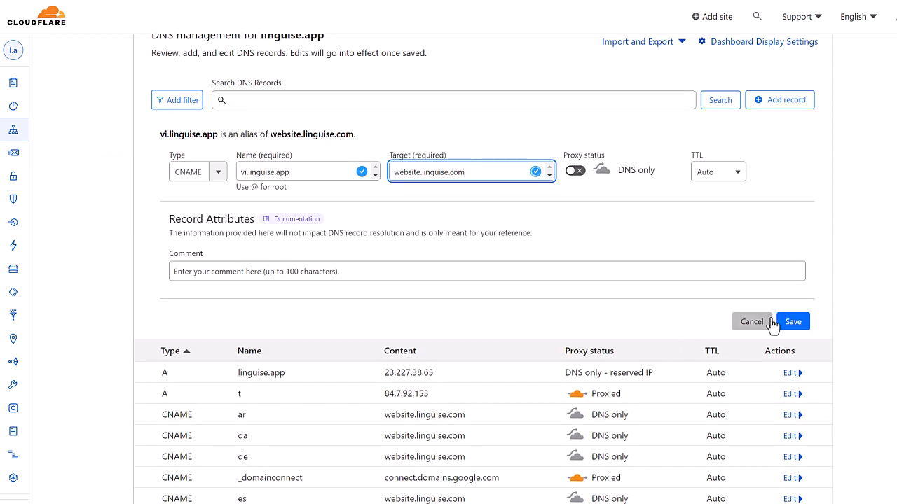
left_click(793, 320)
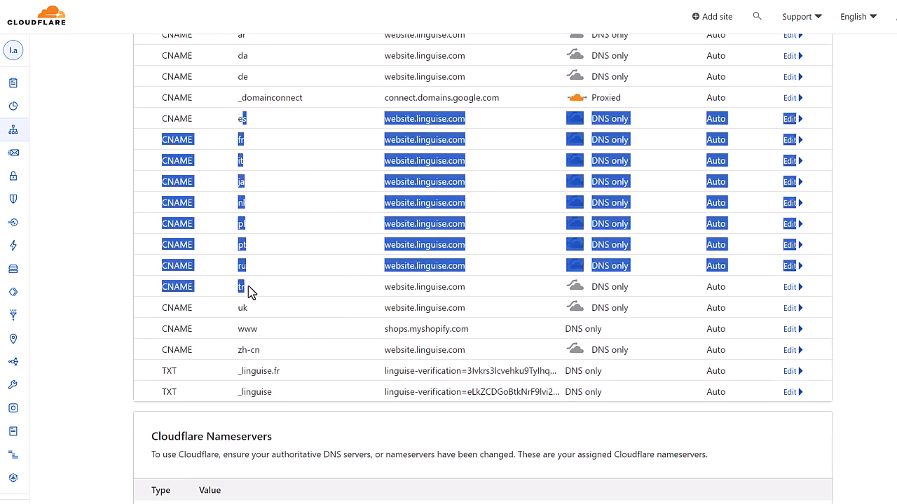
left_click(283, 179)
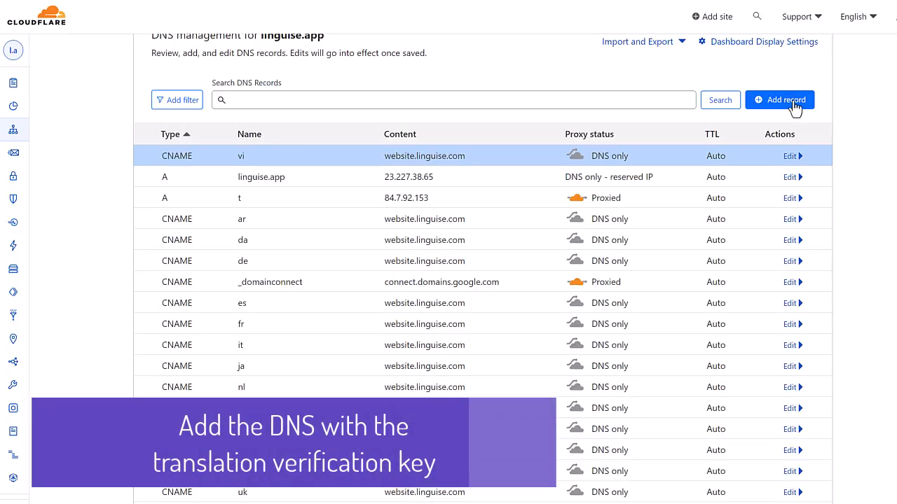
- Add a TXT record _linguise.linguise.app holding the linguise-verification key
left_click(778, 100)
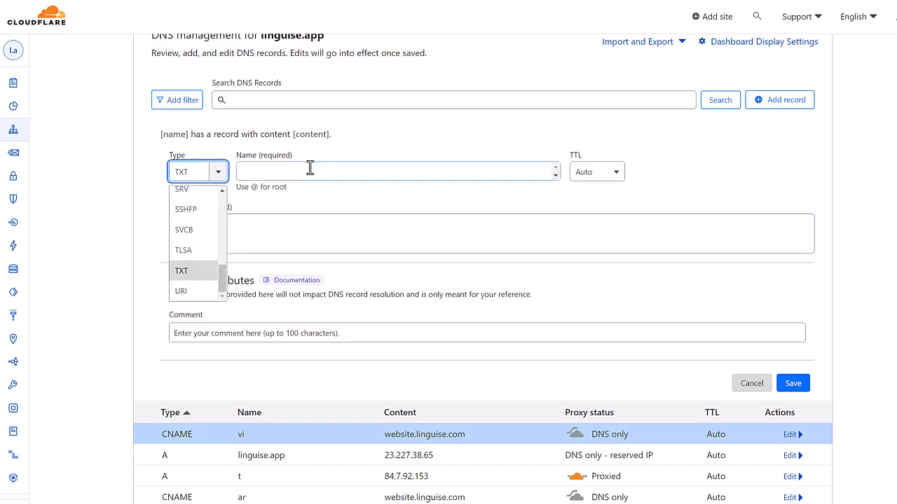
type("_linguise.linguise.app")
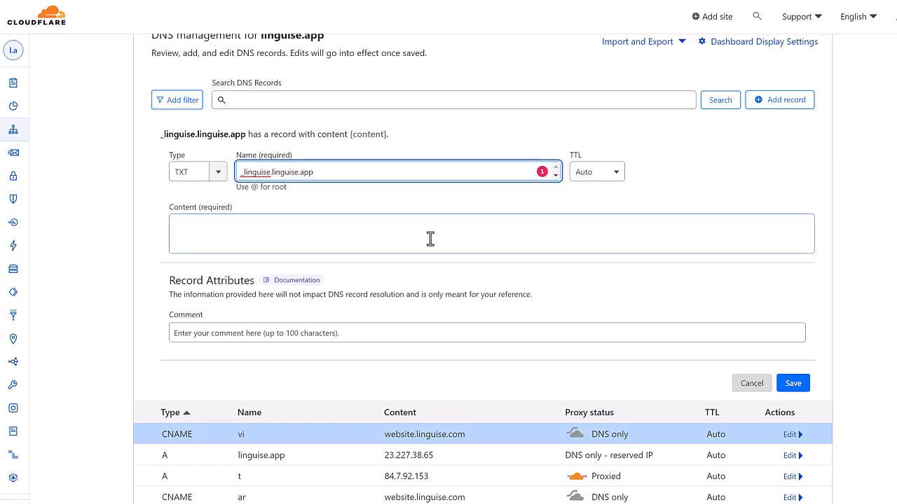
type("linguise-verification=RPlZlacfvWTPnwQxYd5LhUJHYEWMHmgN")
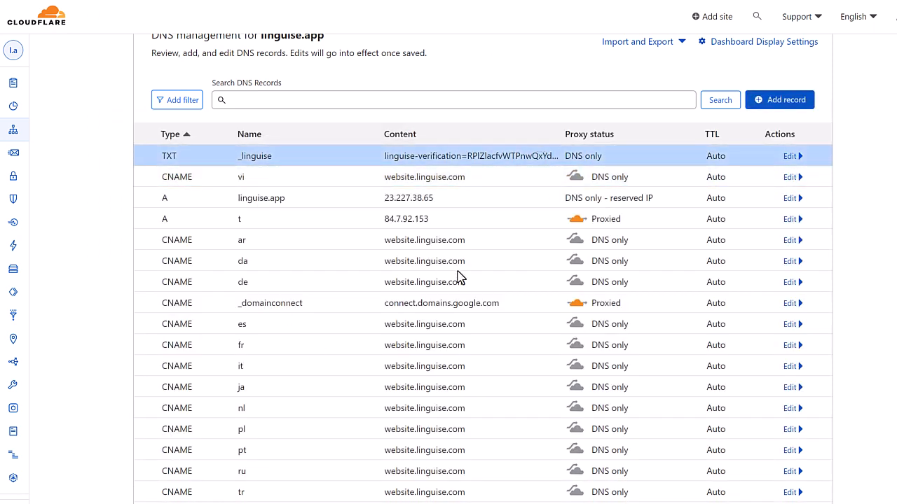
- Check the green DNS statuses, copy the switcher script and try the site's language switcher
scroll("down", 3)
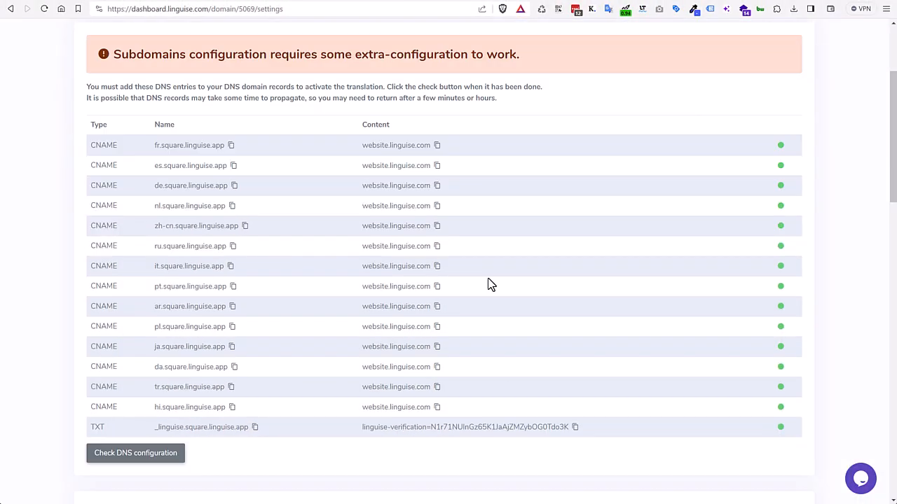
scroll("down", 3)
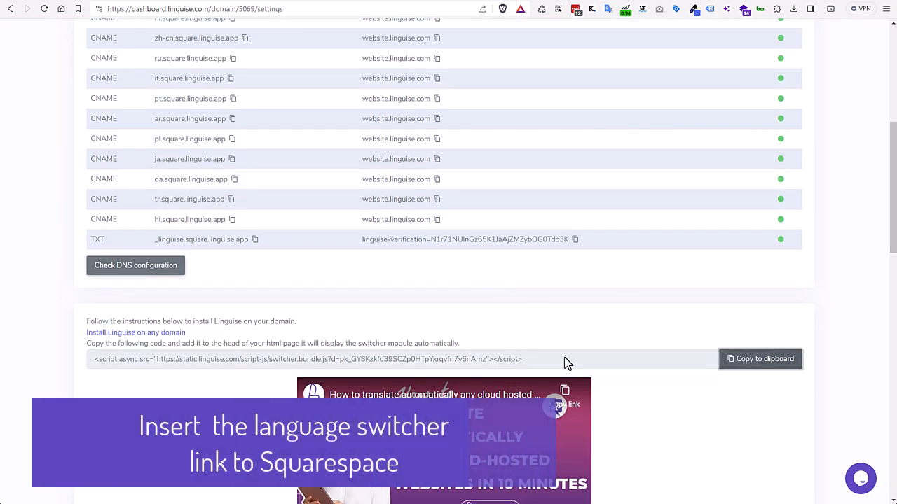
triple_click(308, 359)
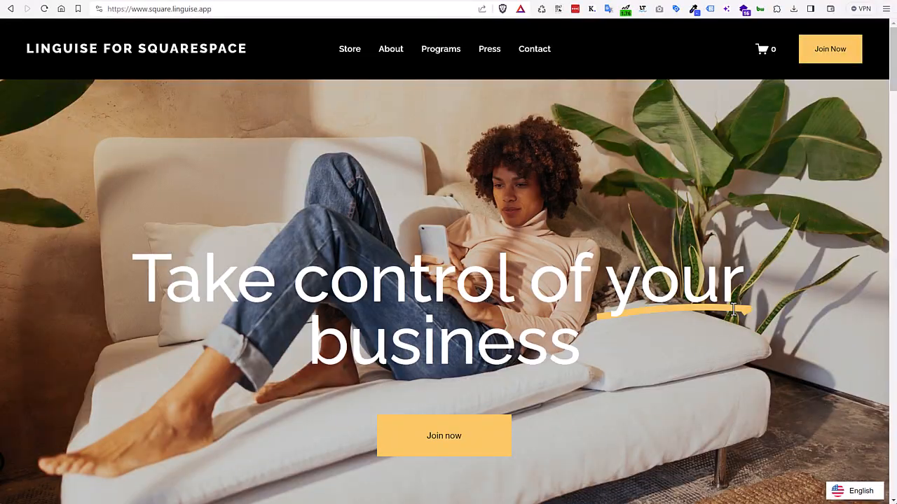
left_click(861, 490)
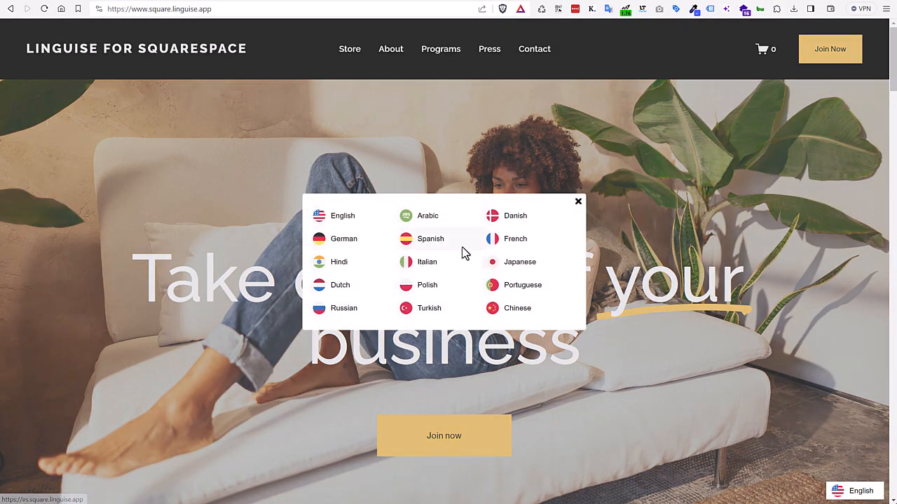
- Return to the Linguise dashboard and browse the domain Settings menu
left_click(577, 202)
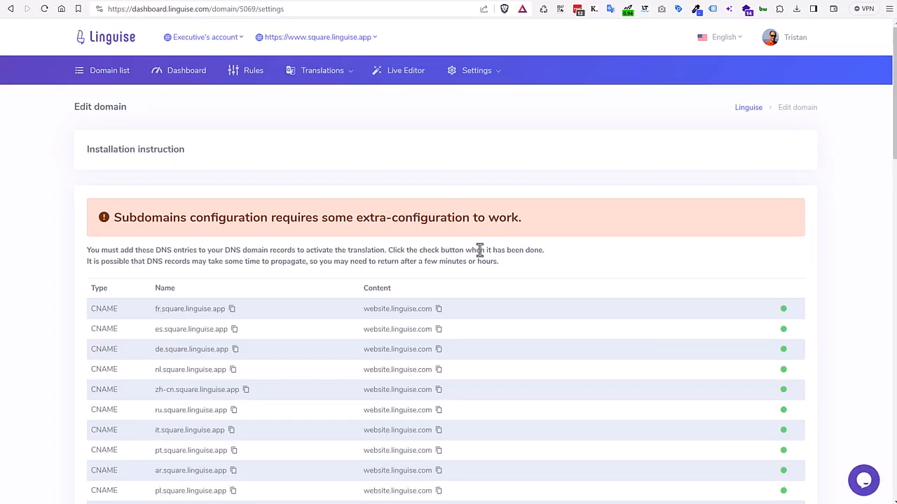
left_click(477, 70)
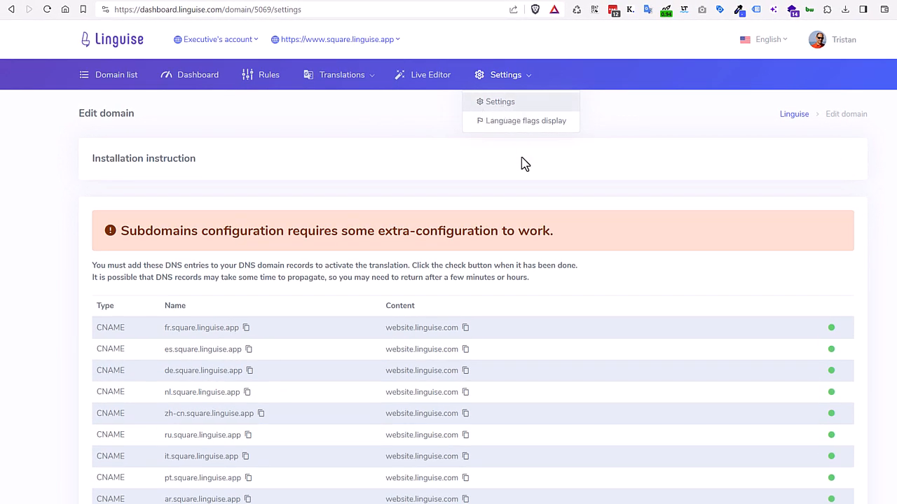
scroll("down", 3)
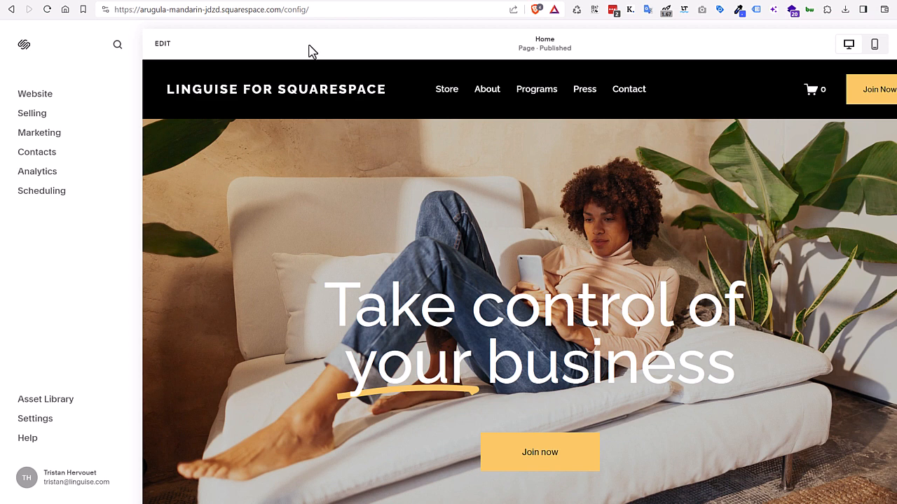
mouse_move(36, 171)
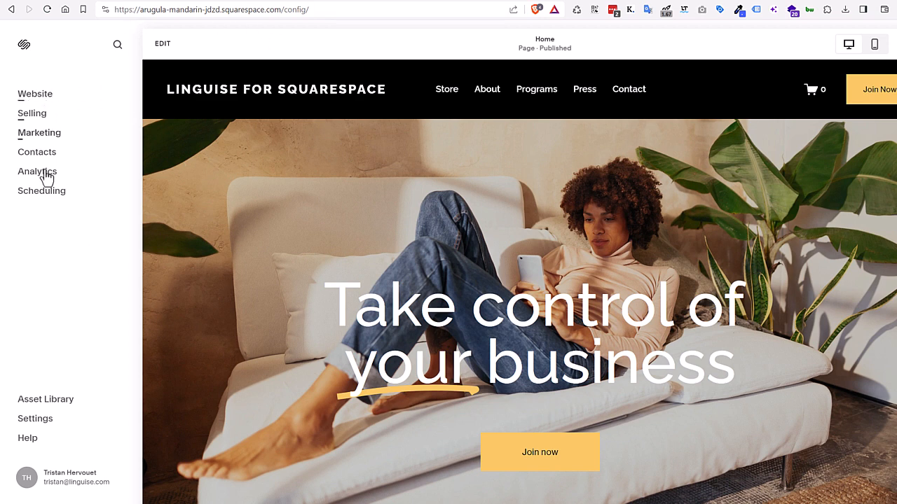
mouse_move(176, 132)
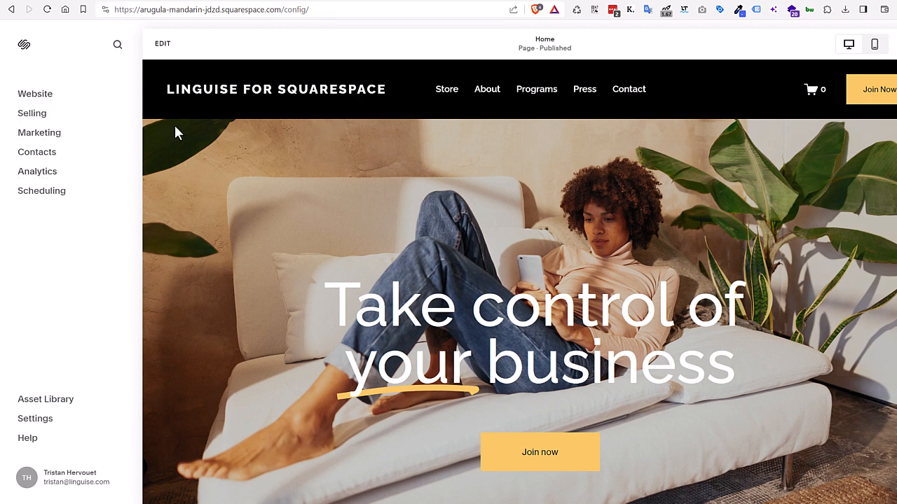
mouse_move(188, 167)
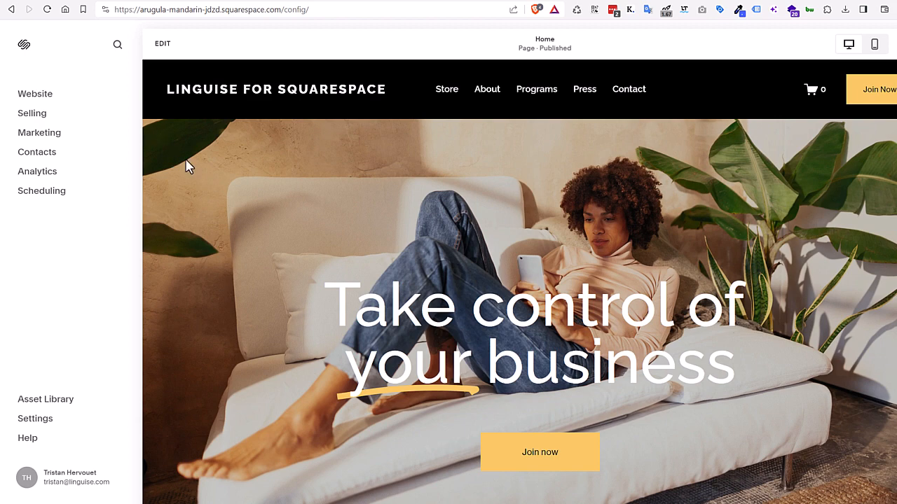
- Paste the Linguise switcher script into the Code Injection header field
left_click(35, 93)
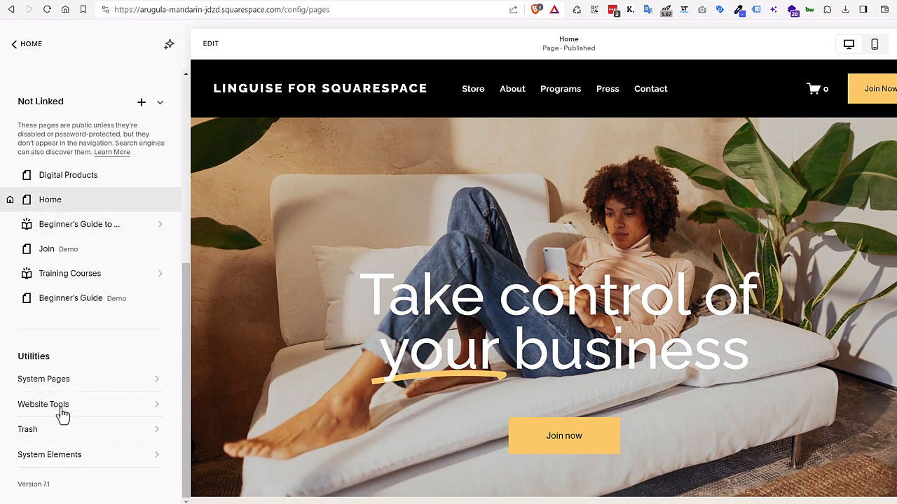
left_click(44, 403)
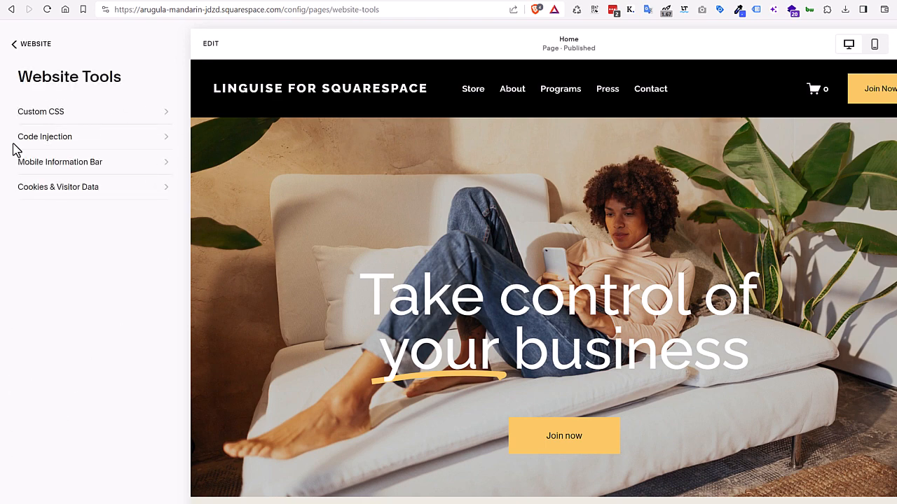
left_click(45, 137)
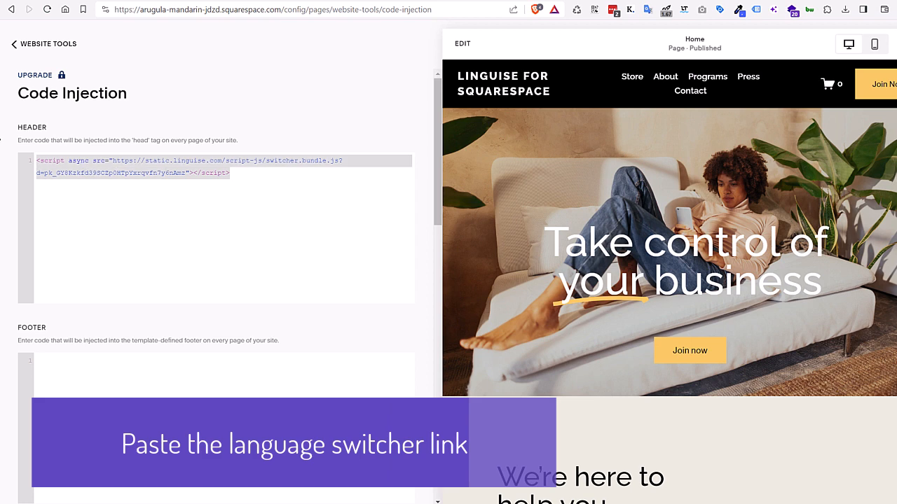
right_click(56, 168)
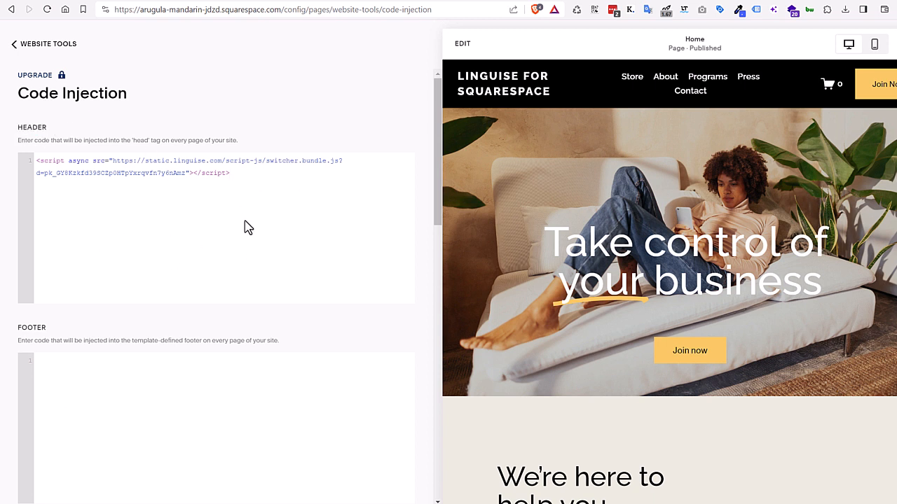
mouse_move(476, 3)
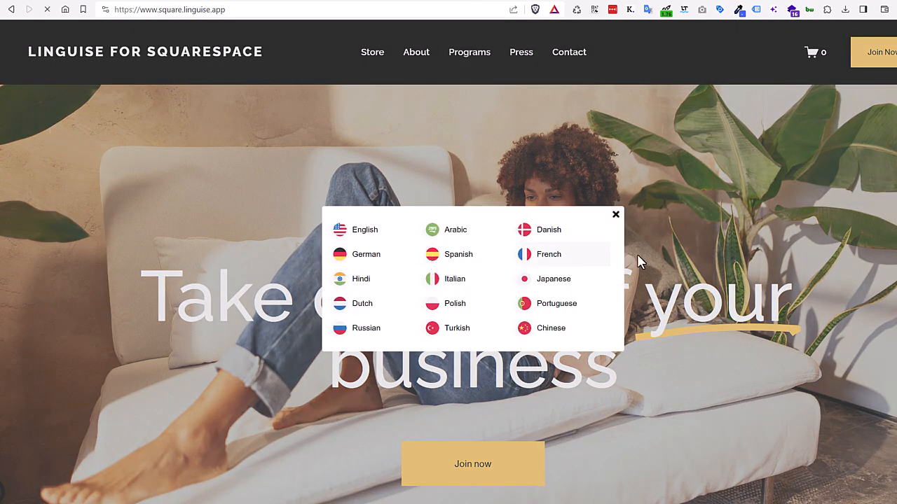
- Switch the live site to Spanish and scroll through the translated homepage
left_click(458, 255)
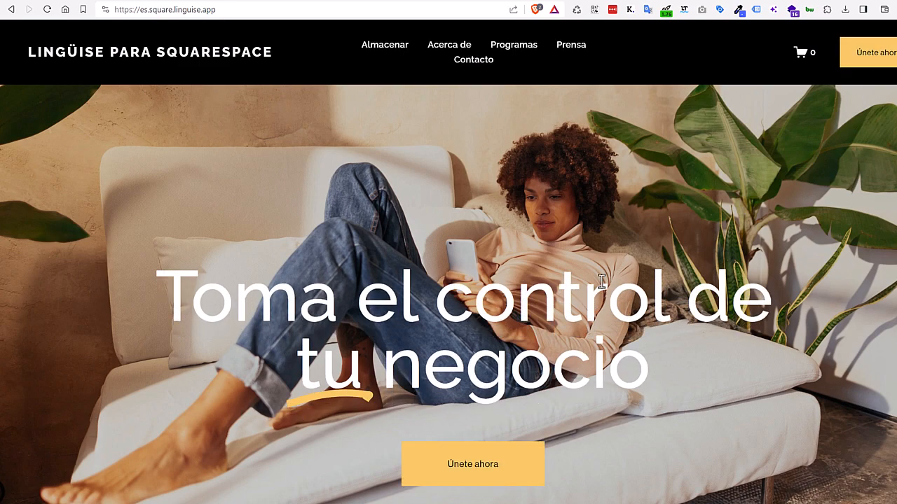
scroll("down", 3)
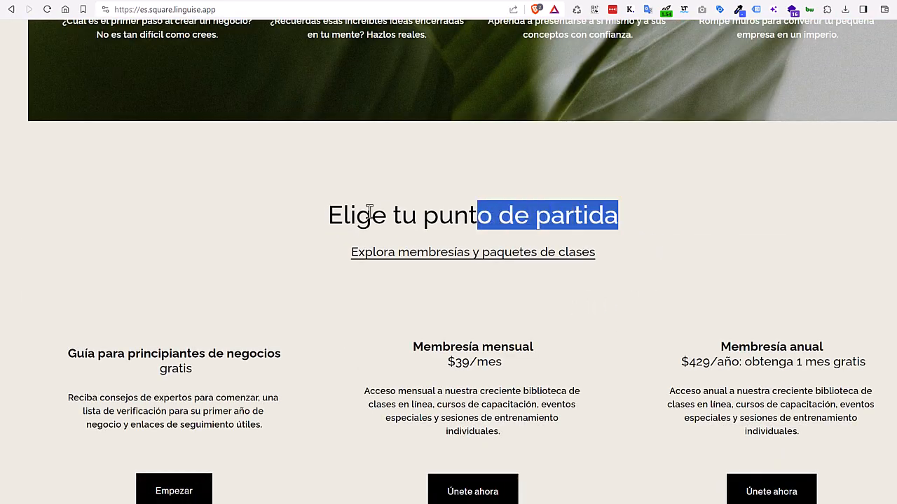
scroll("up", 3)
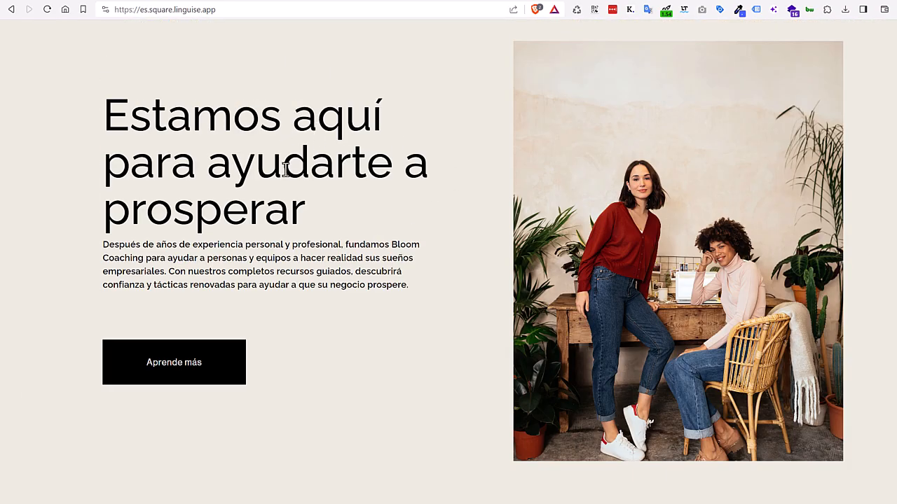
mouse_move(342, 176)
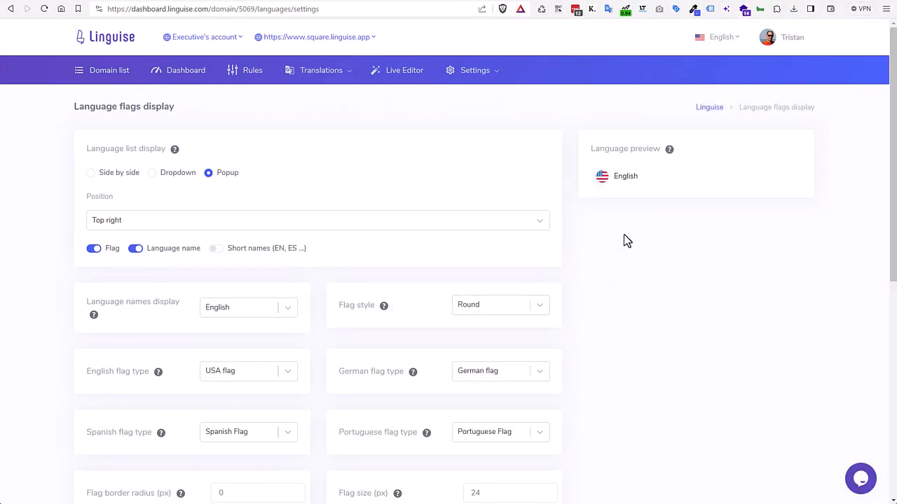
- Go to Settings > Language flags display and test the popup language list in the preview
left_click(475, 70)
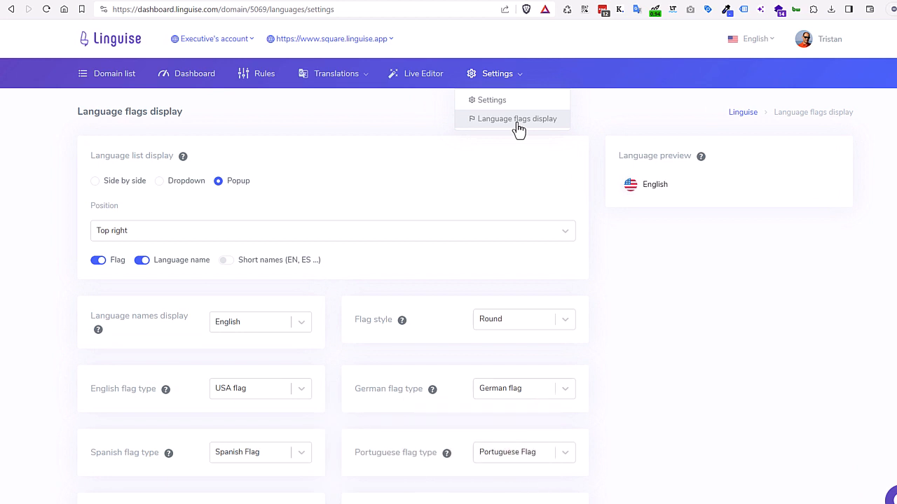
mouse_move(601, 207)
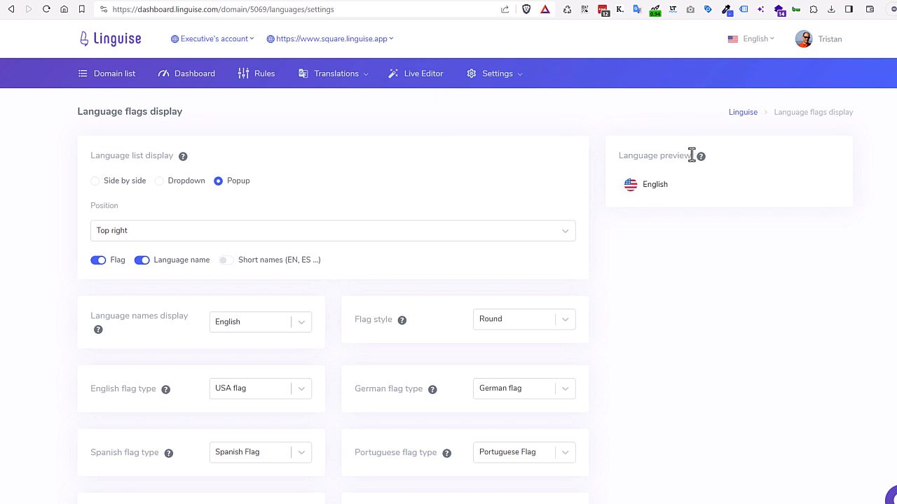
double_click(653, 154)
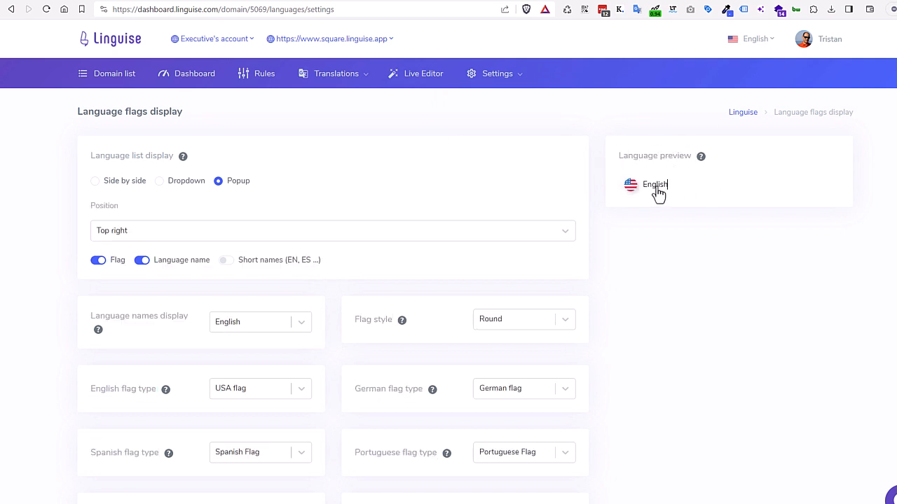
left_click(654, 185)
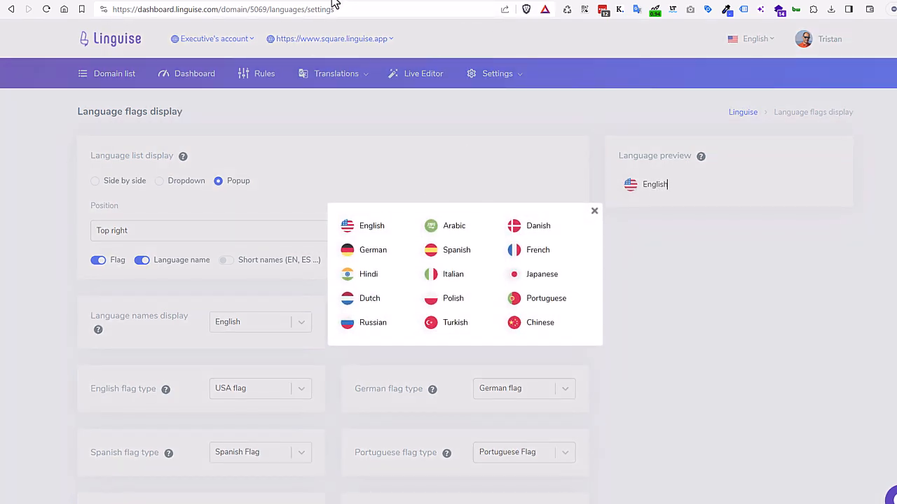
left_click(330, 40)
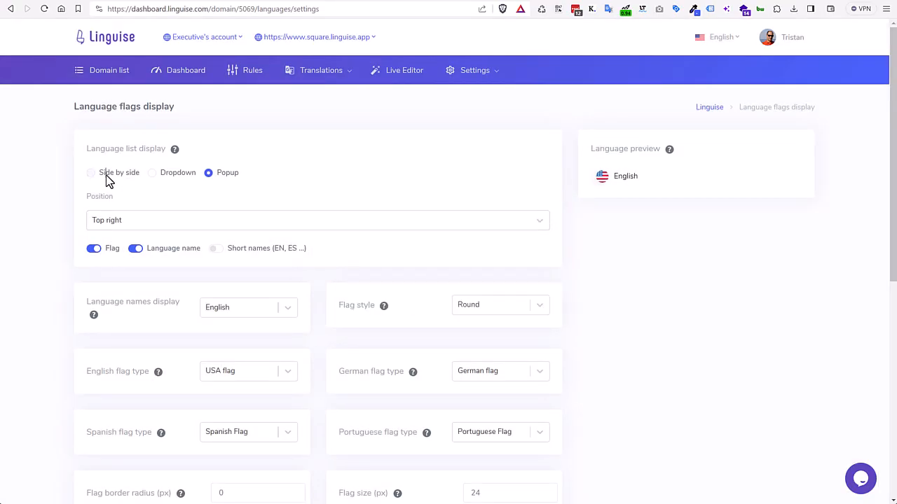
- Try the side-by-side and dropdown language list displays, then return to popup and preview it
left_click(89, 172)
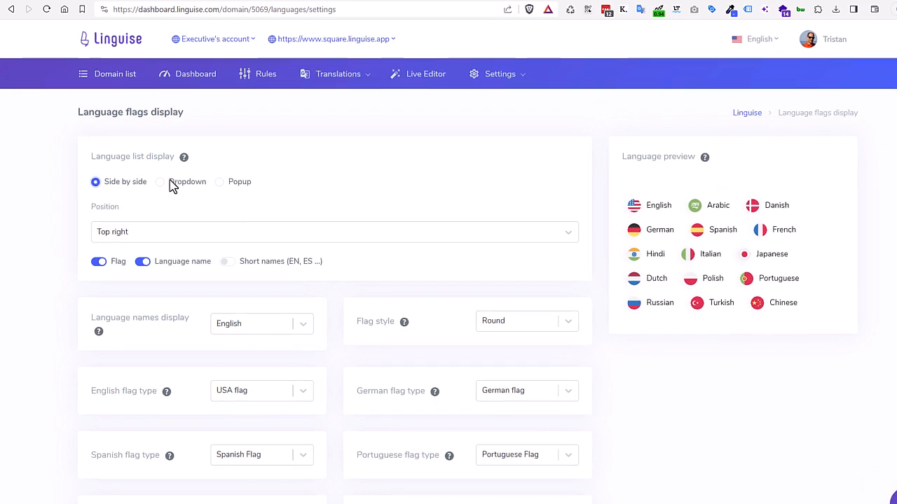
mouse_move(434, 216)
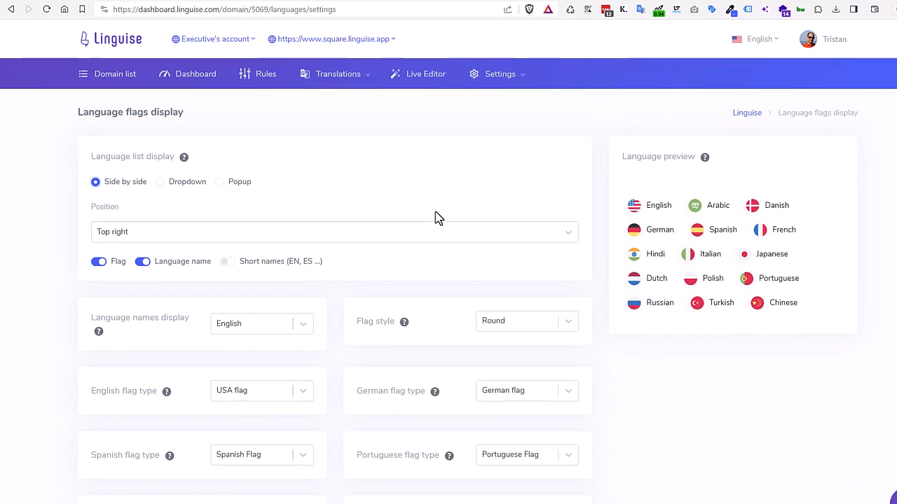
mouse_move(393, 376)
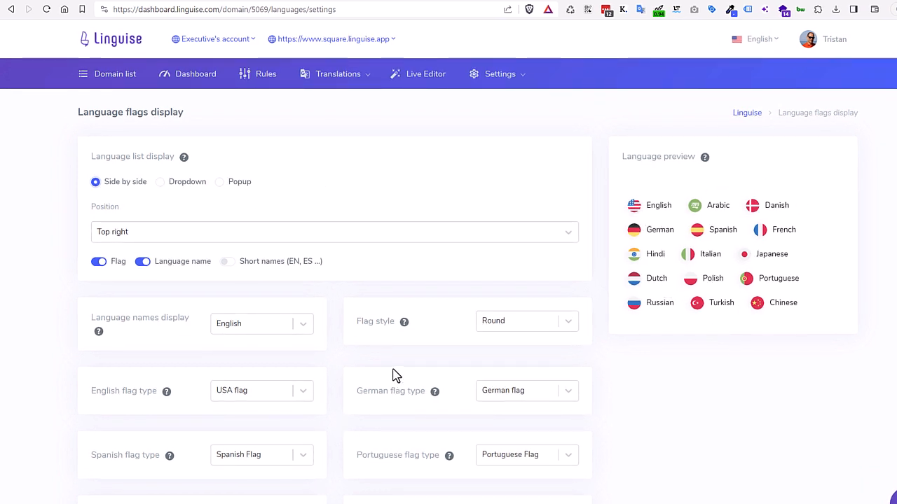
mouse_move(207, 215)
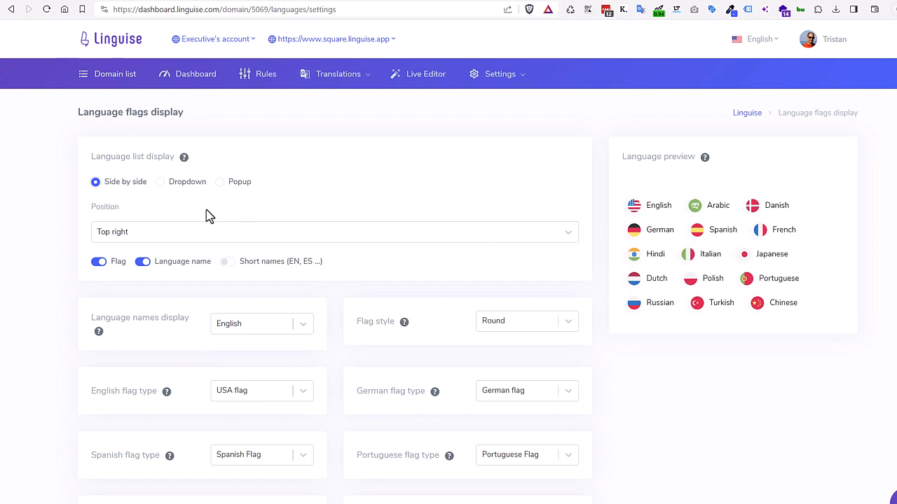
left_click(159, 182)
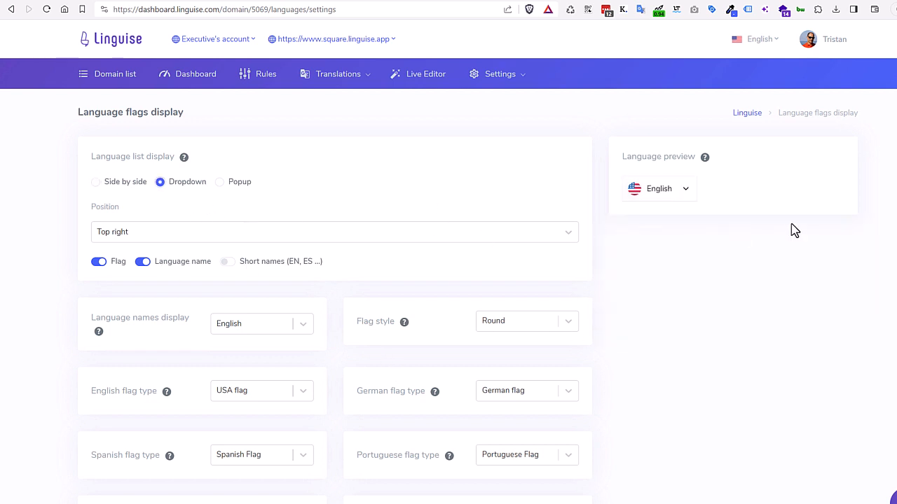
left_click(659, 188)
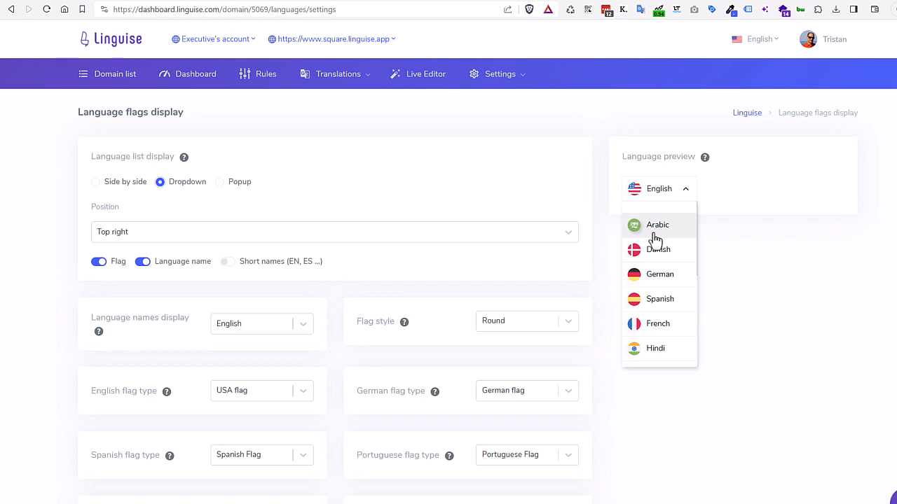
scroll("down", 3)
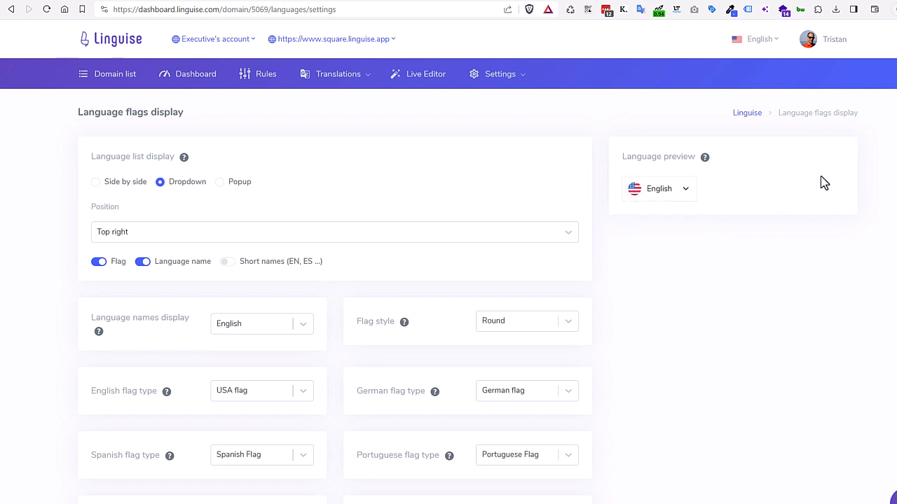
mouse_move(227, 192)
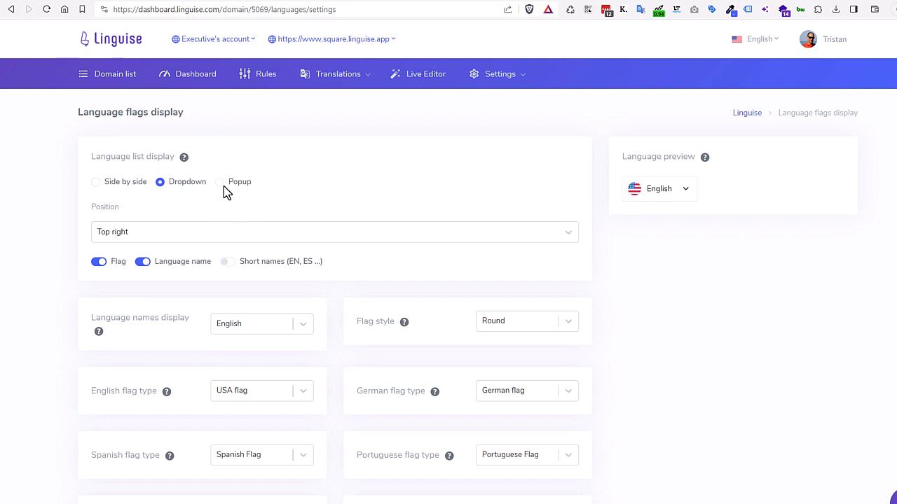
left_click(218, 182)
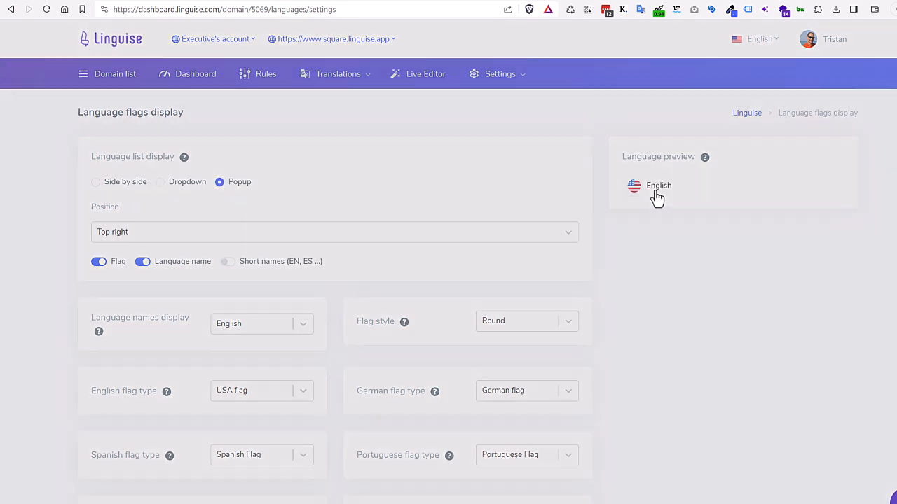
left_click(658, 185)
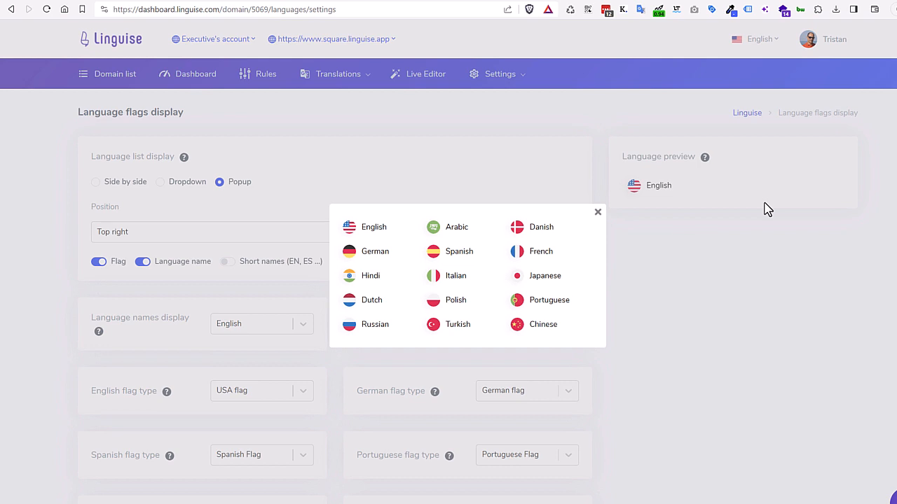
left_click(597, 211)
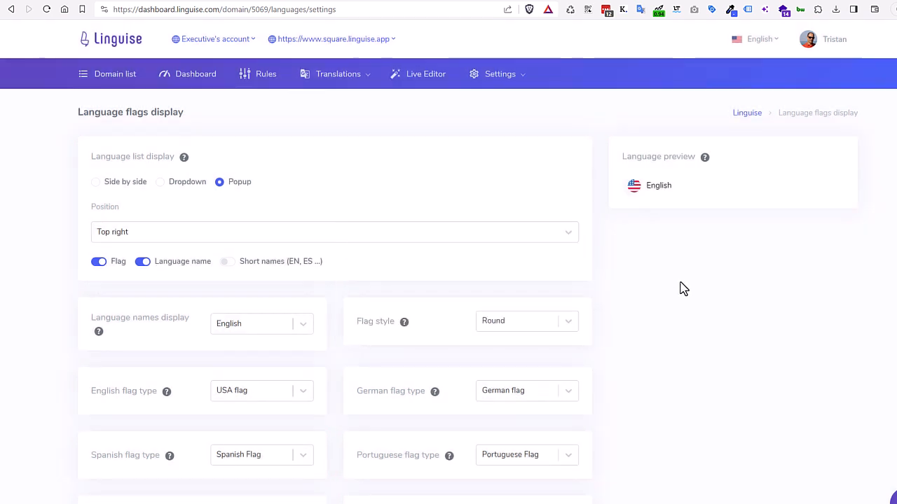
- Review the language names, flag style, colour and box shadow options further down the page
scroll("down", 3)
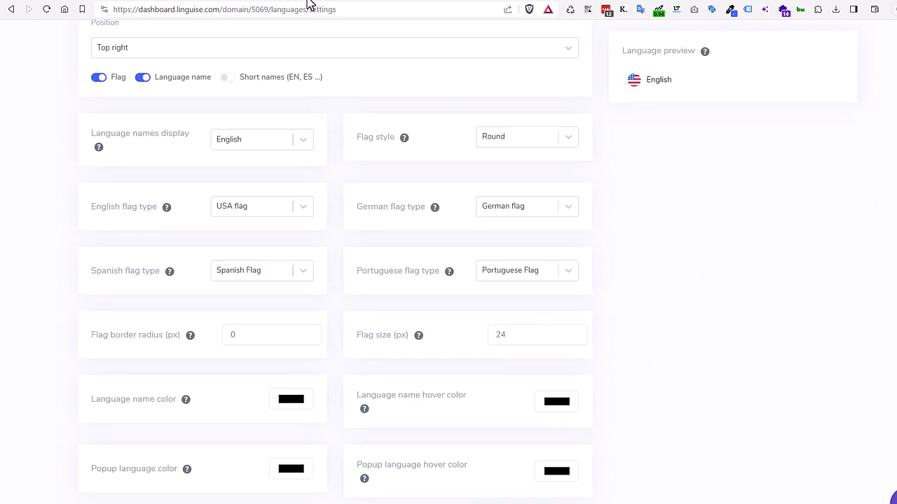
left_click(260, 139)
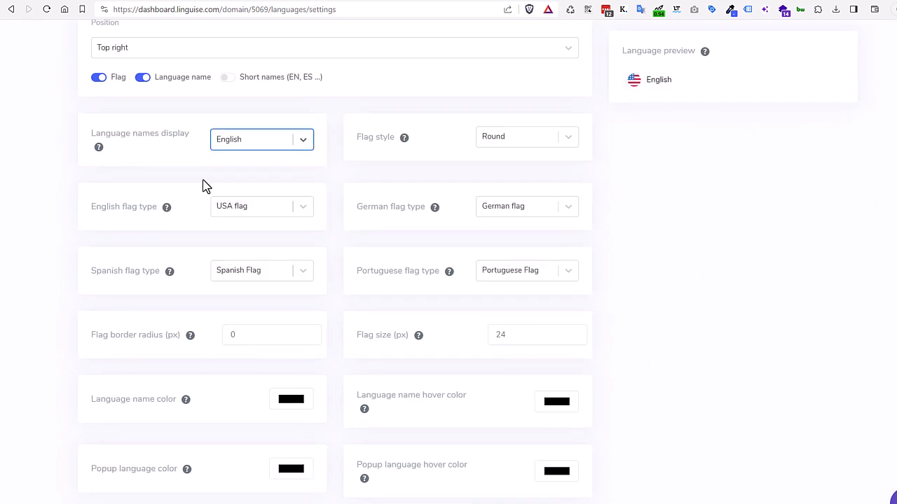
mouse_move(482, 356)
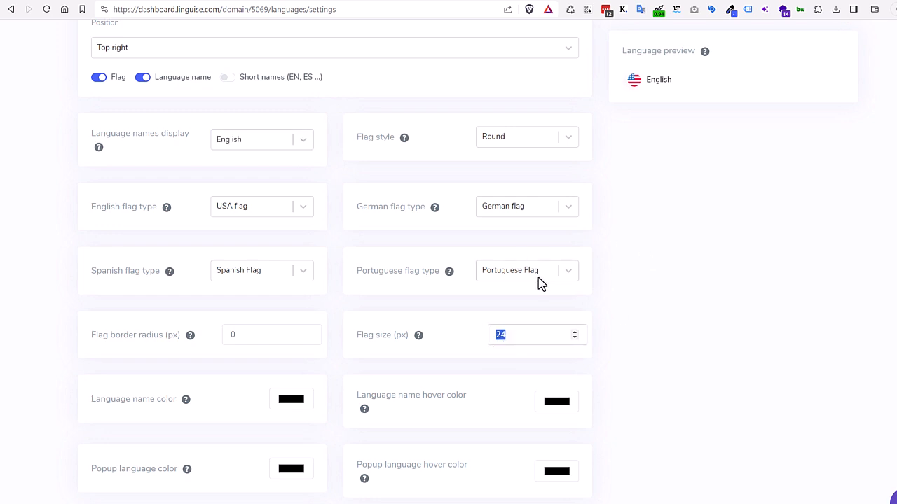
scroll("down", 3)
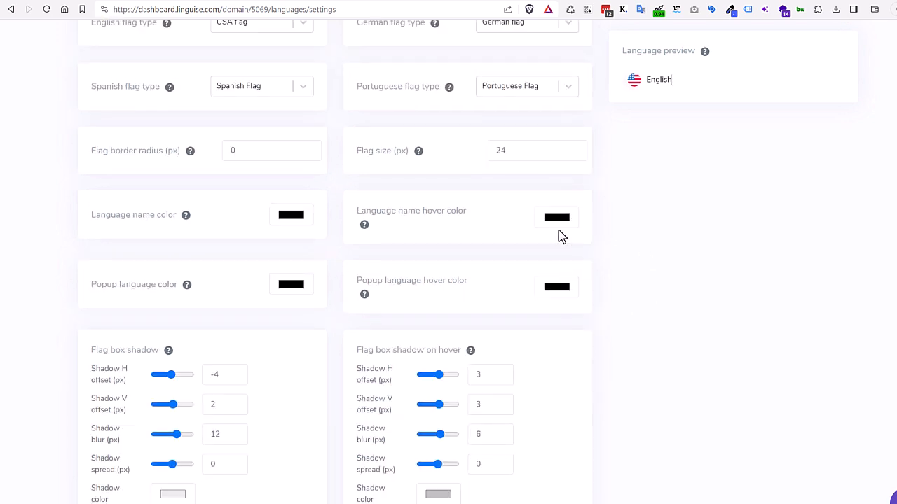
scroll("down", 3)
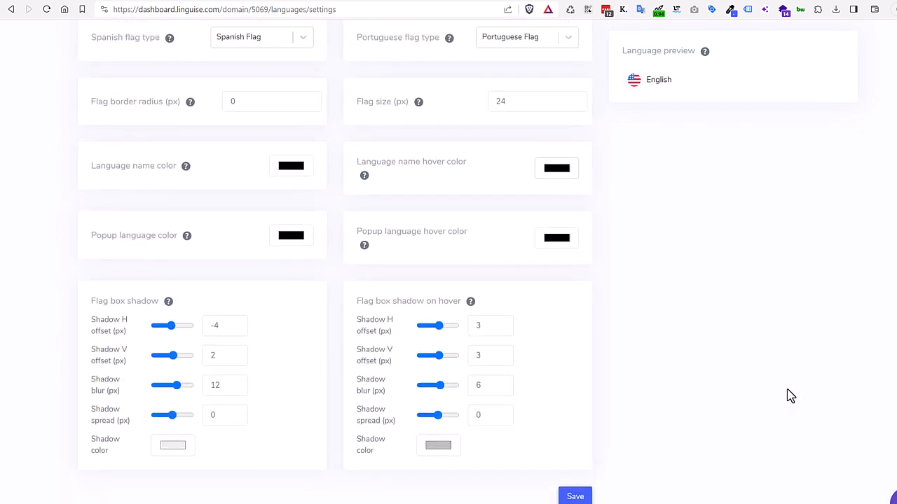
scroll("up", 3)
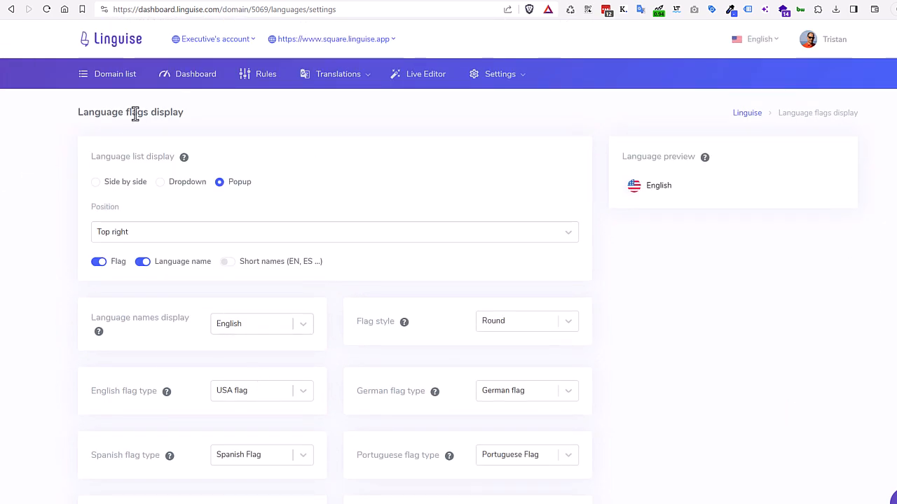
mouse_move(182, 184)
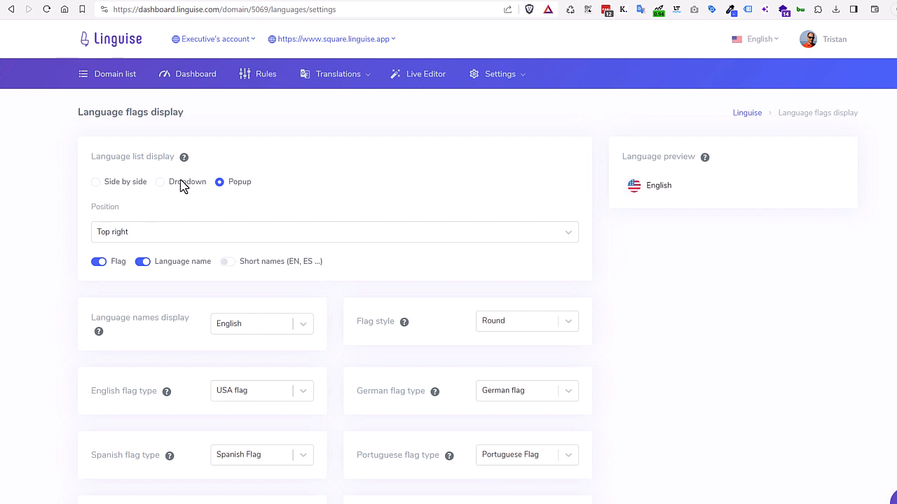
- Set the language list display to Dropdown with the Rectangular flag style
left_click(160, 182)
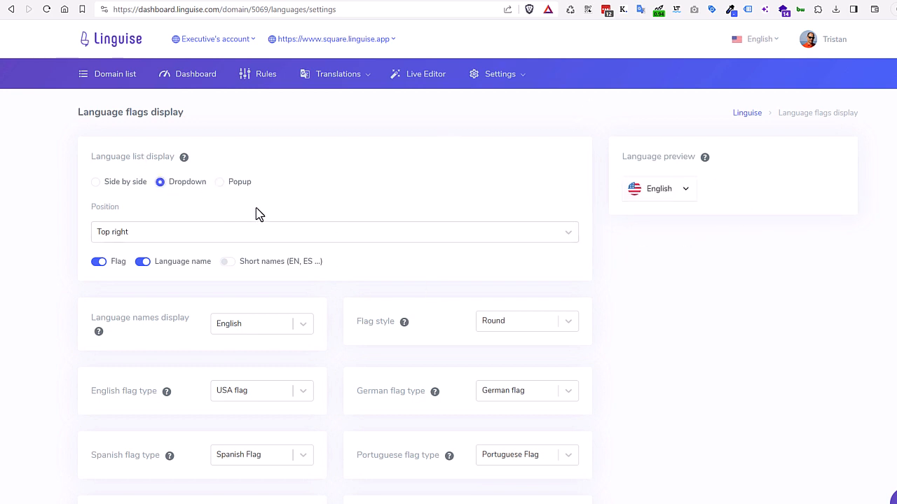
left_click(525, 320)
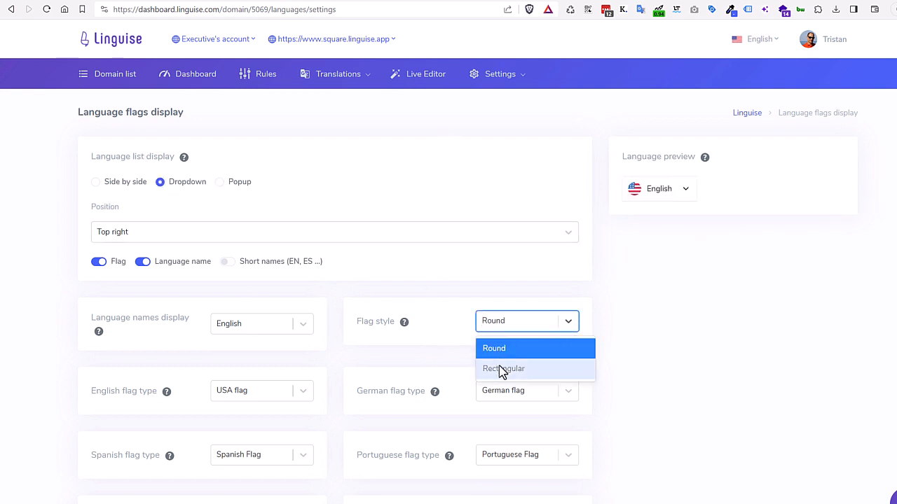
left_click(503, 369)
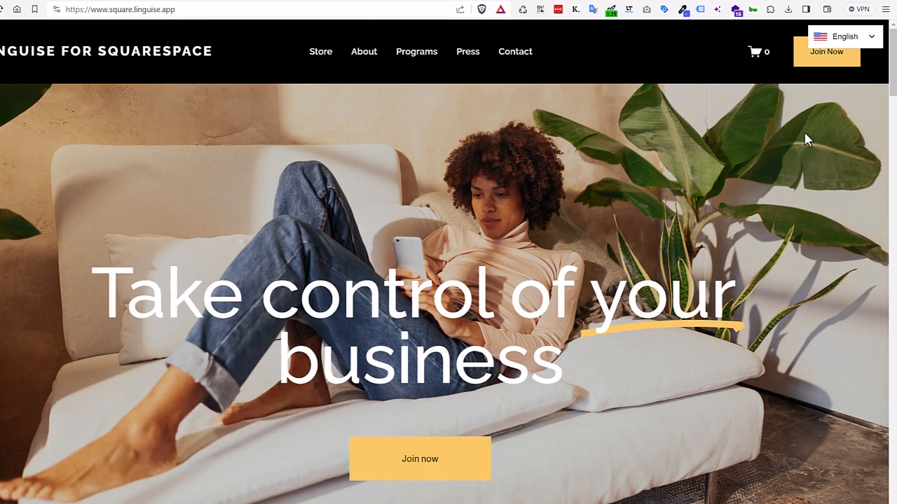
mouse_move(405, 84)
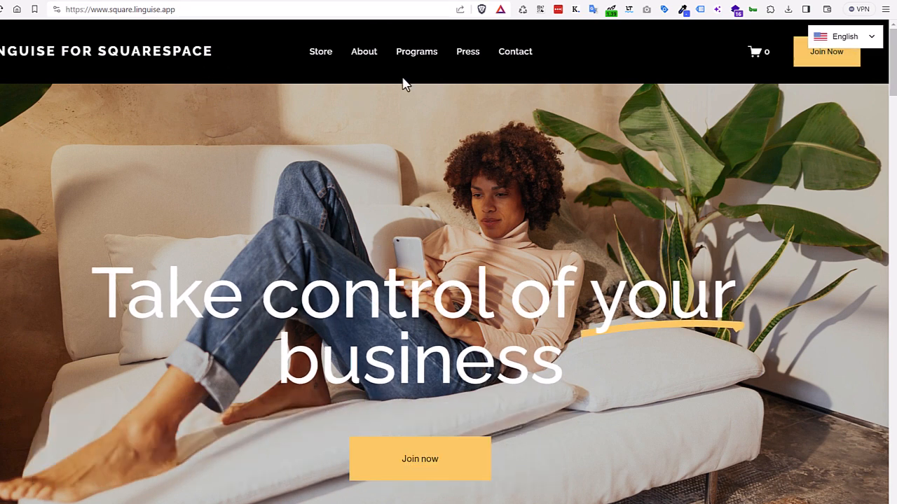
- View the live site in Spanish, then in French, scrolling through the French homepage
left_click(843, 37)
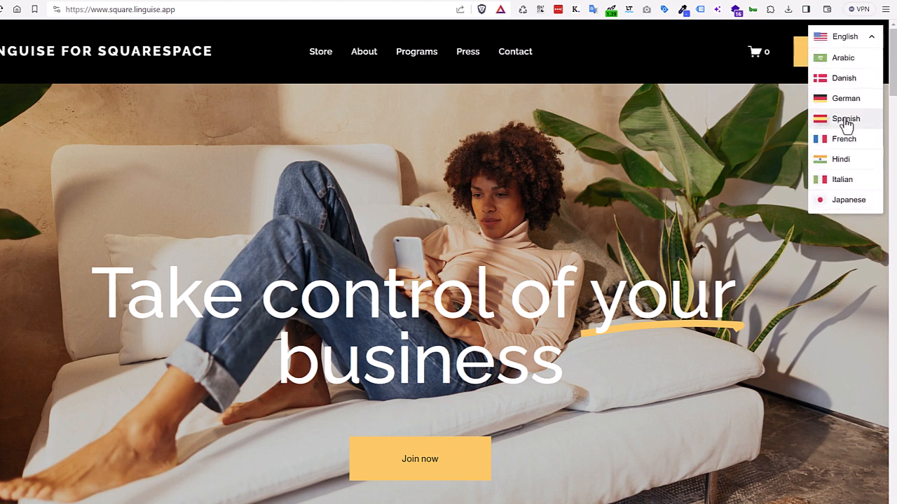
left_click(844, 118)
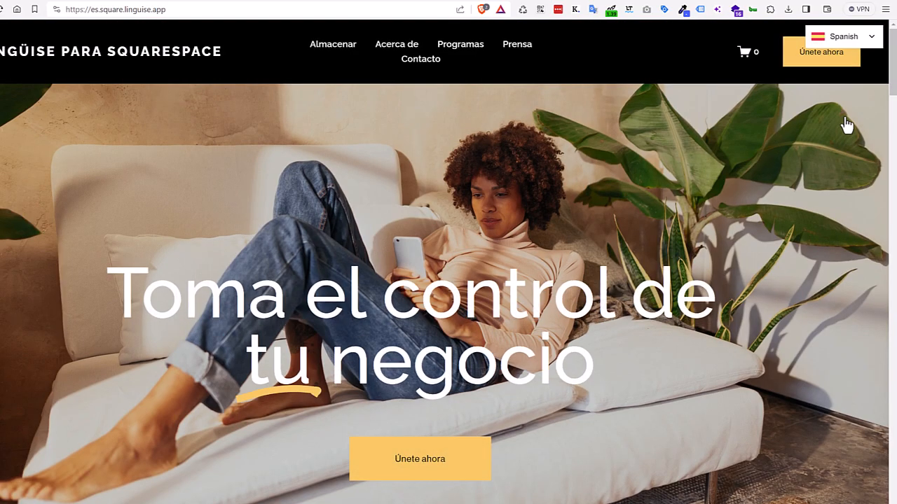
left_click(841, 37)
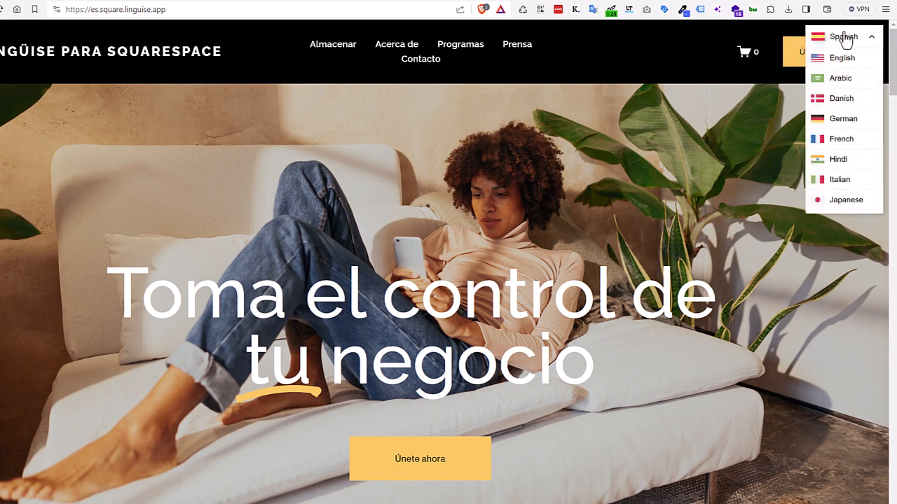
mouse_move(841, 139)
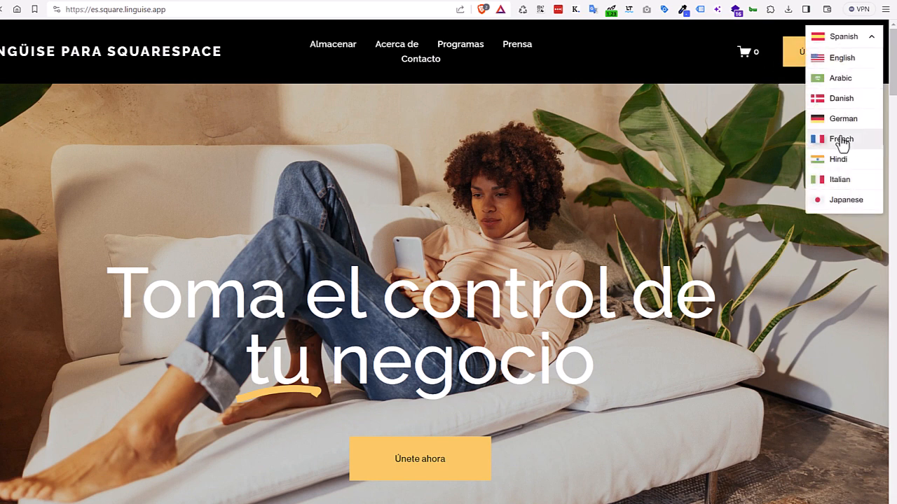
left_click(841, 139)
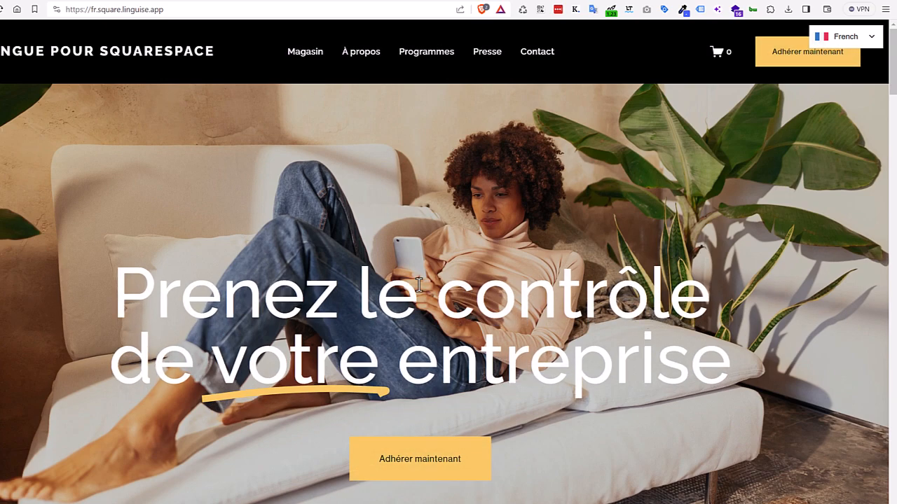
scroll("down", 3)
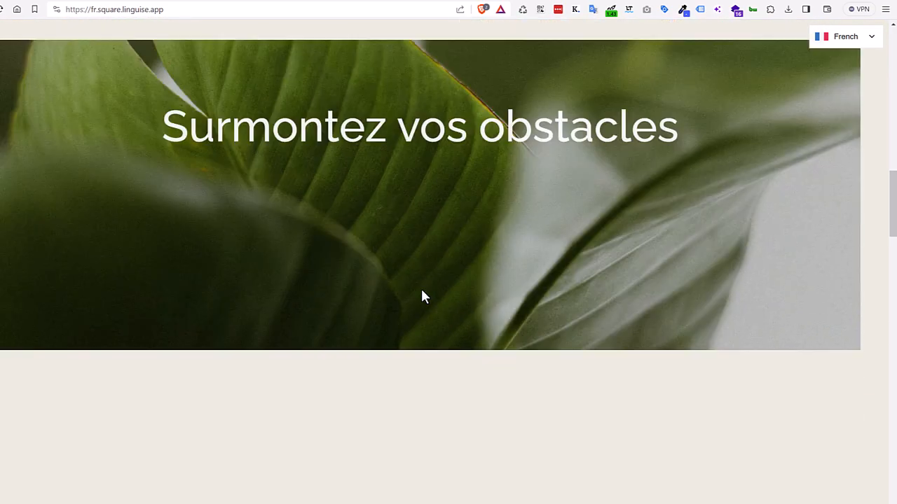
scroll("down", 3)
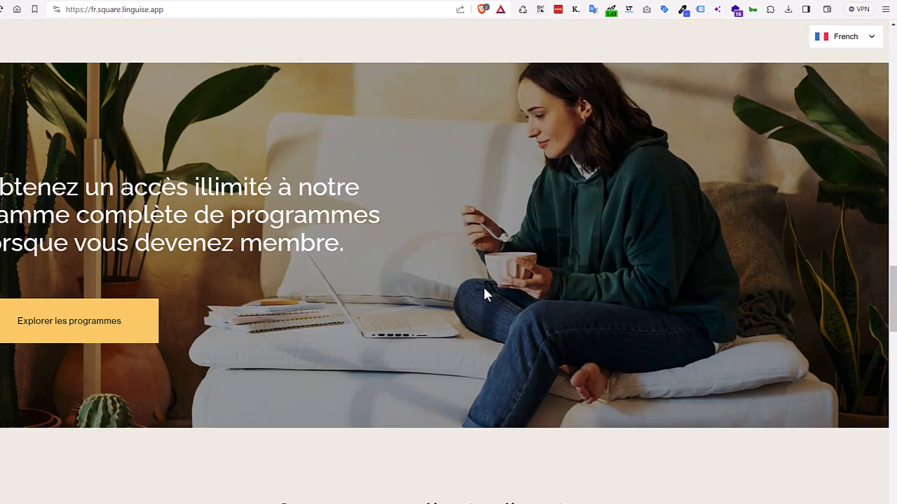
scroll("down", 3)
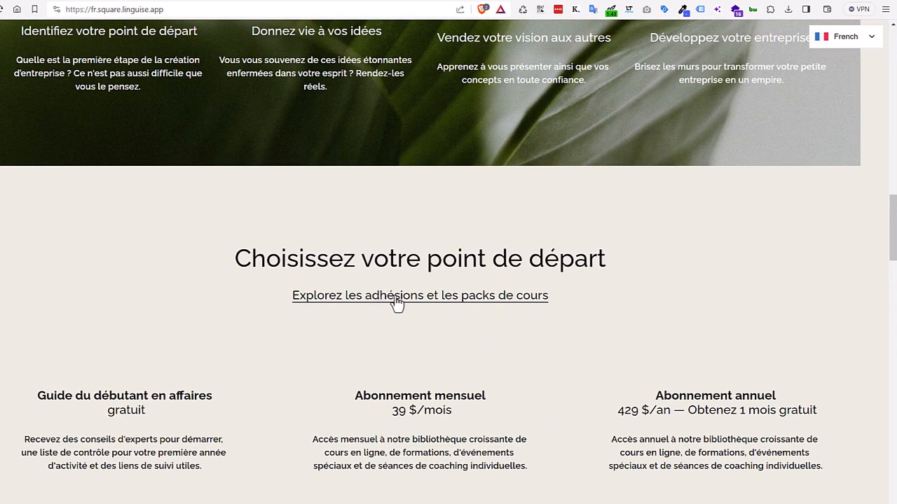
- Visit the memberships and course packs page, then switch the site to Japanese and scroll
left_click(420, 294)
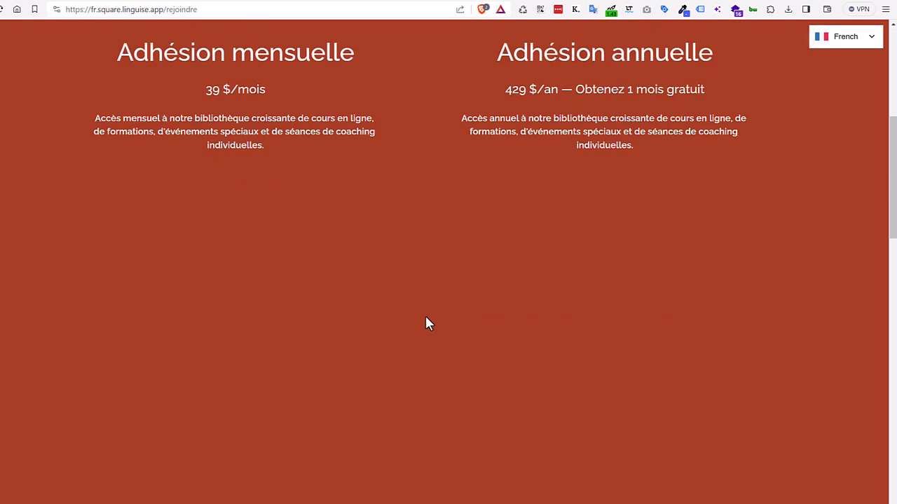
left_click(844, 37)
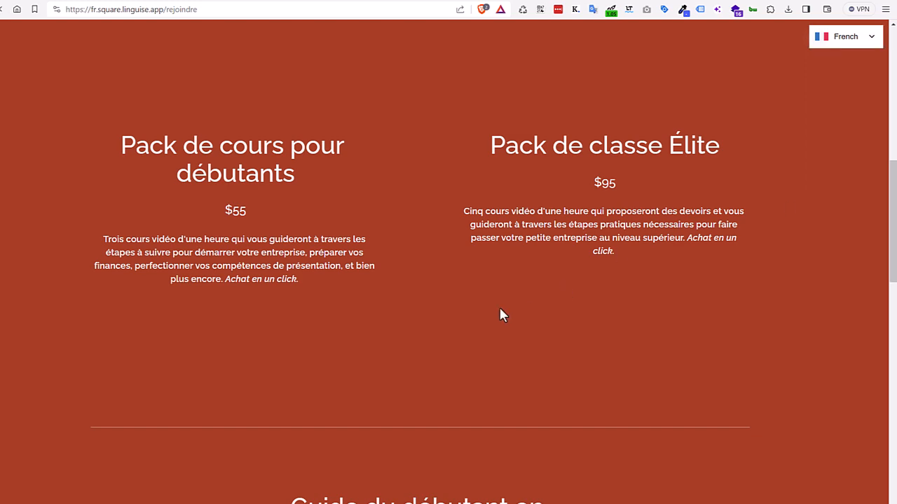
left_click(845, 36)
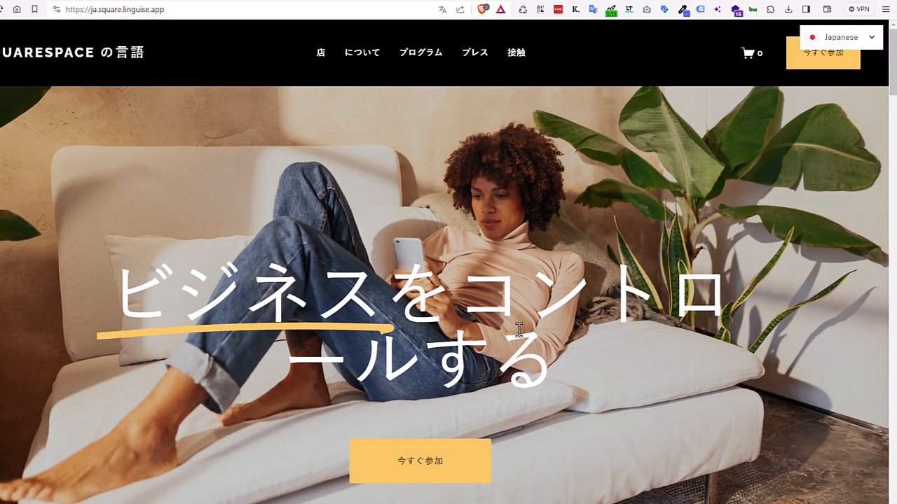
scroll("down", 3)
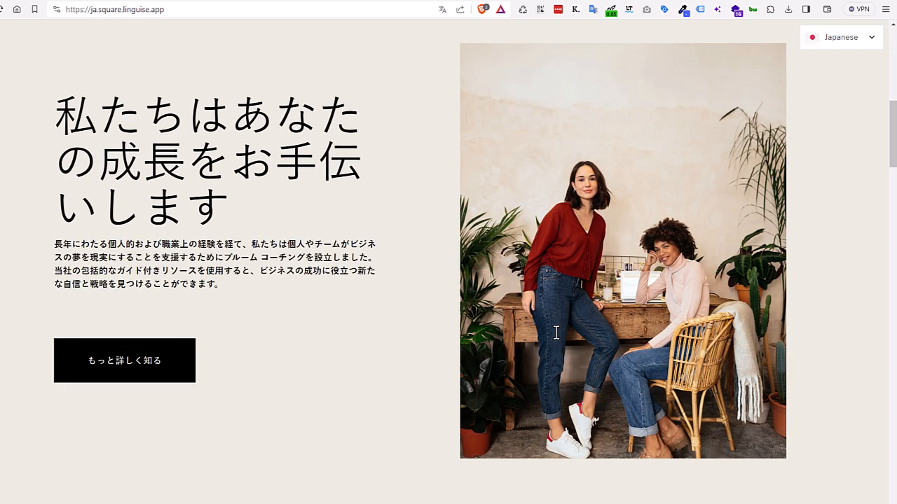
scroll("down", 3)
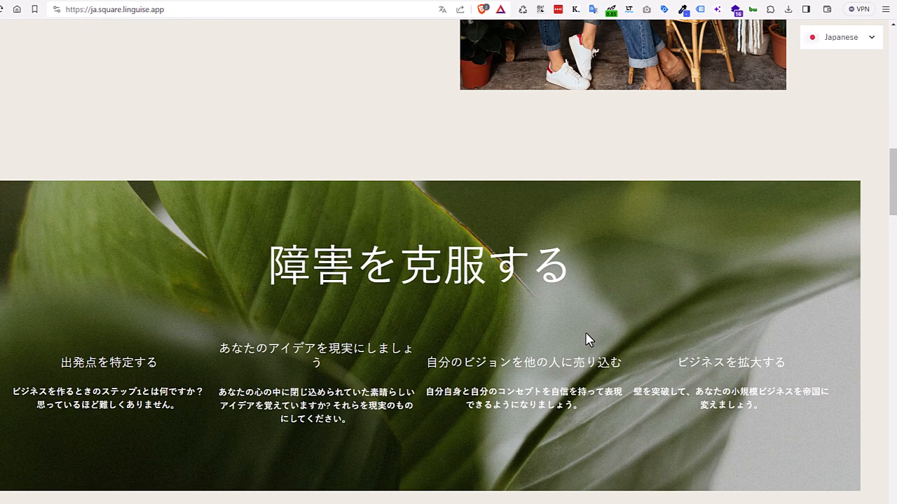
mouse_move(321, 73)
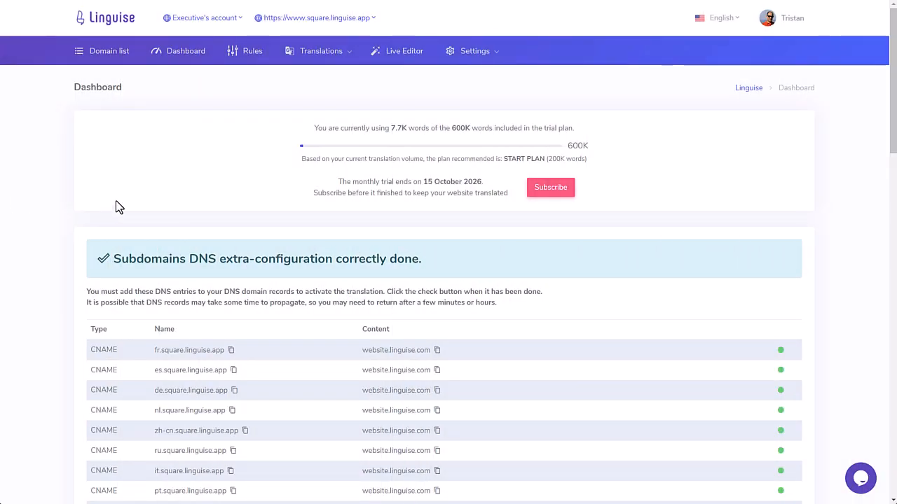
mouse_move(199, 139)
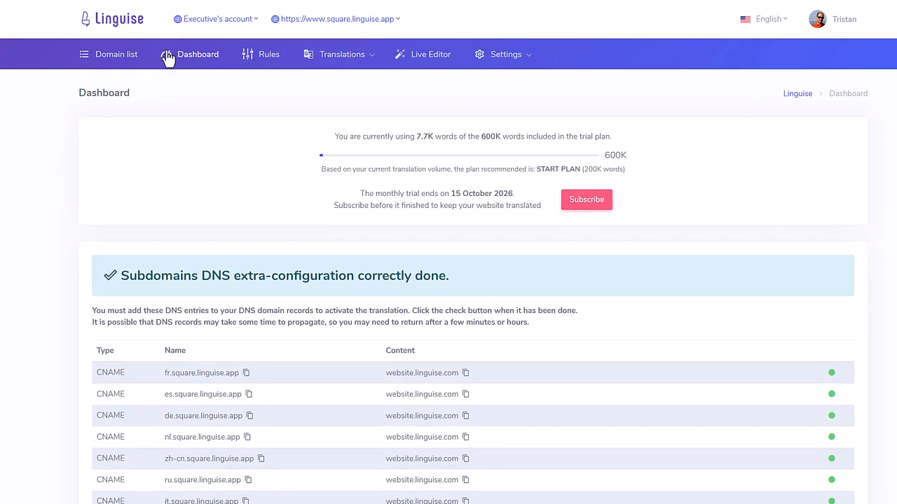
mouse_move(370, 35)
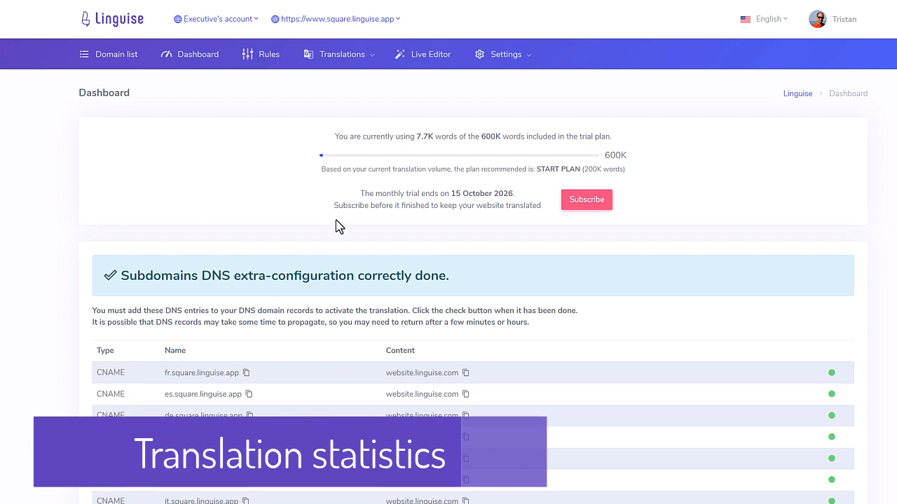
- Scroll the dashboard statistics down to the 20 most viewed pages table and back
scroll("down", 3)
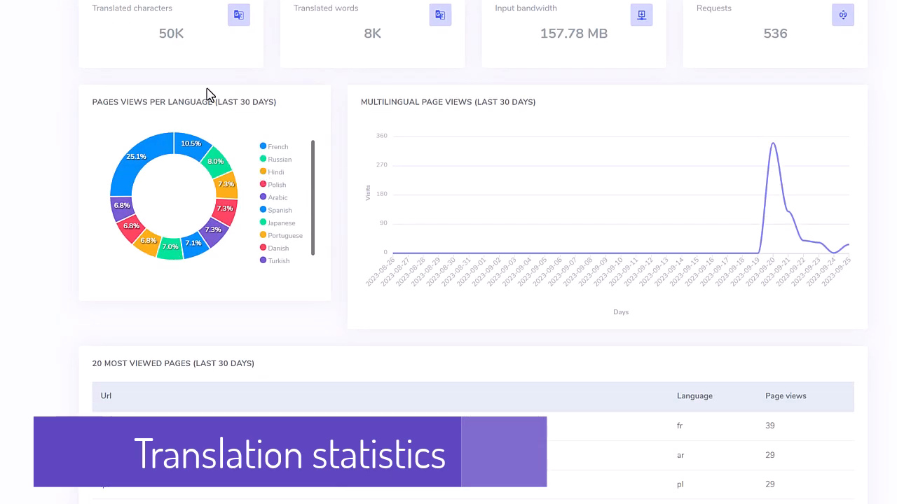
mouse_move(218, 221)
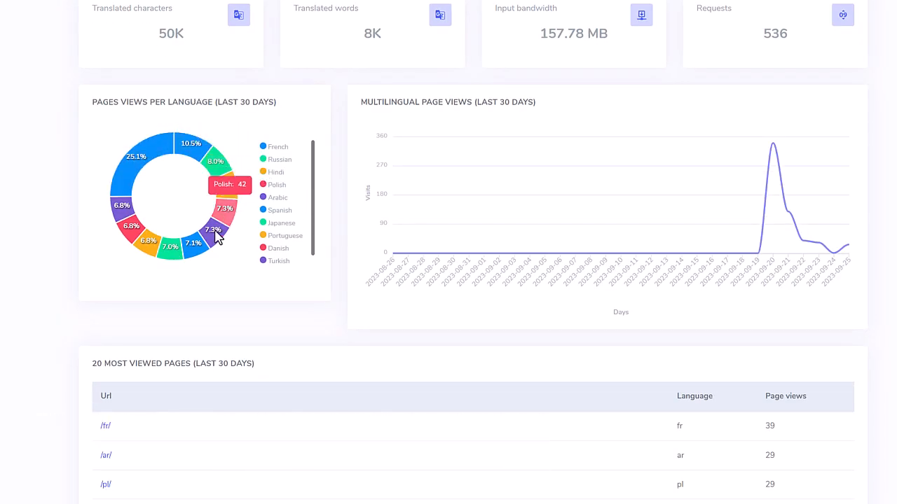
mouse_move(464, 252)
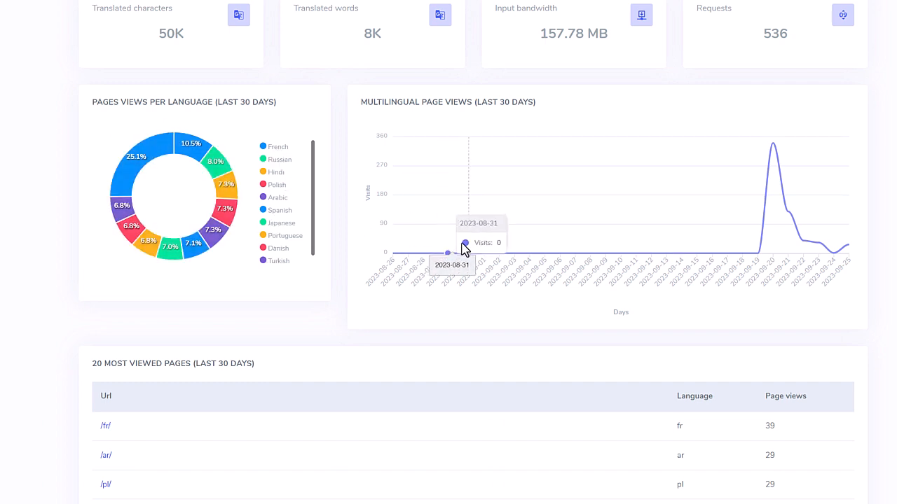
scroll("down", 3)
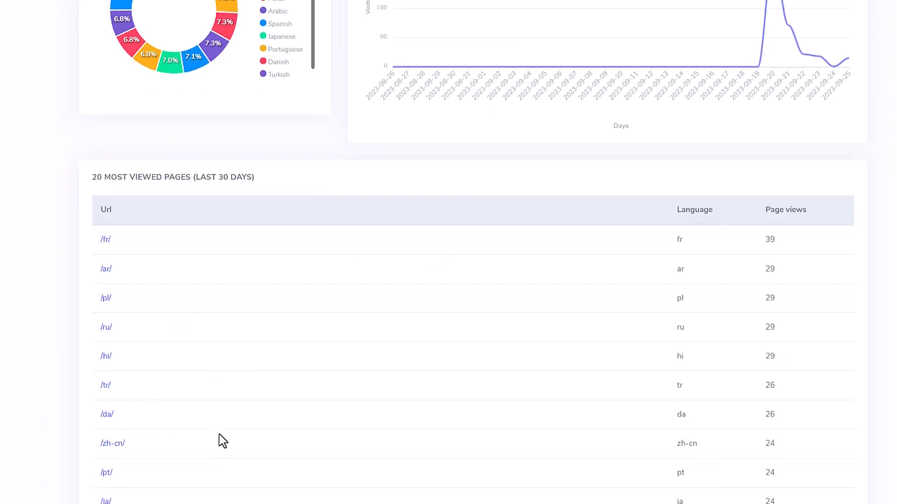
scroll("up", 3)
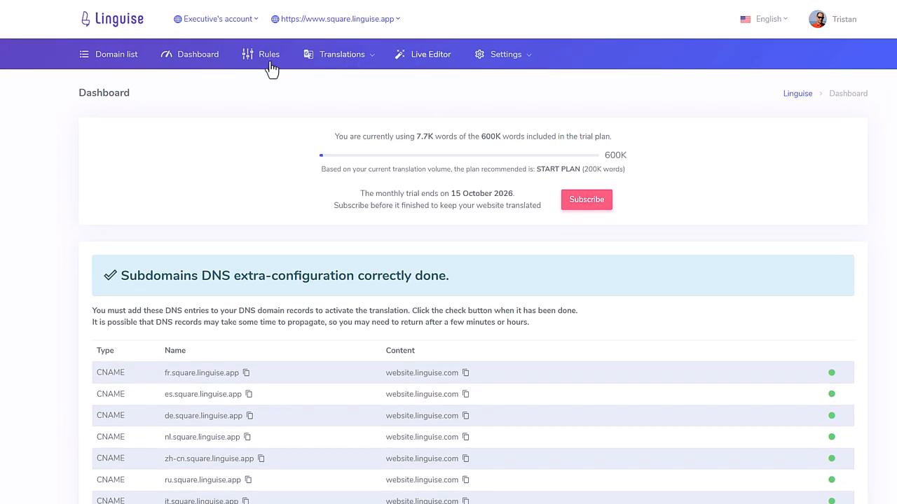
- Go to the Live Editor page and choose French as the translation language to edit
left_click(431, 54)
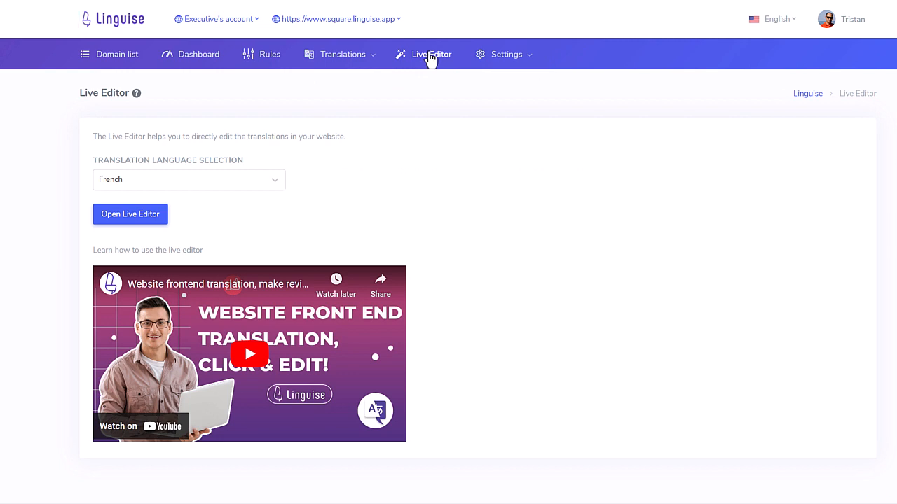
mouse_move(140, 137)
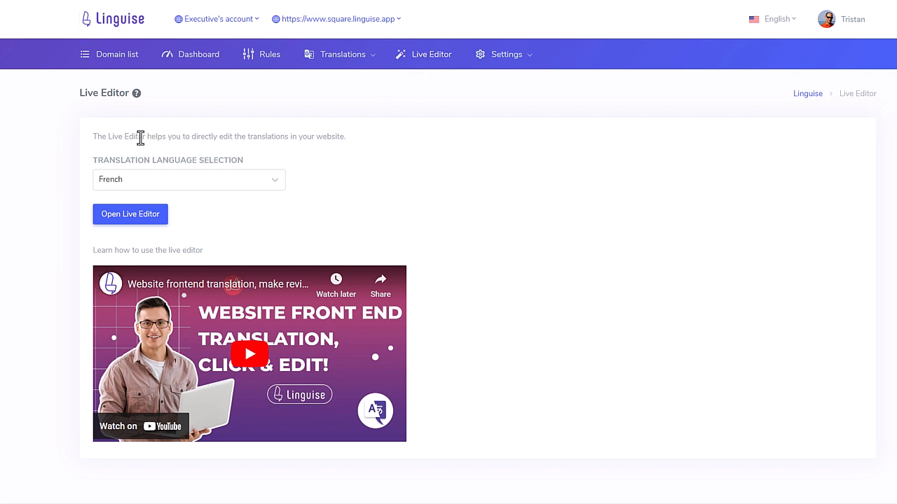
left_click(188, 179)
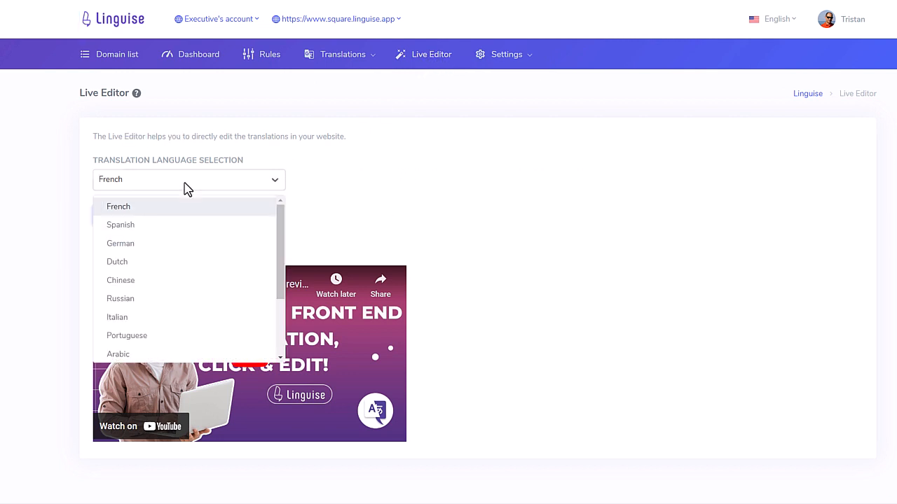
left_click(118, 206)
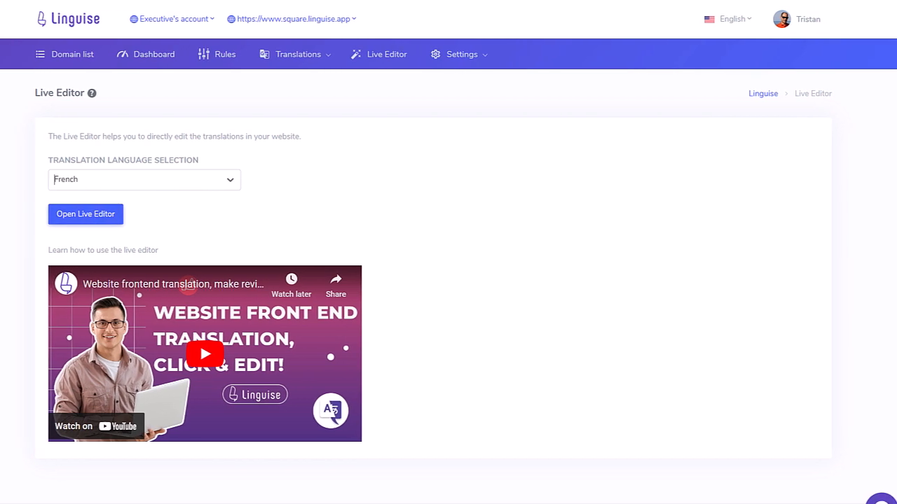
- Launch the Live Editor on the French site and switch to Edition mode
left_click(85, 213)
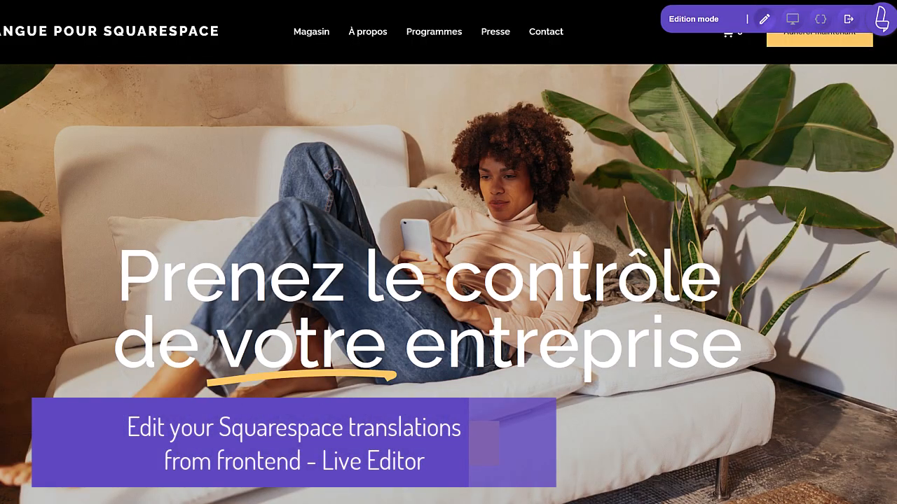
mouse_move(491, 35)
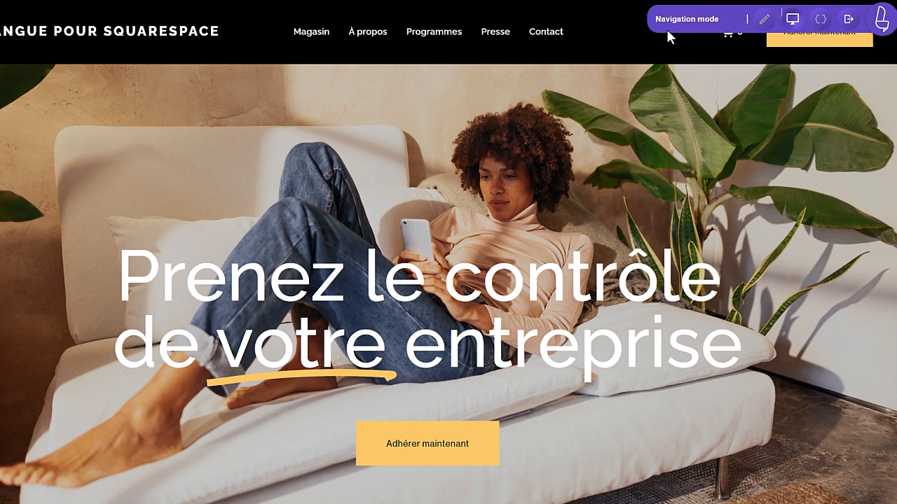
mouse_move(459, 390)
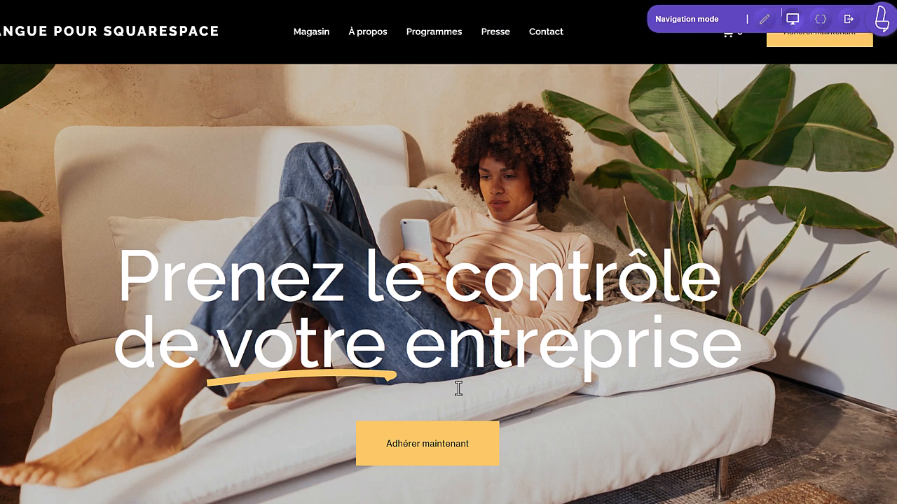
mouse_move(820, 19)
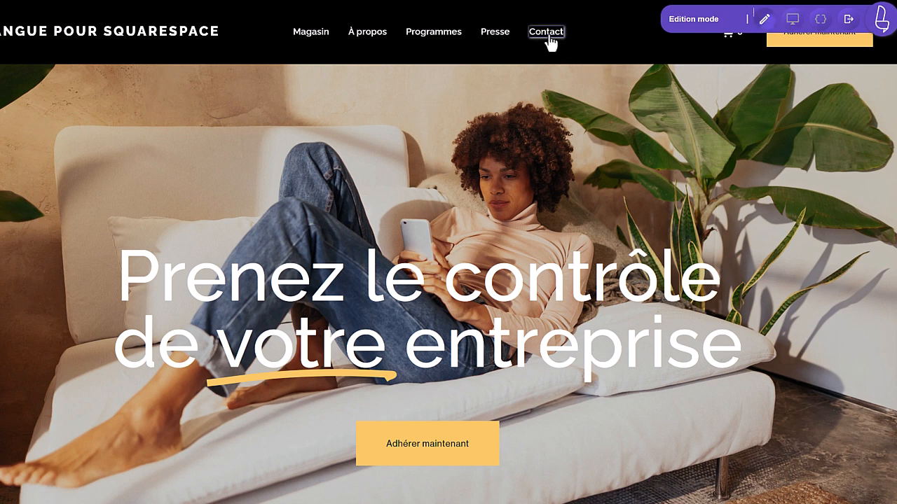
mouse_move(311, 31)
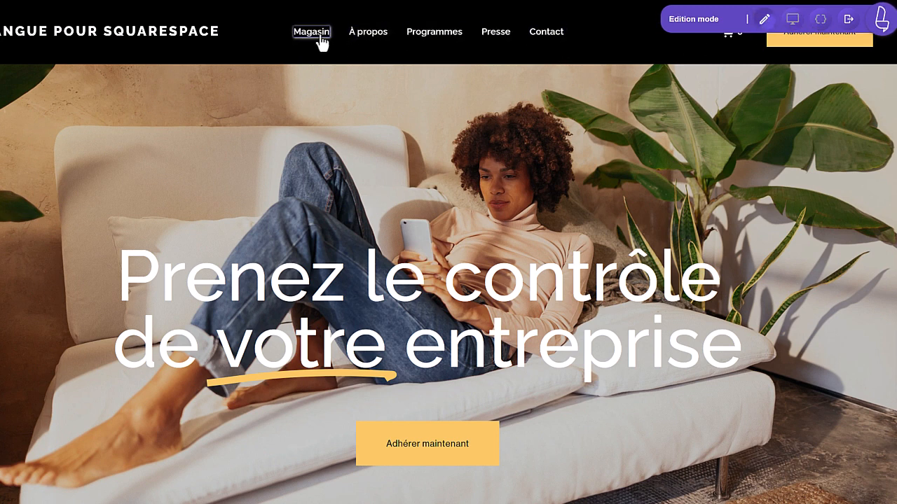
left_click(822, 19)
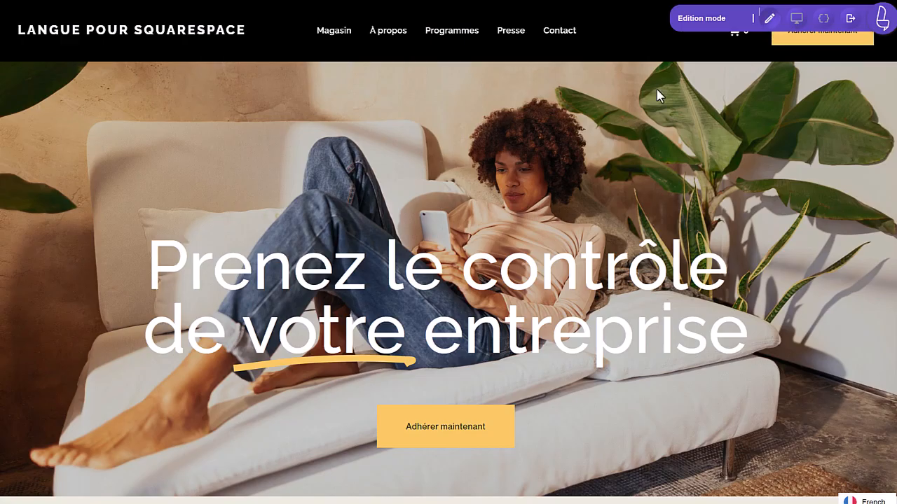
mouse_move(334, 30)
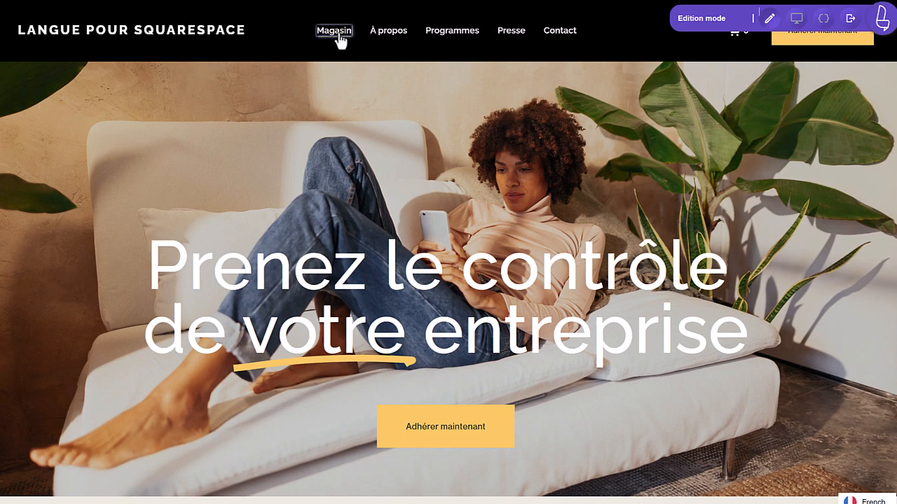
- Change the French translation of the Magasin menu item to 'Boutique' and save it
left_click(334, 31)
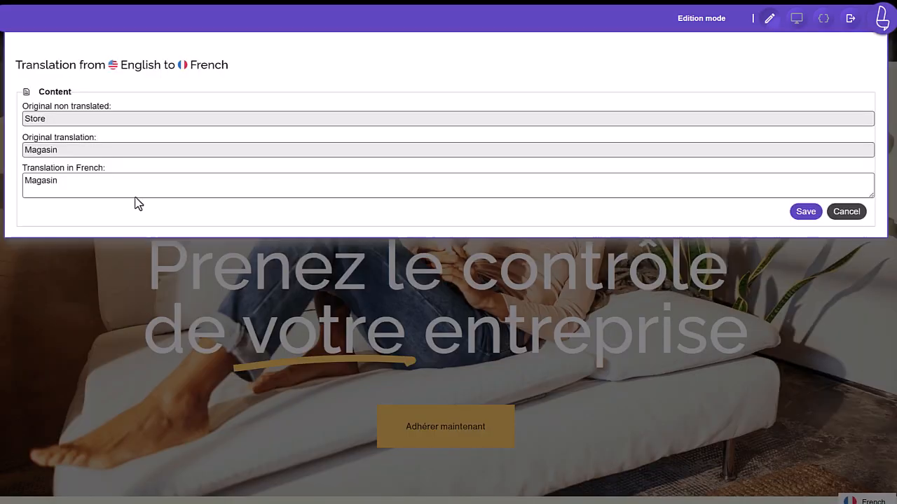
type("B")
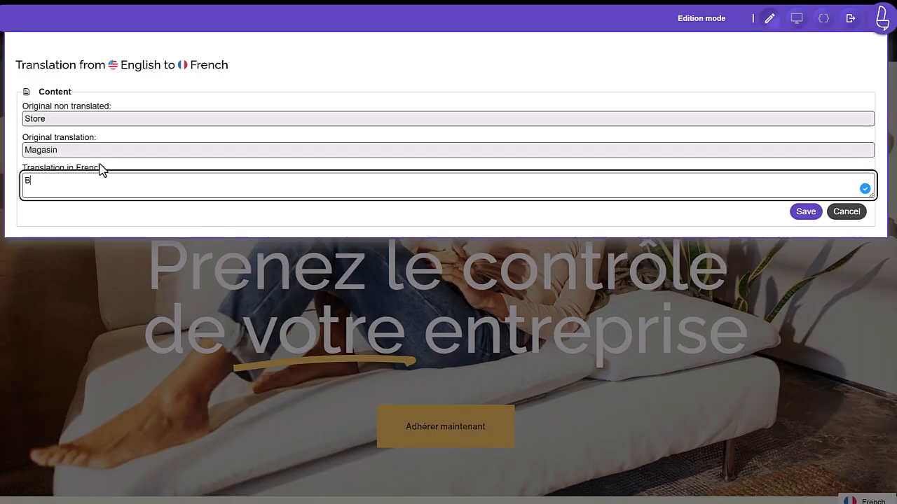
type("outique")
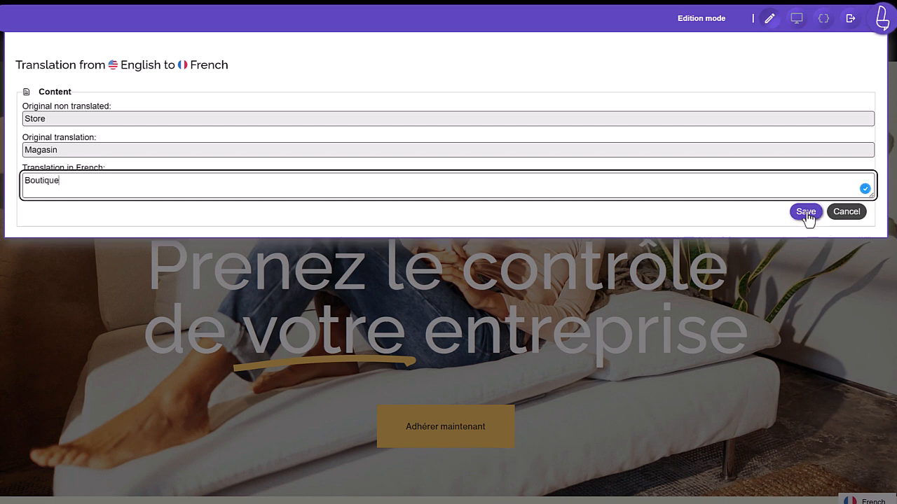
left_click(804, 212)
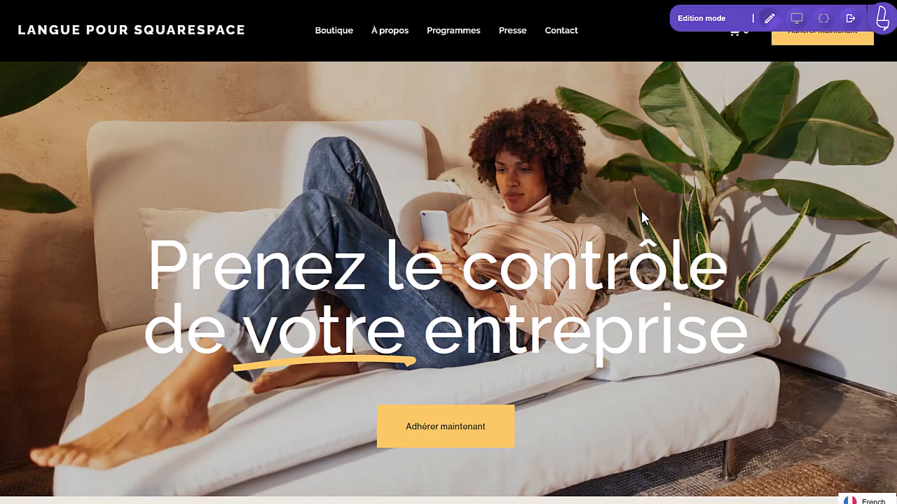
mouse_move(302, 34)
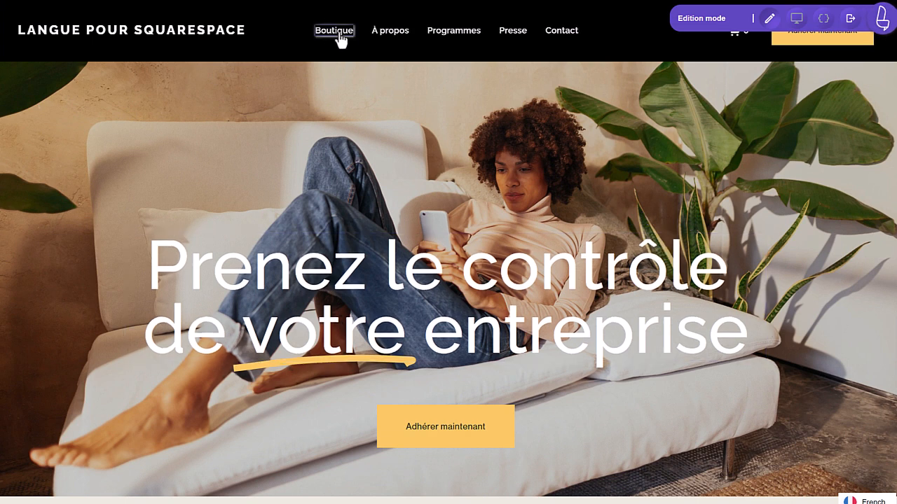
mouse_move(515, 66)
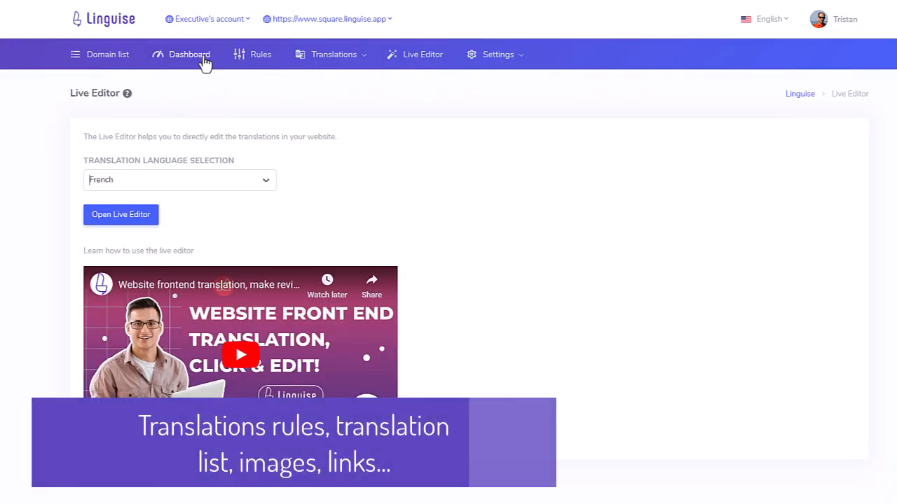
- Start a new rule in Rules and explore the text ignore, text replacement and content exclusion types
left_click(261, 53)
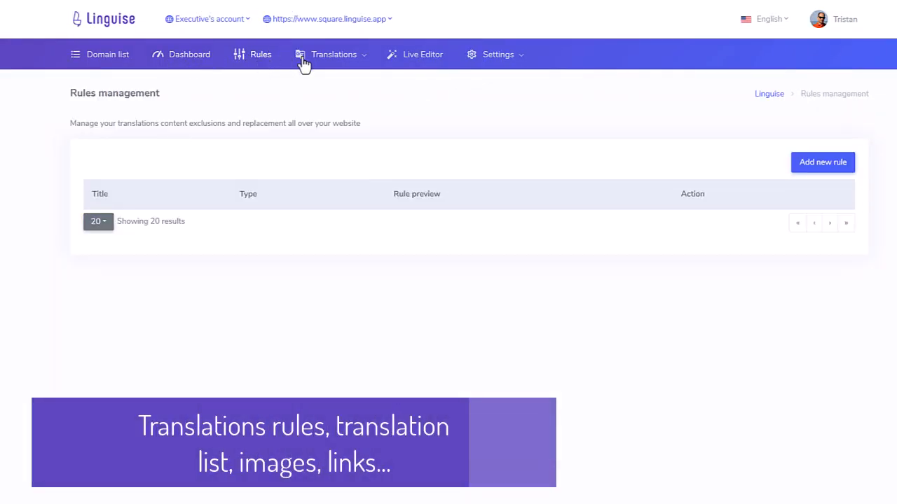
left_click(822, 163)
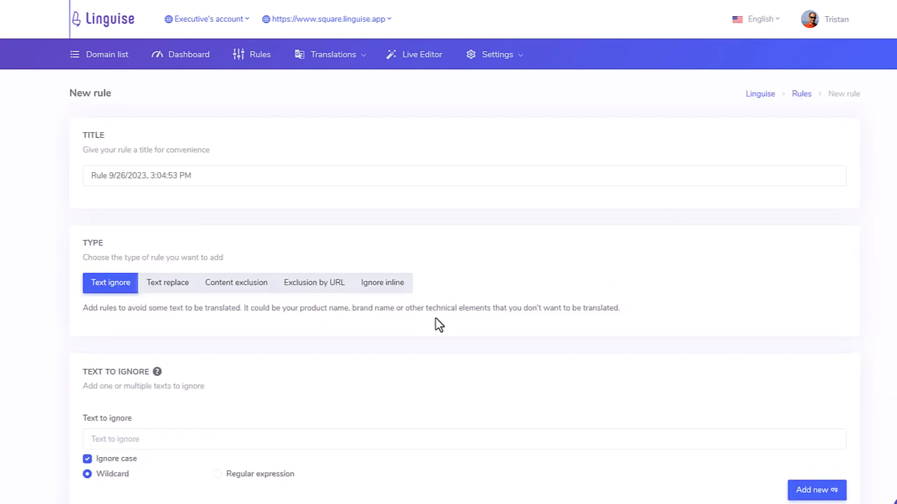
scroll("down", 3)
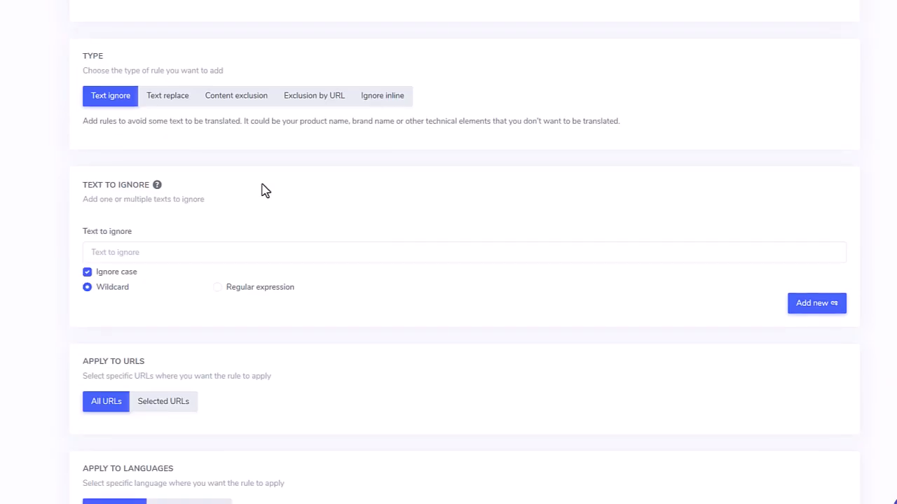
left_click(168, 95)
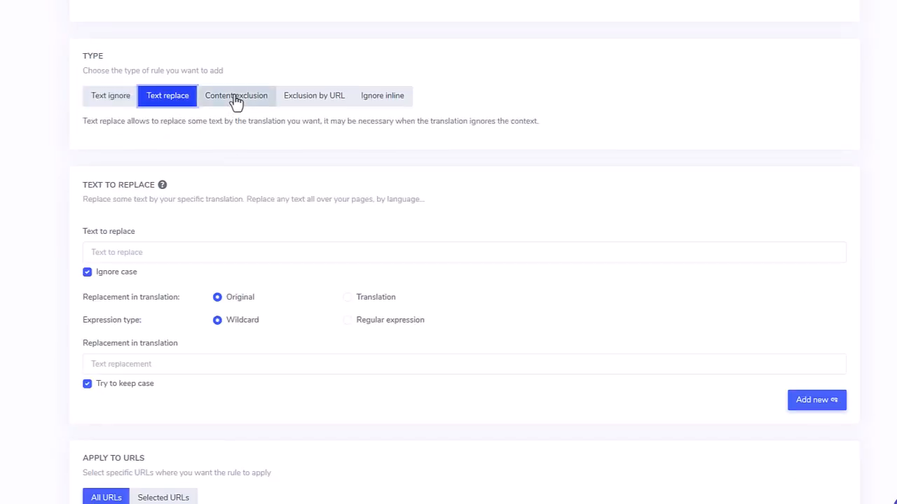
left_click(109, 95)
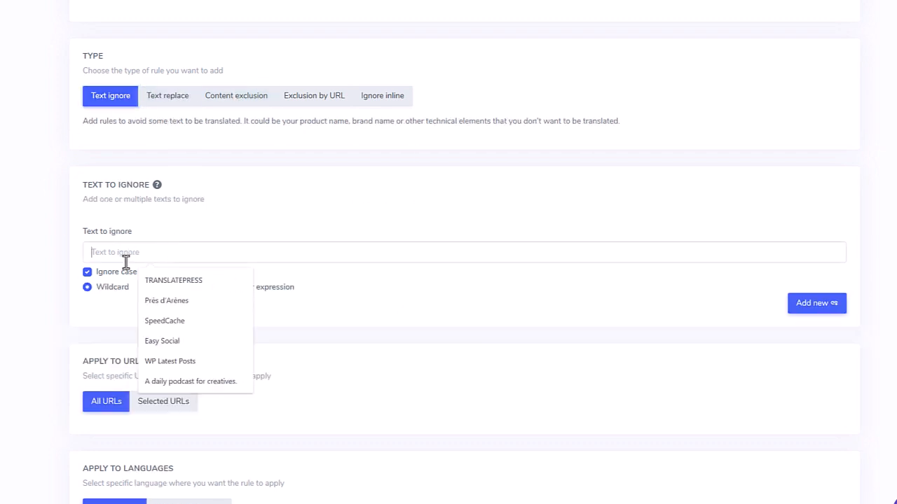
left_click(169, 96)
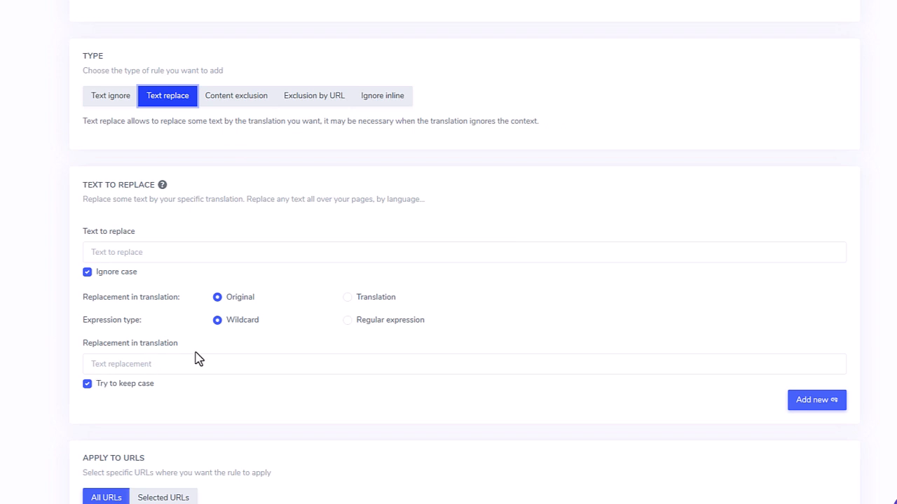
left_click(236, 95)
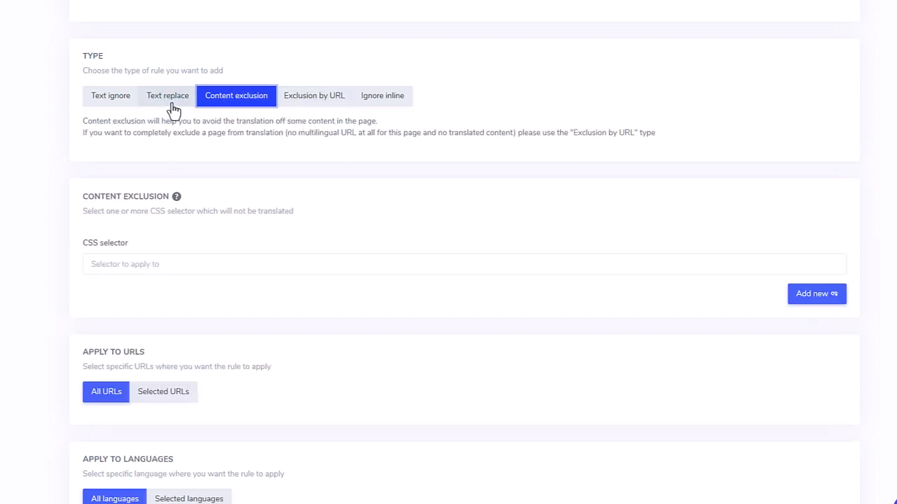
left_click(167, 95)
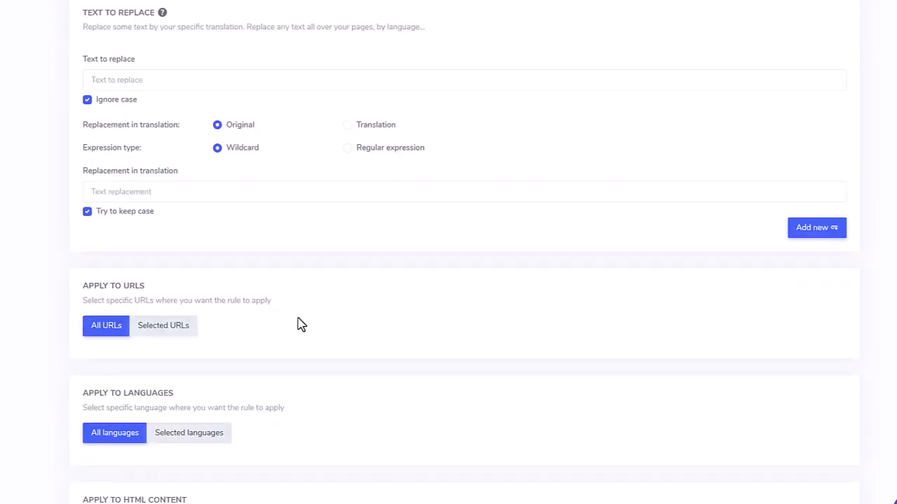
- Choose Exclusion by URL for all URLs, applied to selected languages only
scroll("down", 3)
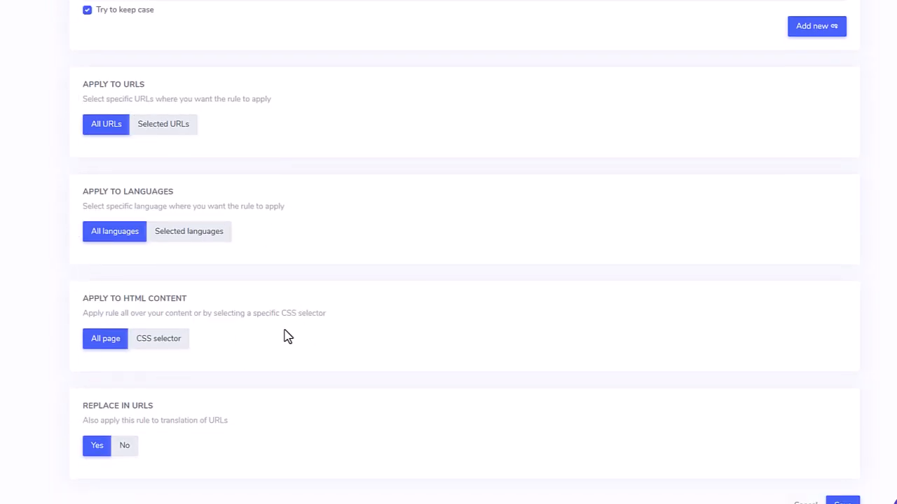
scroll("up", 3)
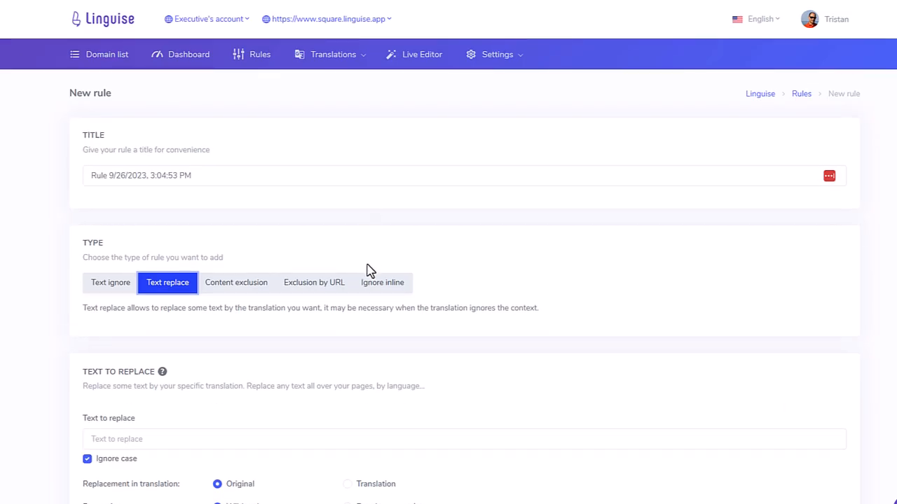
left_click(314, 283)
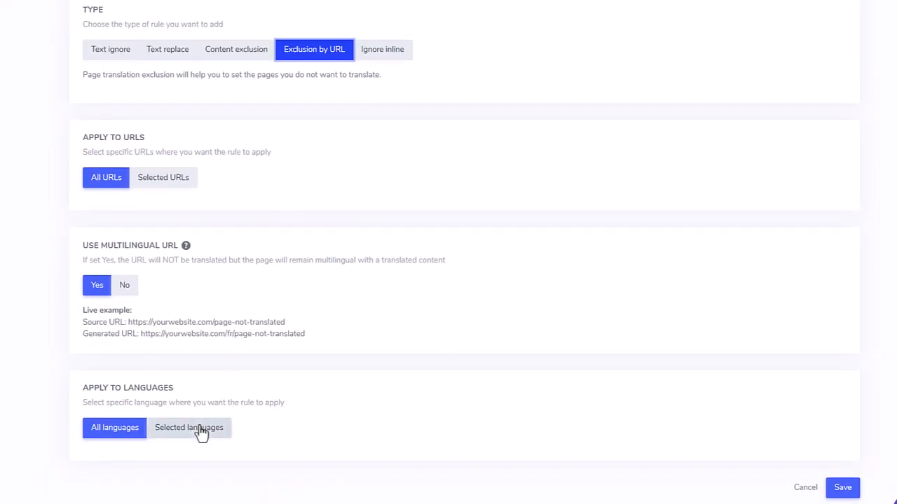
left_click(188, 428)
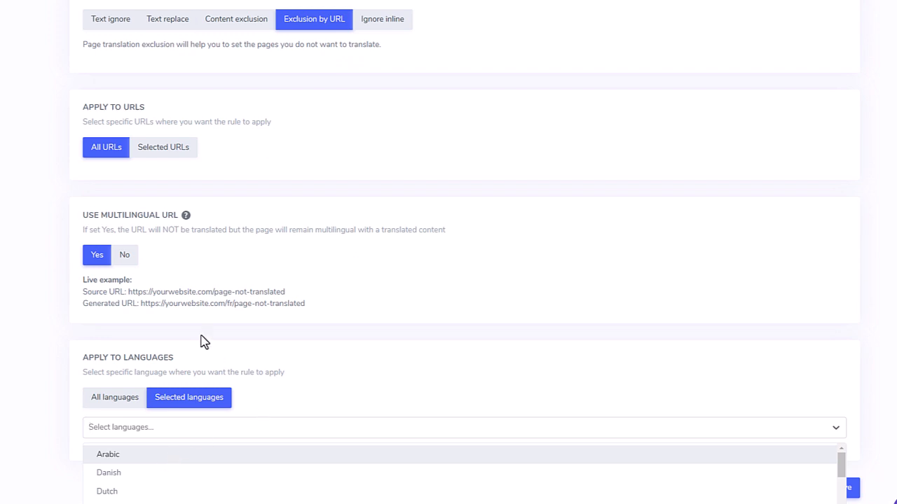
scroll("up", 3)
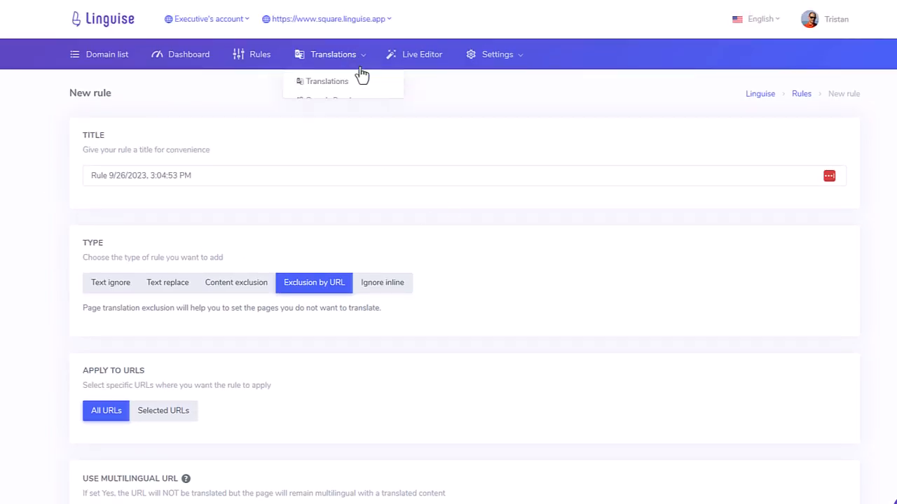
- Filter the translations list to show only Dutch entries
left_click(328, 80)
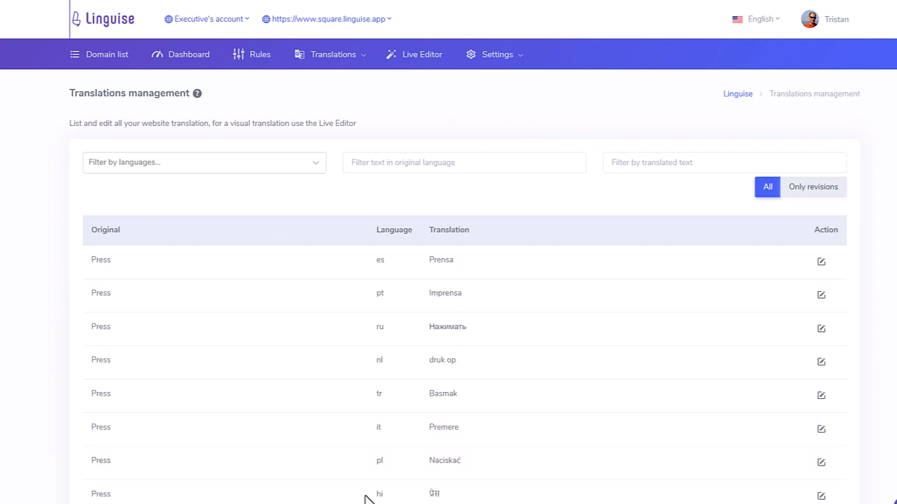
left_click(203, 162)
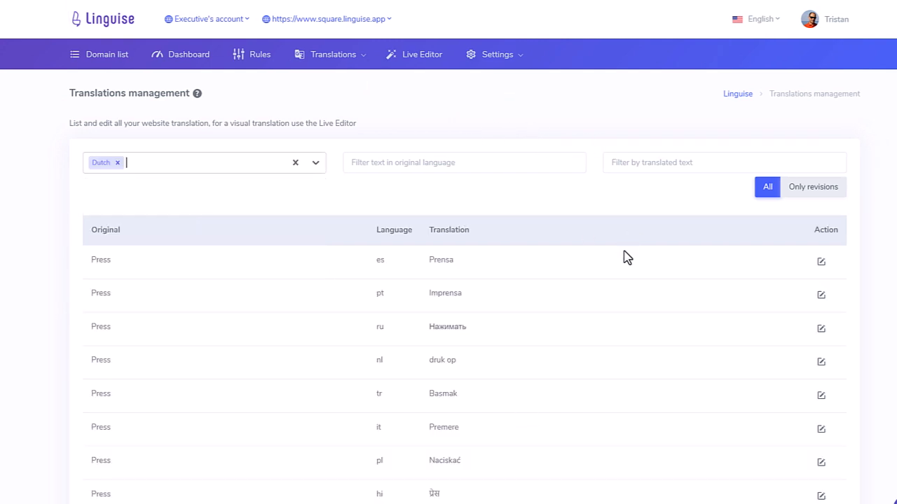
left_click(294, 162)
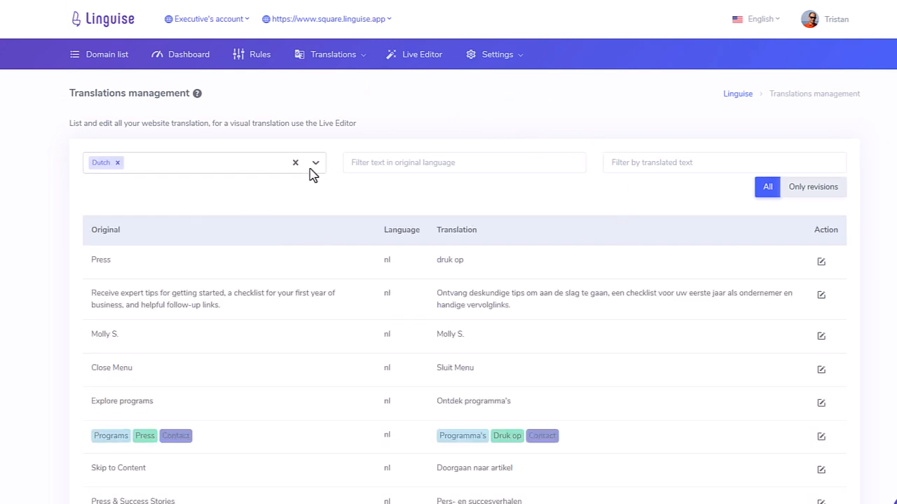
- View the translated URLs per language, such as /about becoming /acerca-de in Spanish
left_click(333, 53)
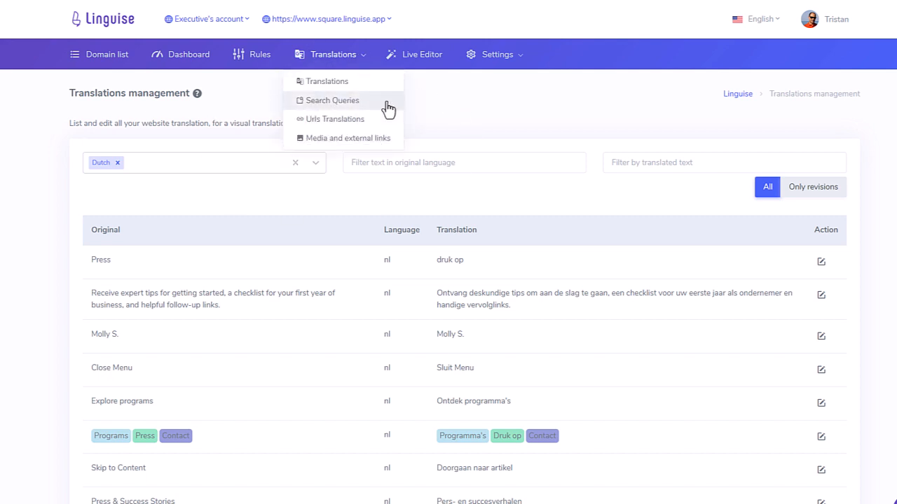
mouse_move(356, 131)
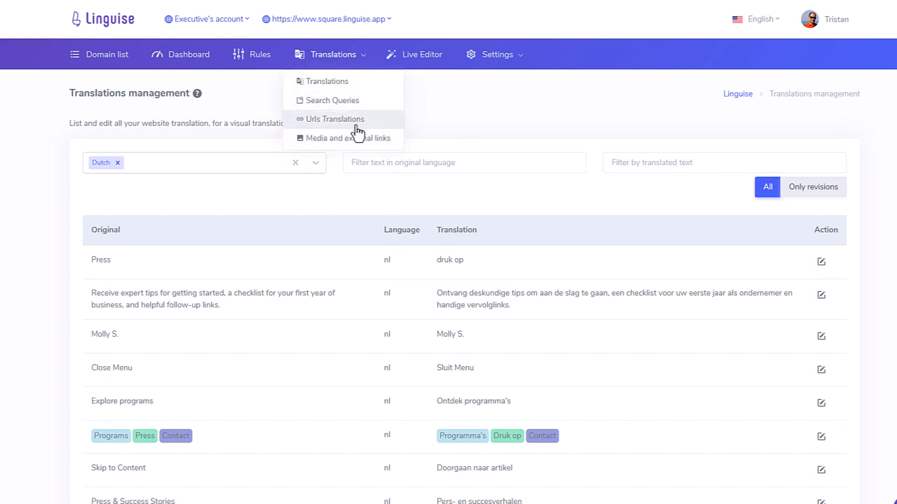
left_click(333, 117)
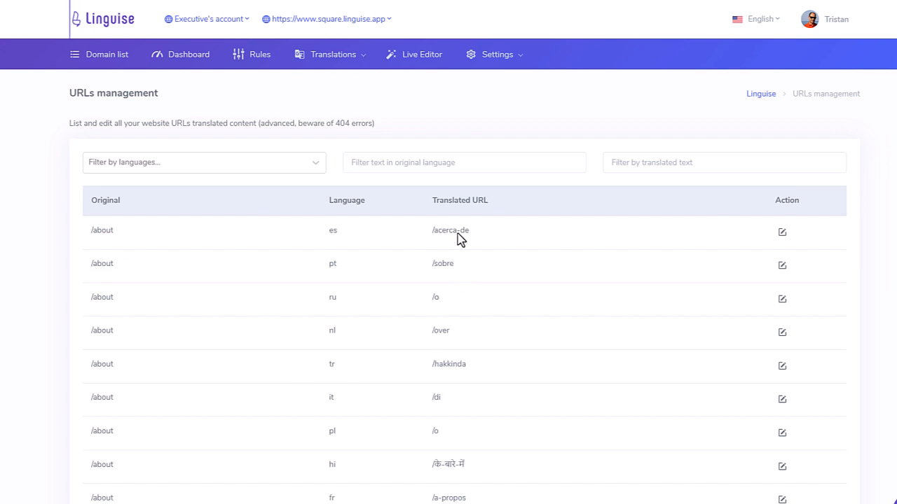
mouse_move(478, 391)
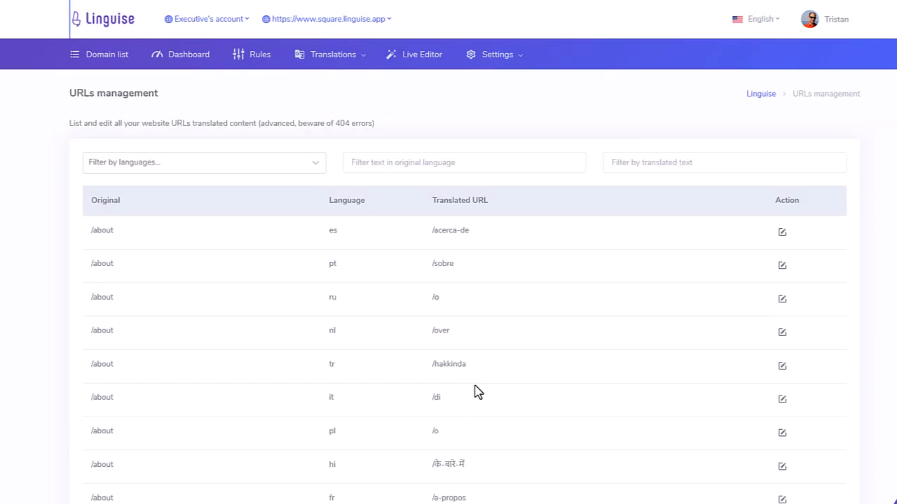
left_click(333, 54)
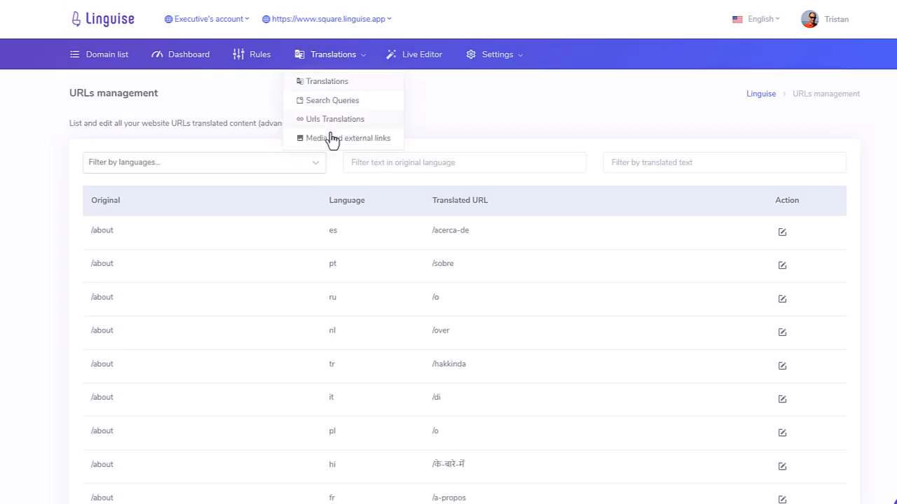
mouse_move(518, 130)
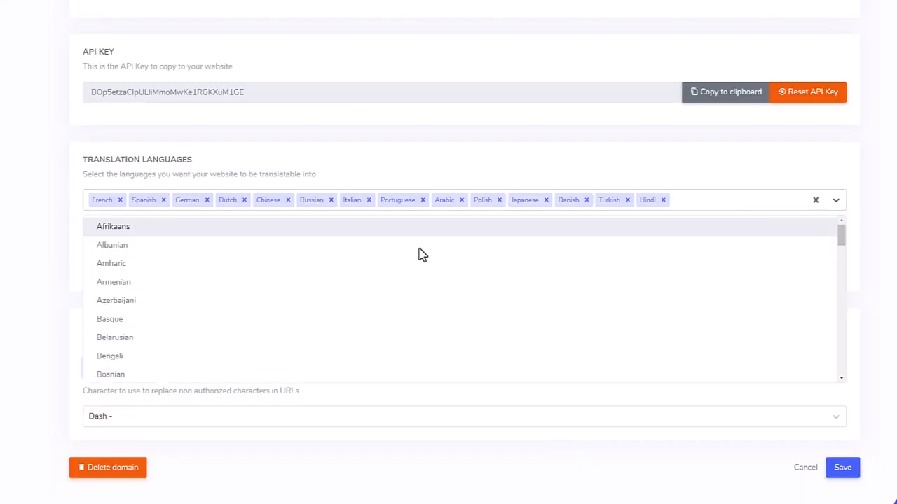
- Scroll through the domain's translation languages: French, Spanish, German, Dutch, Chinese, Hindi
scroll("down", 3)
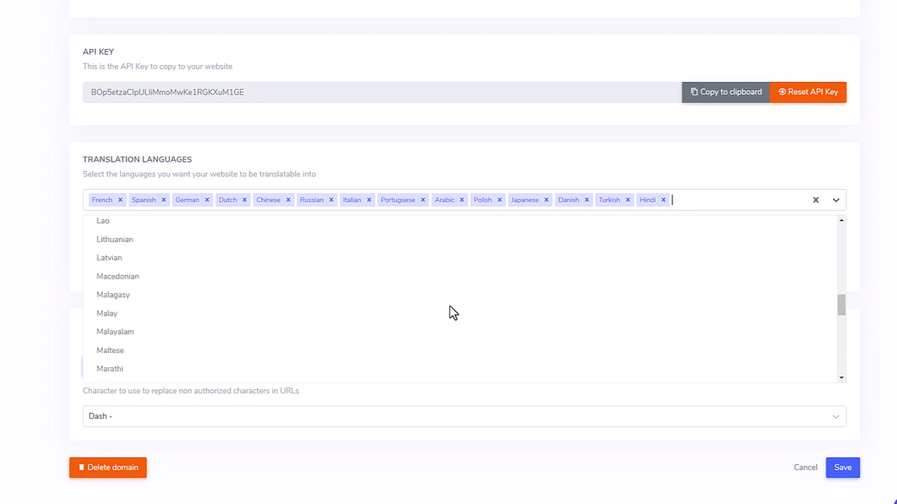
scroll("down", 3)
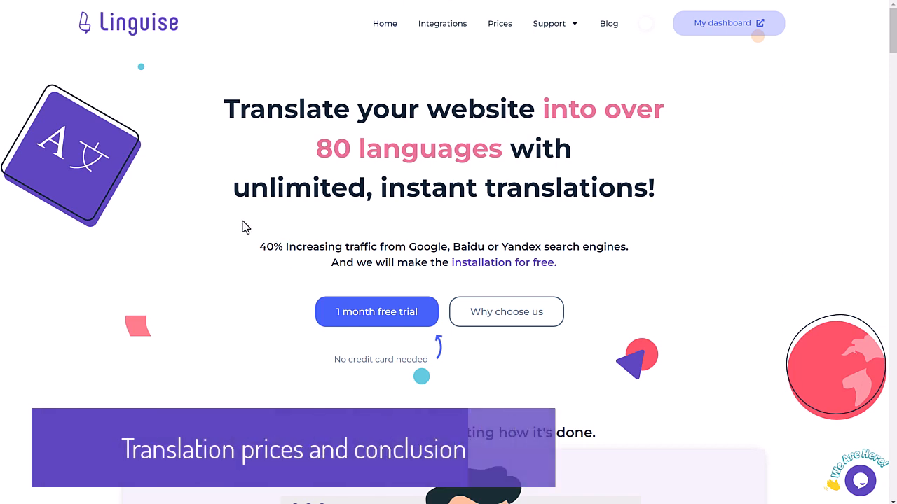
mouse_move(627, 230)
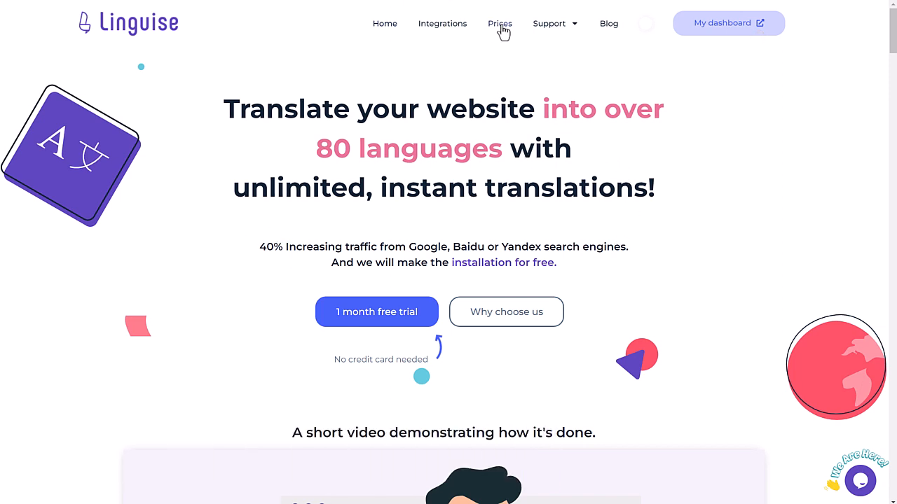
- Review pricing plans (Start $15, Pro $25, Large $45), comparing yearly then monthly prices
left_click(499, 22)
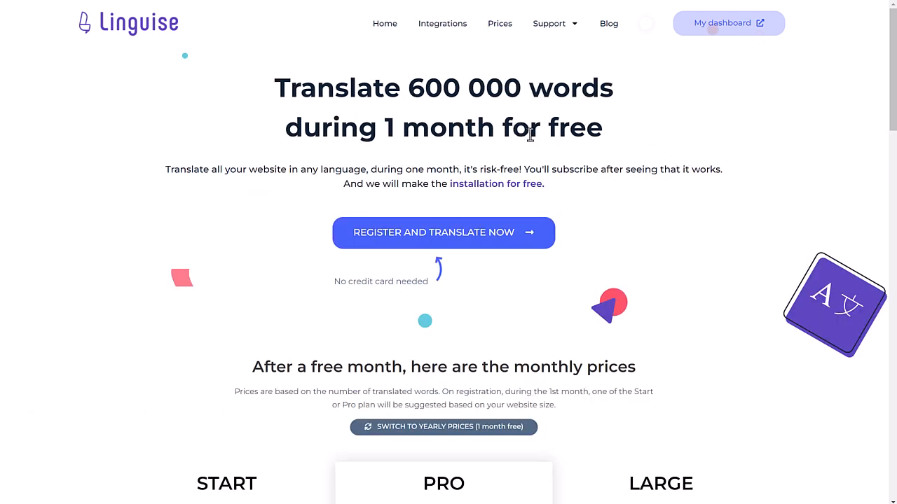
scroll("down", 3)
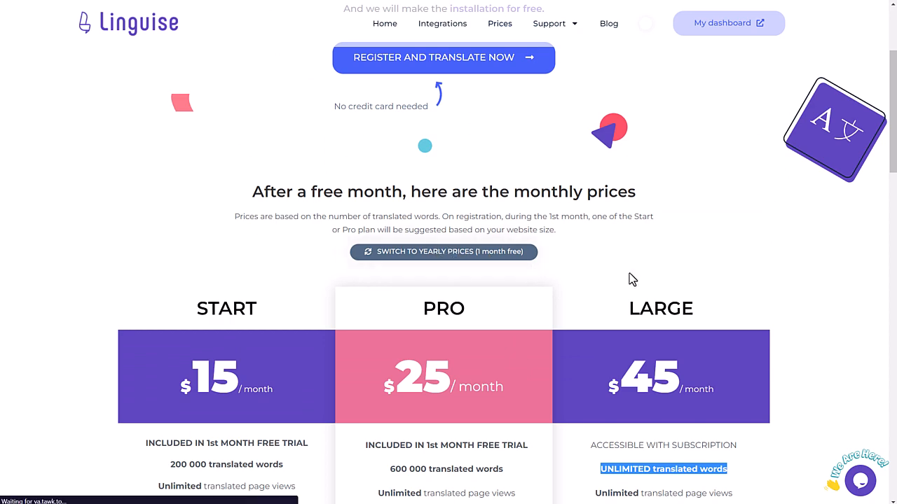
left_click(442, 252)
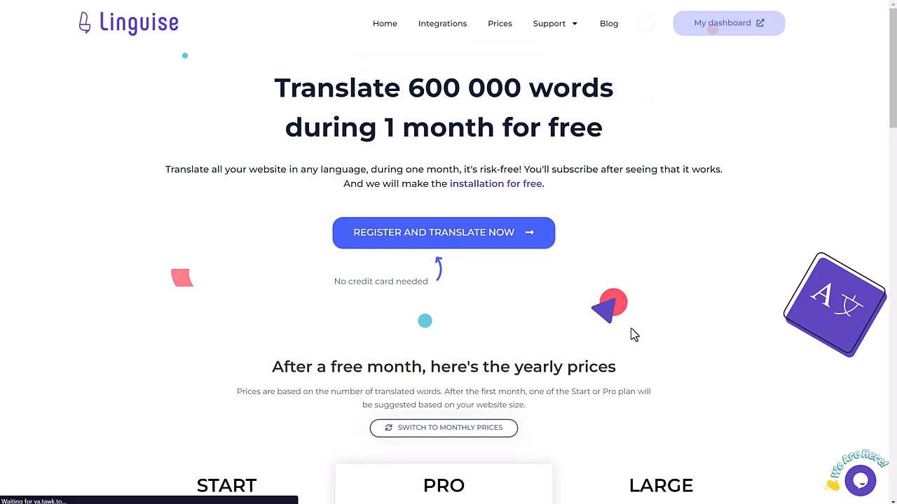
left_click(443, 429)
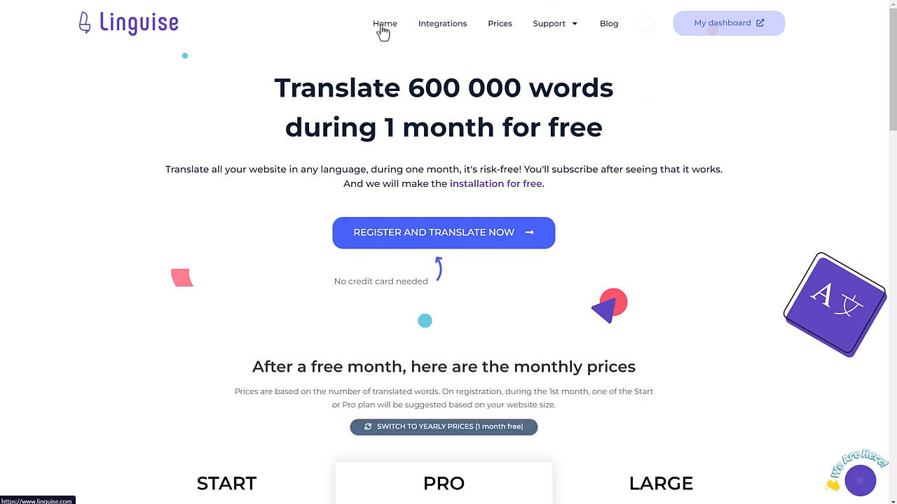
- Scroll through the homepage sections on neural translation quality and frontend editing
scroll("down", 3)
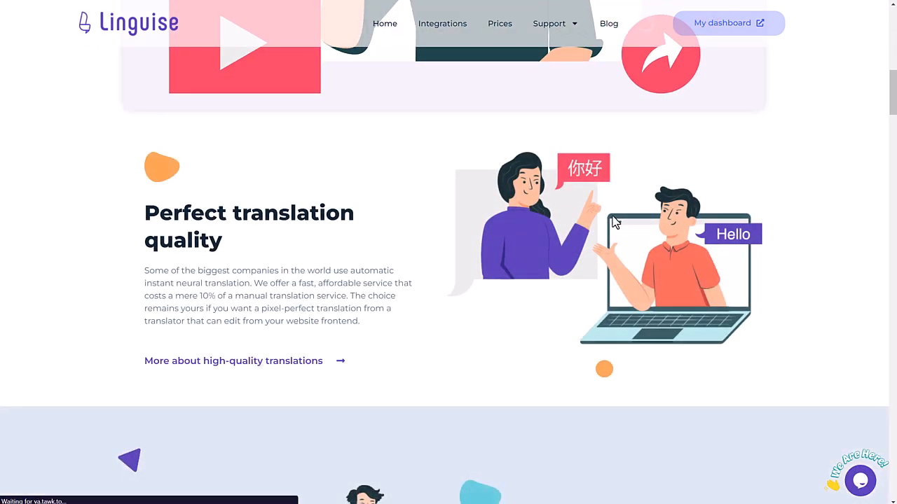
scroll("up", 3)
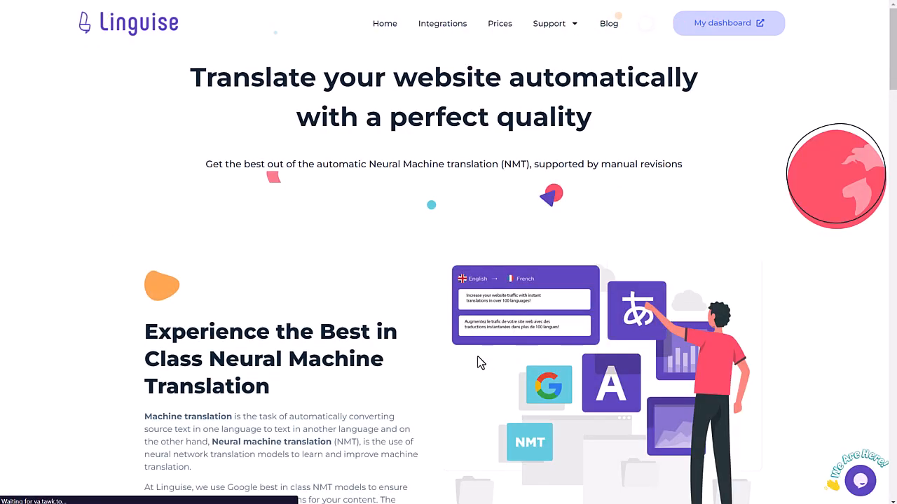
scroll("down", 3)
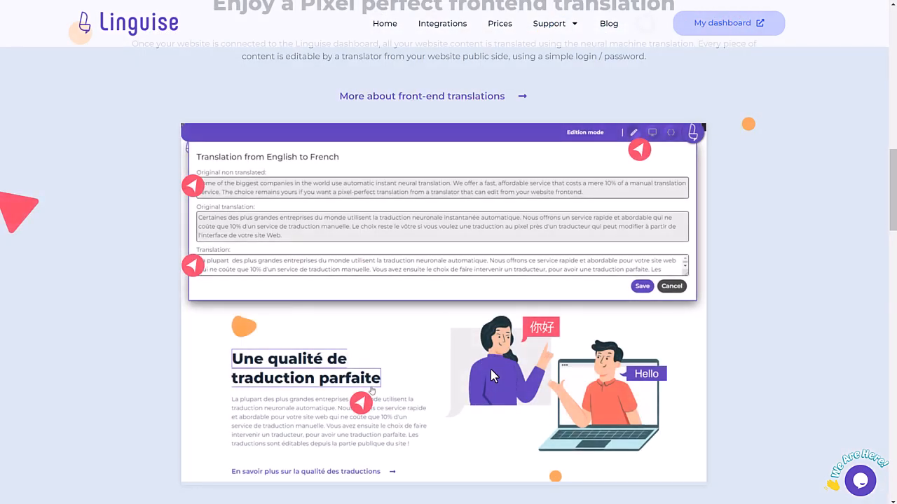
scroll("down", 3)
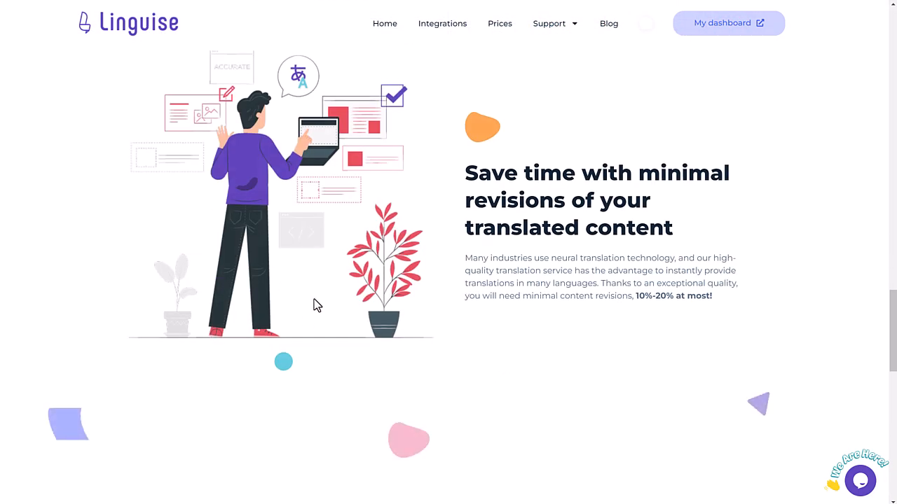
scroll("down", 3)
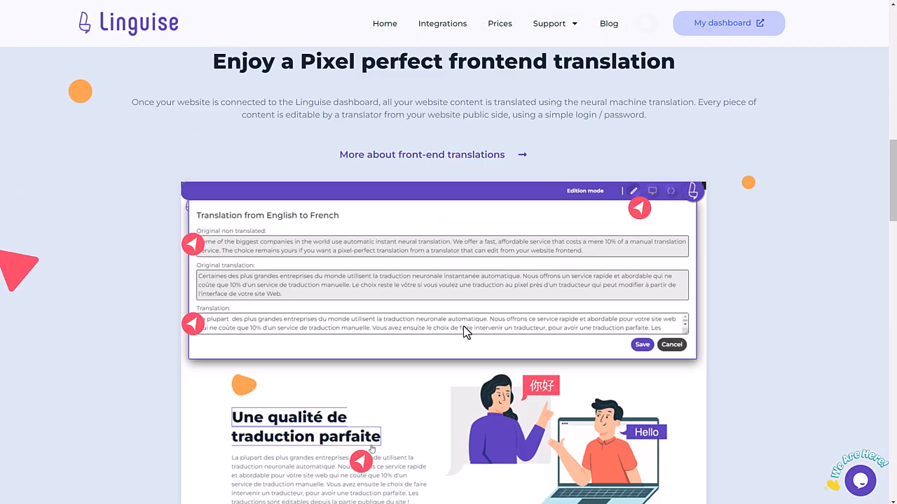
scroll("up", 3)
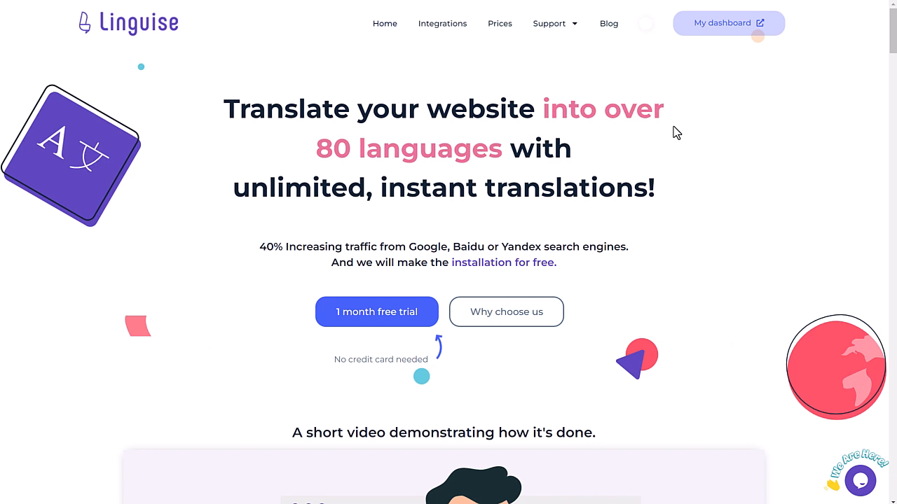
mouse_move(613, 165)
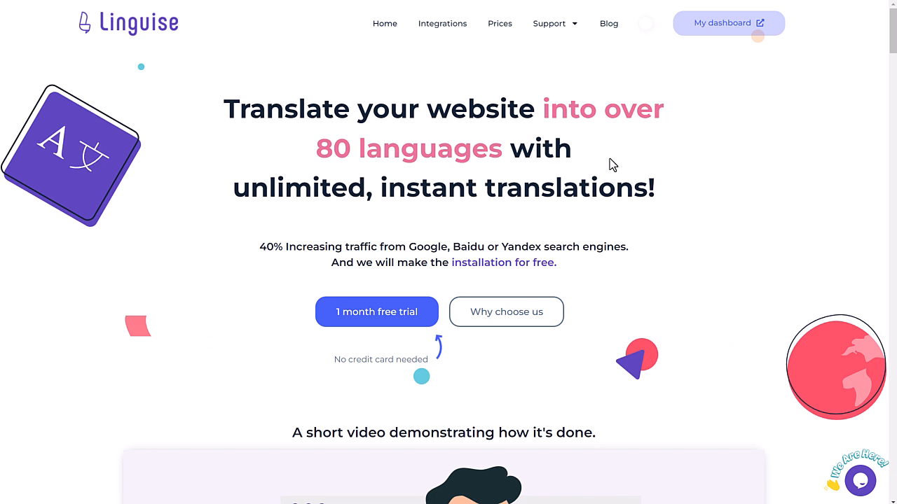
scroll("down", 3)
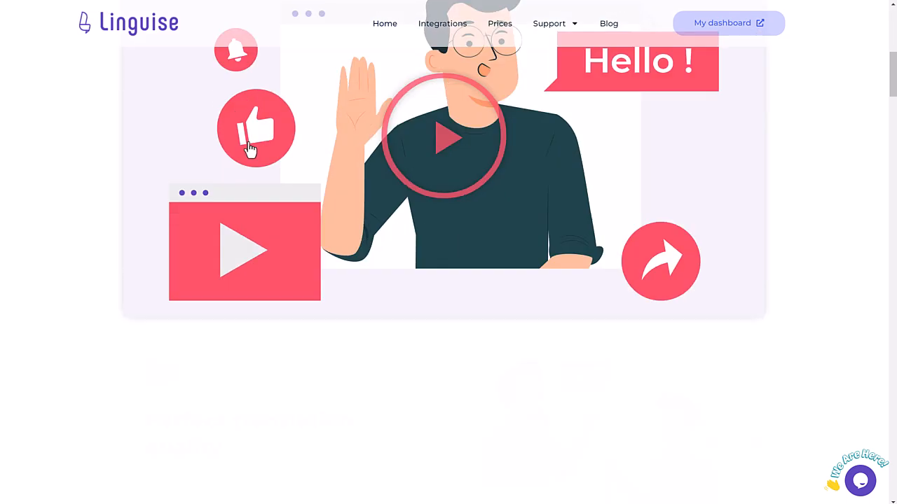